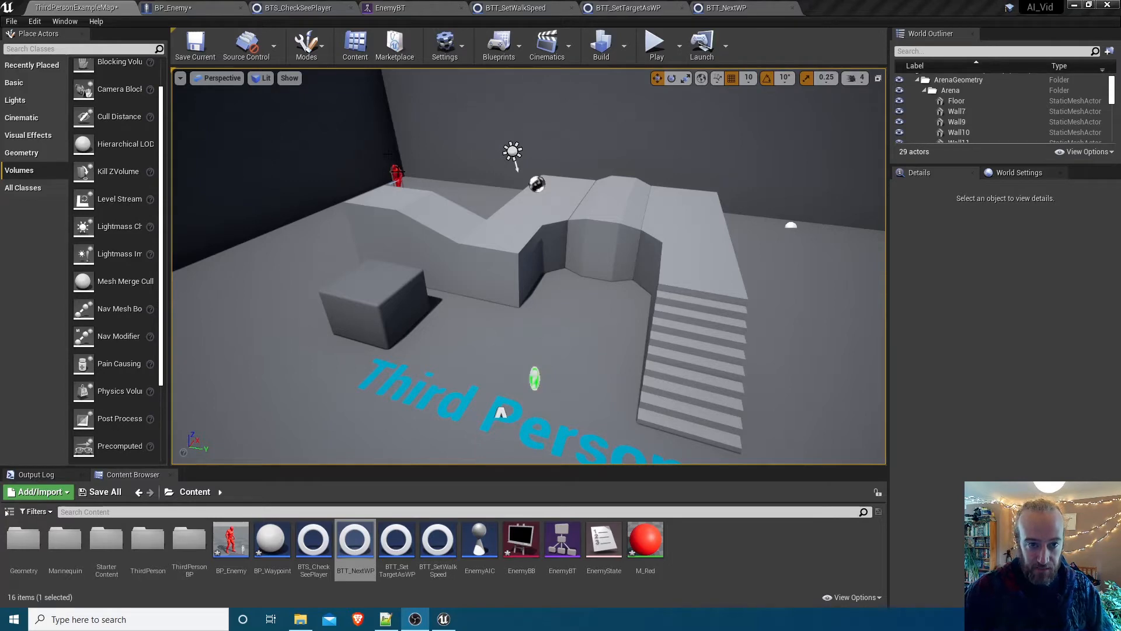
mouse_move(533, 290)
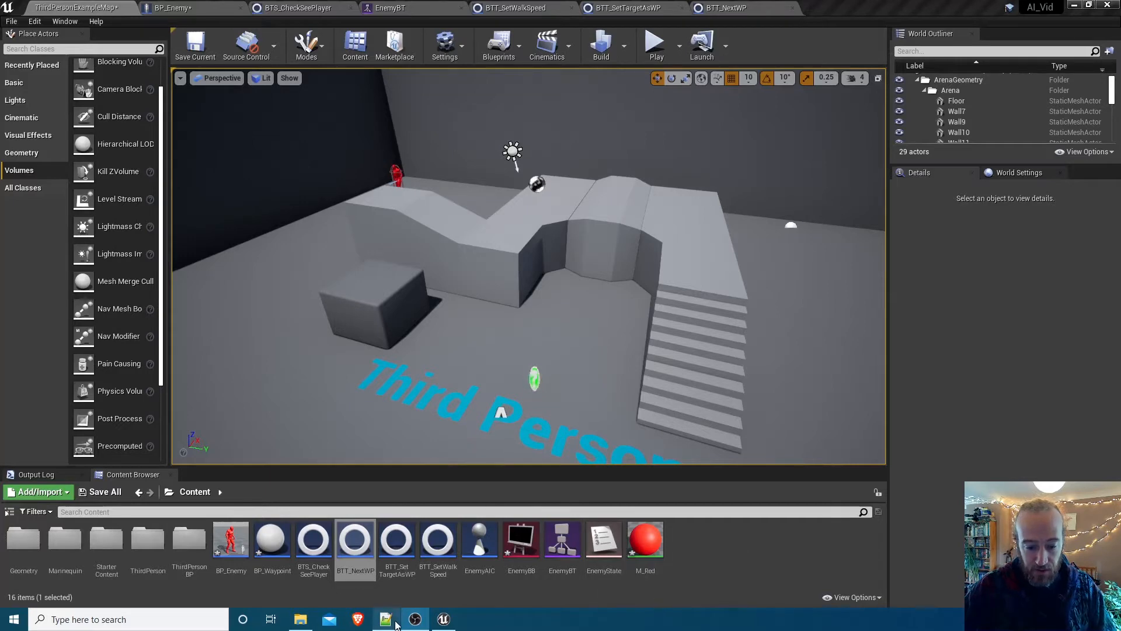
Bring the EnemyBT behavior tree editor to the front
click(390, 8)
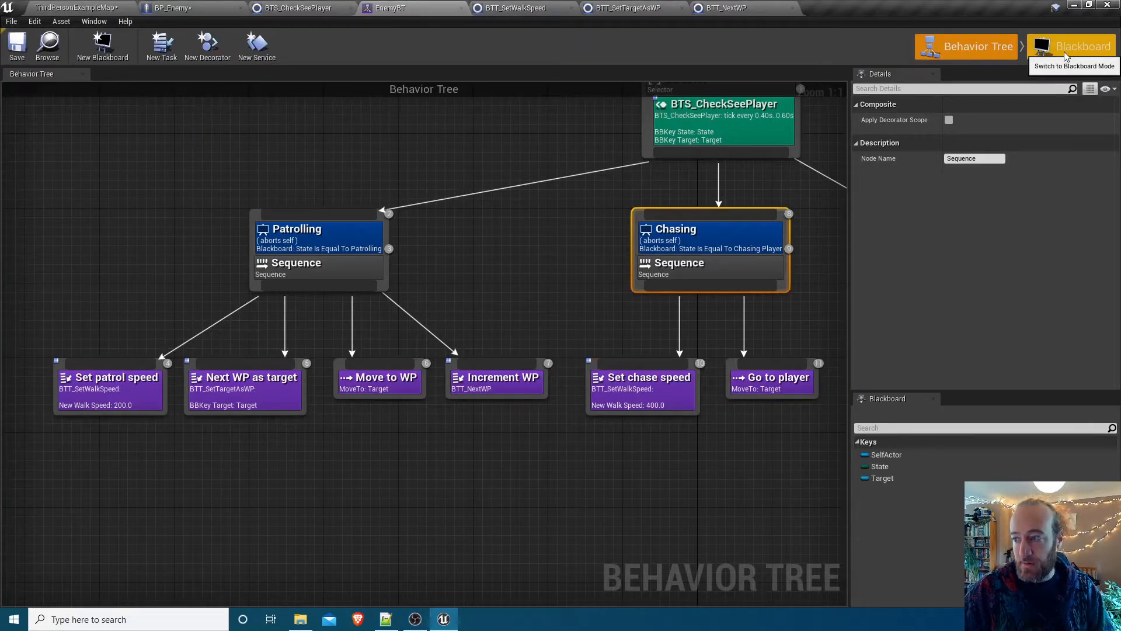
Add a Bool blackboard key named CanSeePlayer? to the enemy blackboard
click(1072, 45)
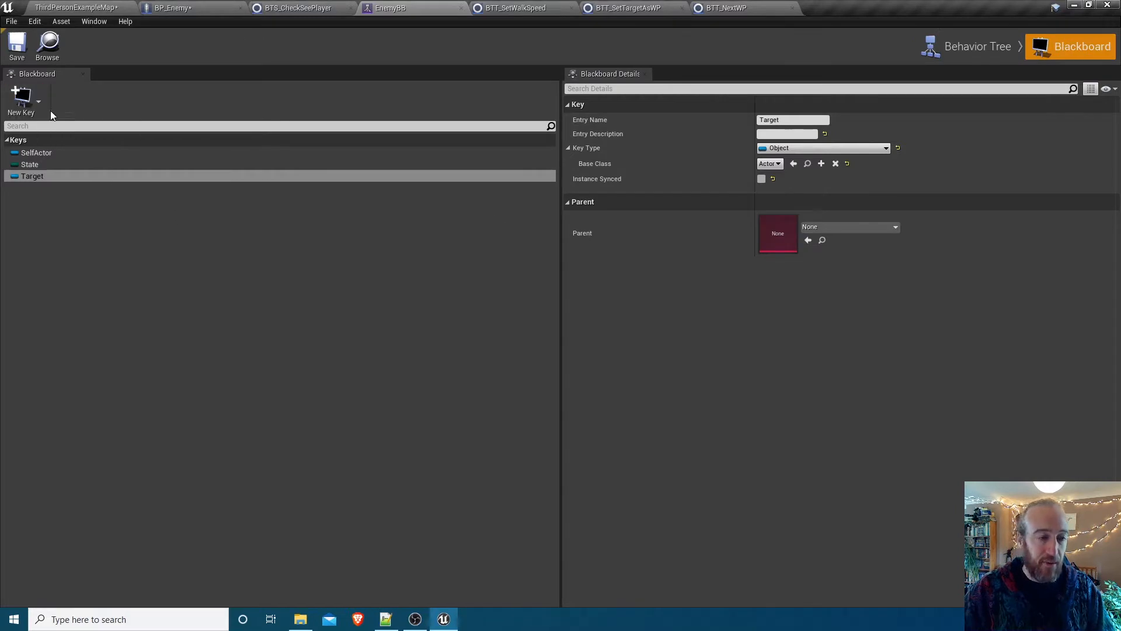
click(21, 104)
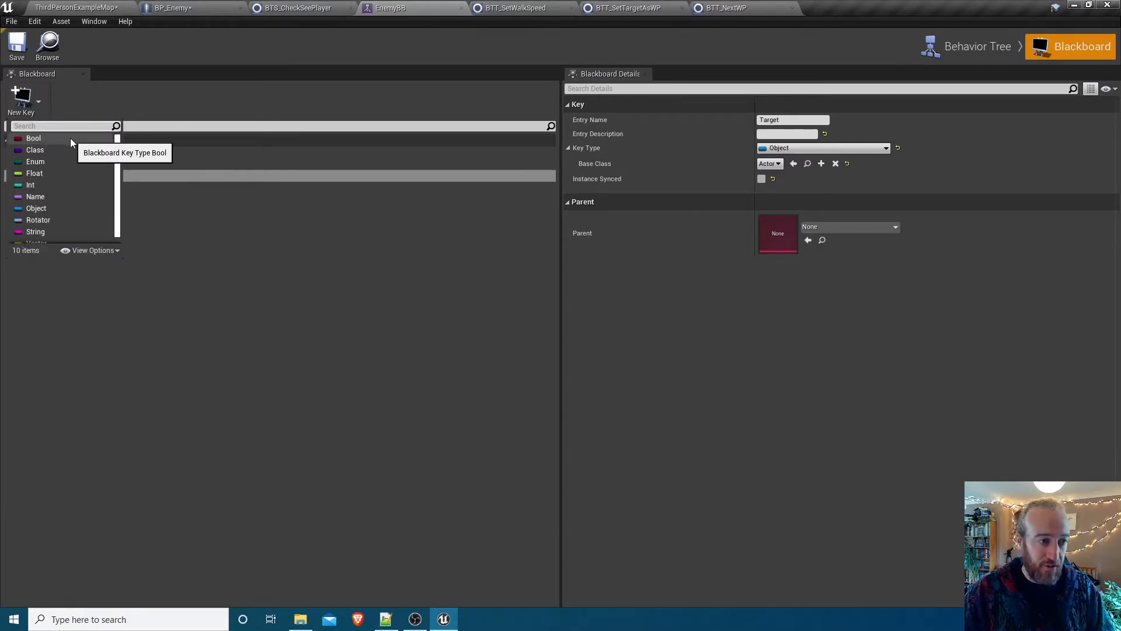
click(33, 138)
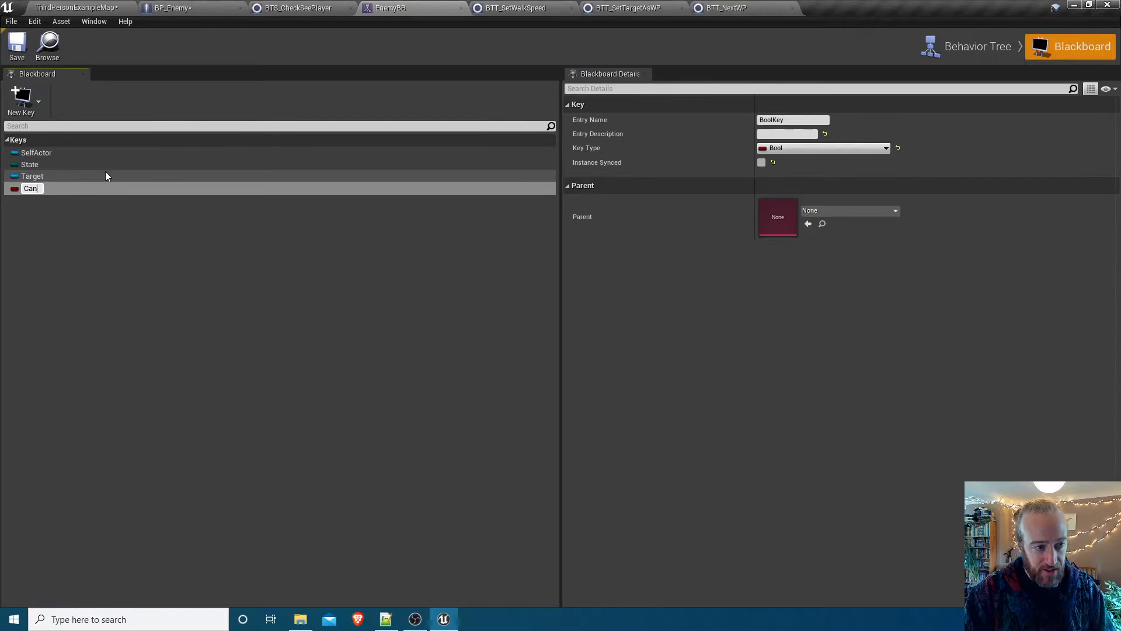
text(SeePlayer?)
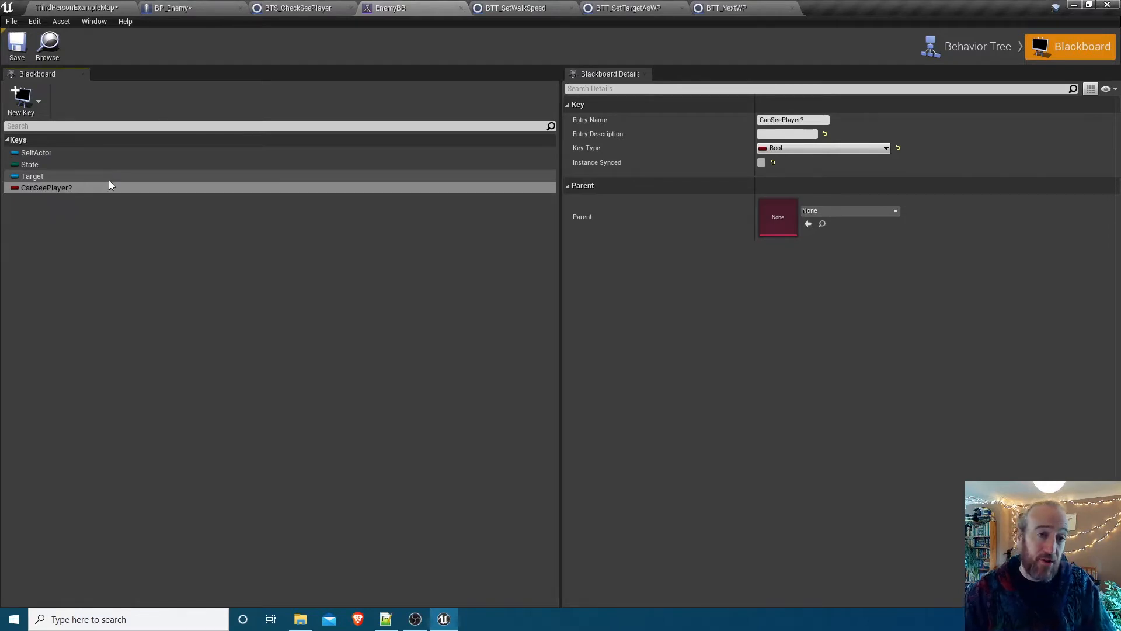
mouse_move(21, 104)
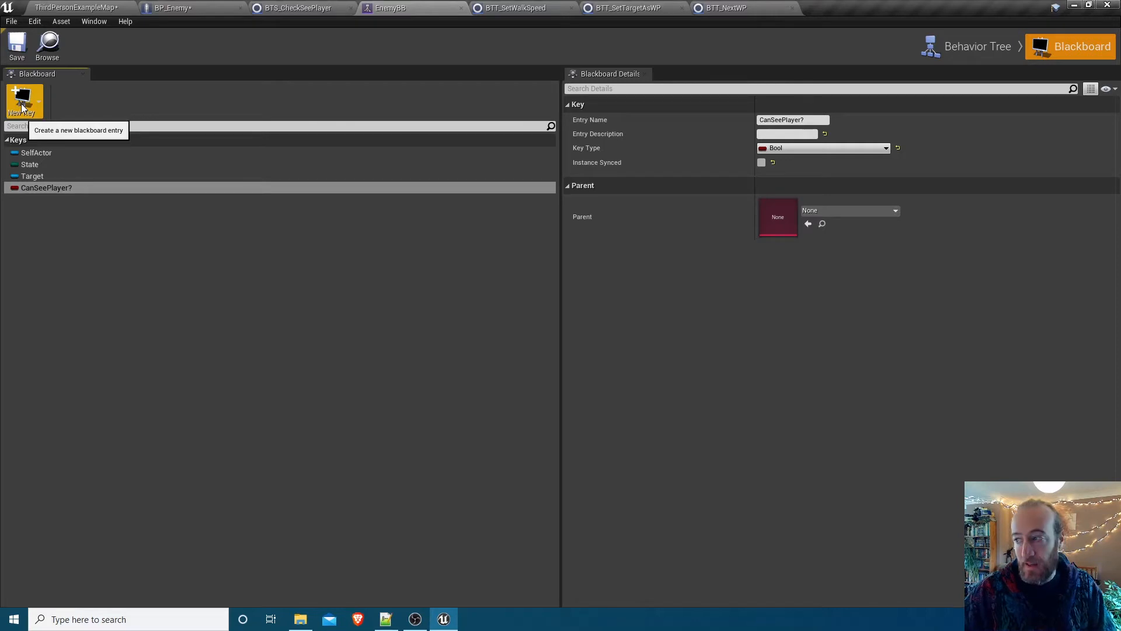
Add a Vector blackboard key named Player Last Known Position
click(21, 100)
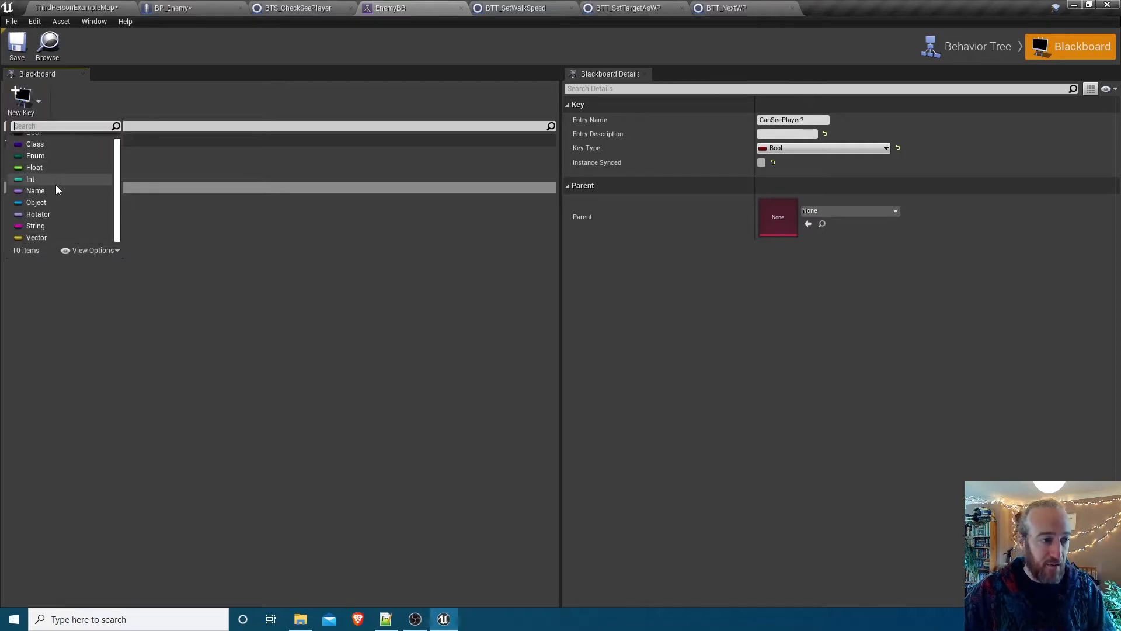
mouse_move(36, 237)
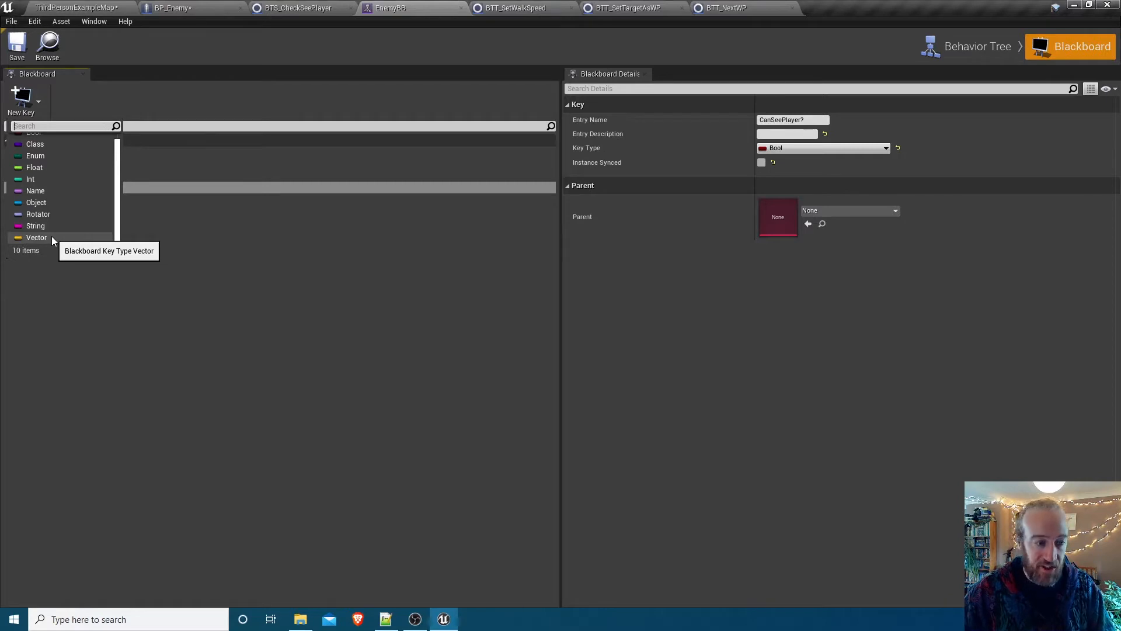
click(36, 237)
text(PLa)
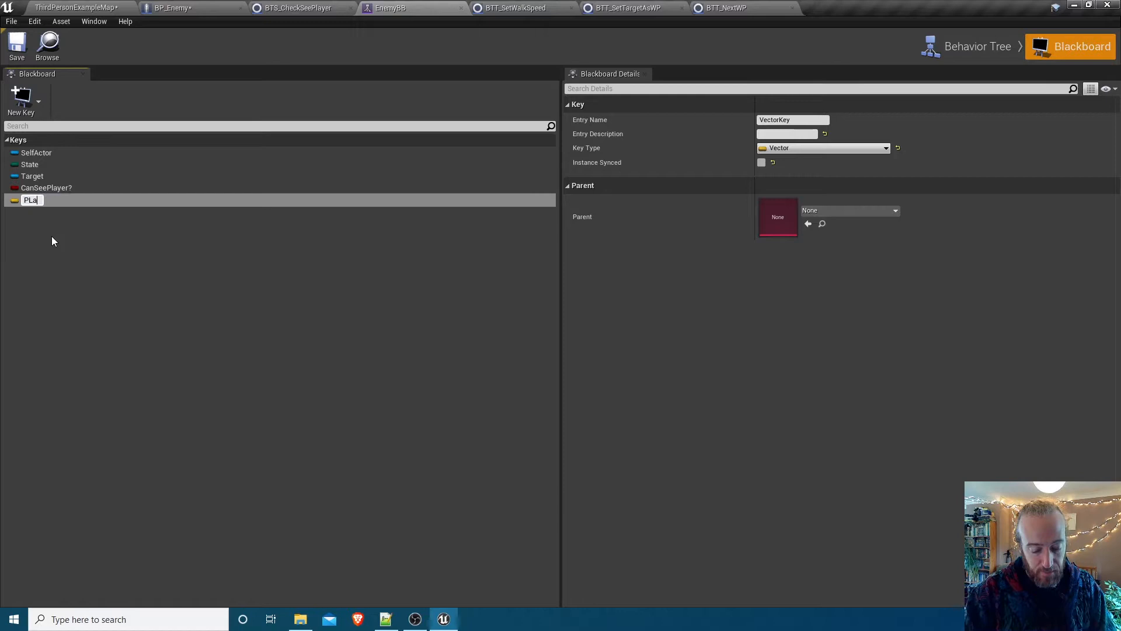
key(Backspace)
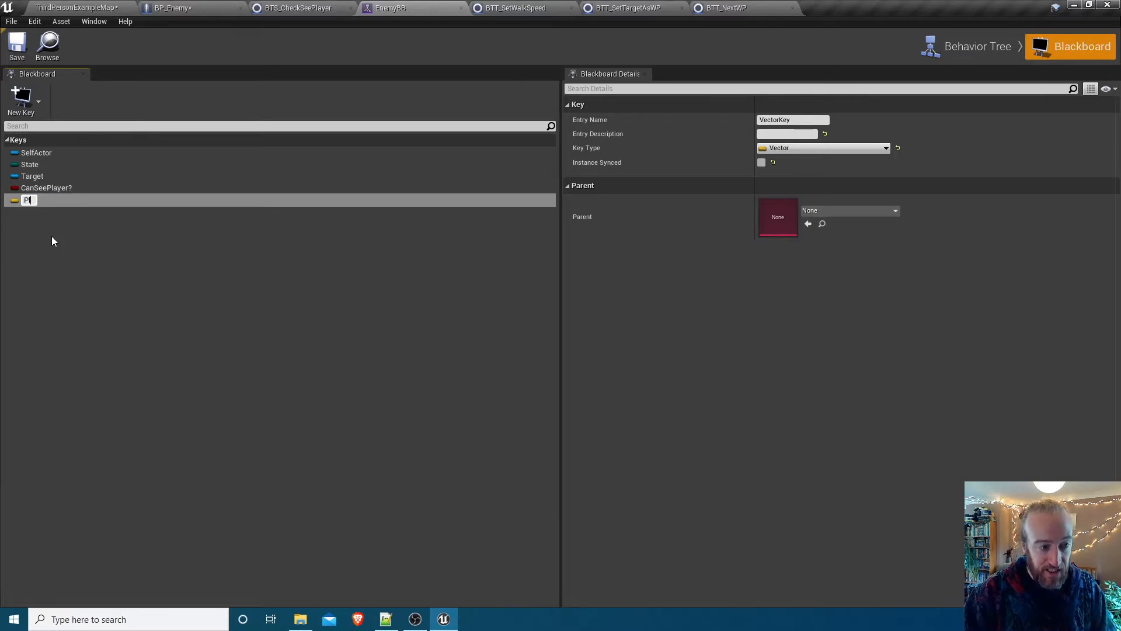
text(ayer Las)
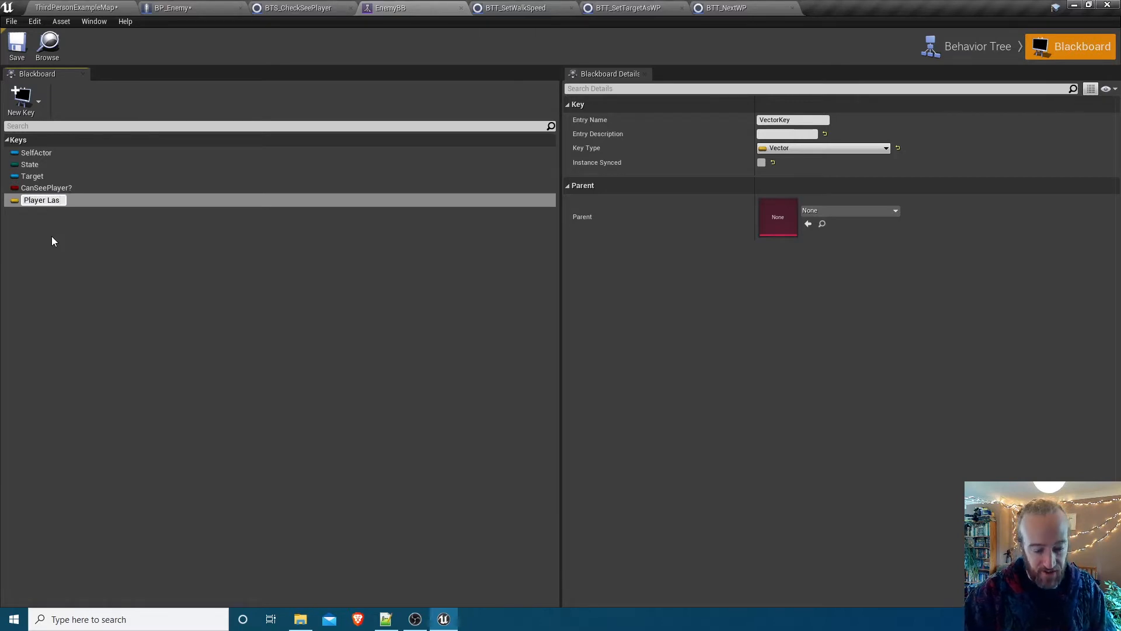
text(t K)
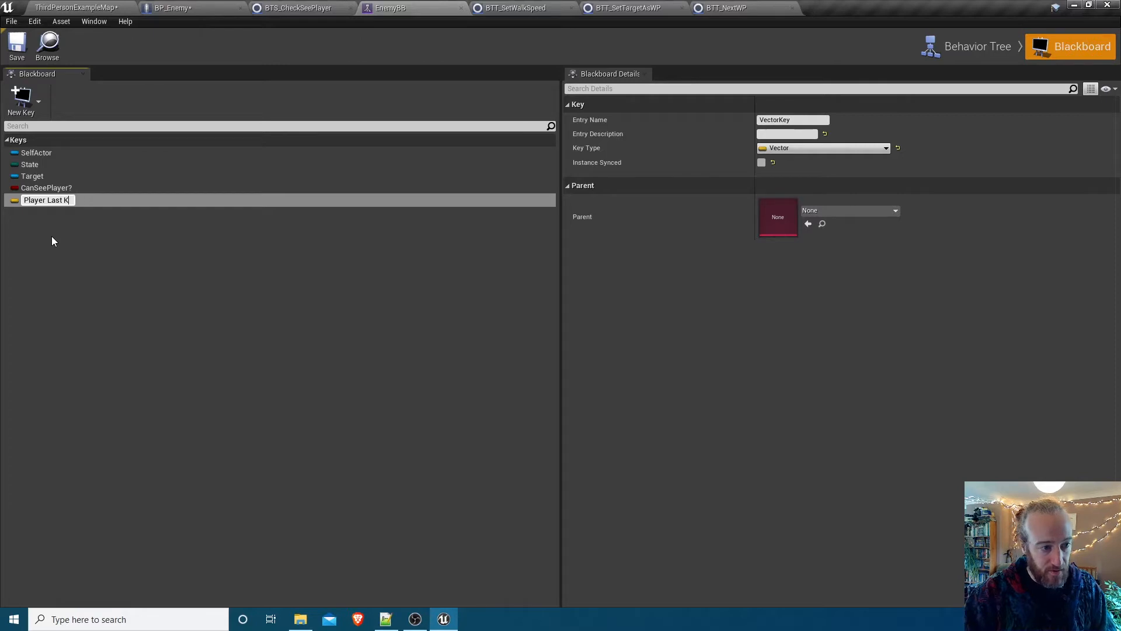
text(nown)
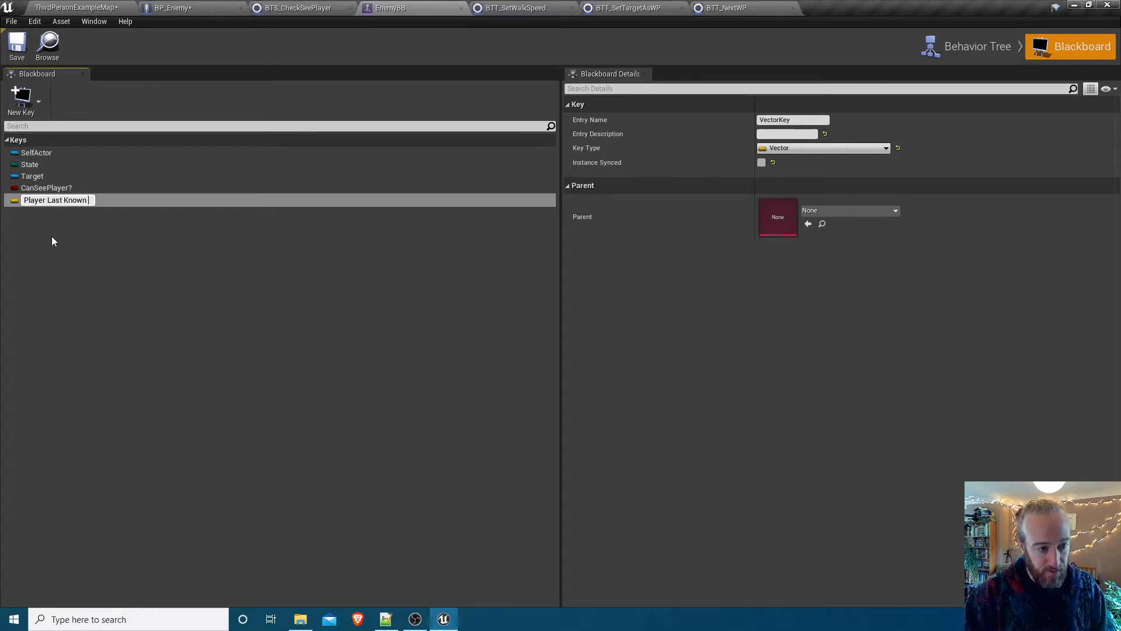
text(Position)
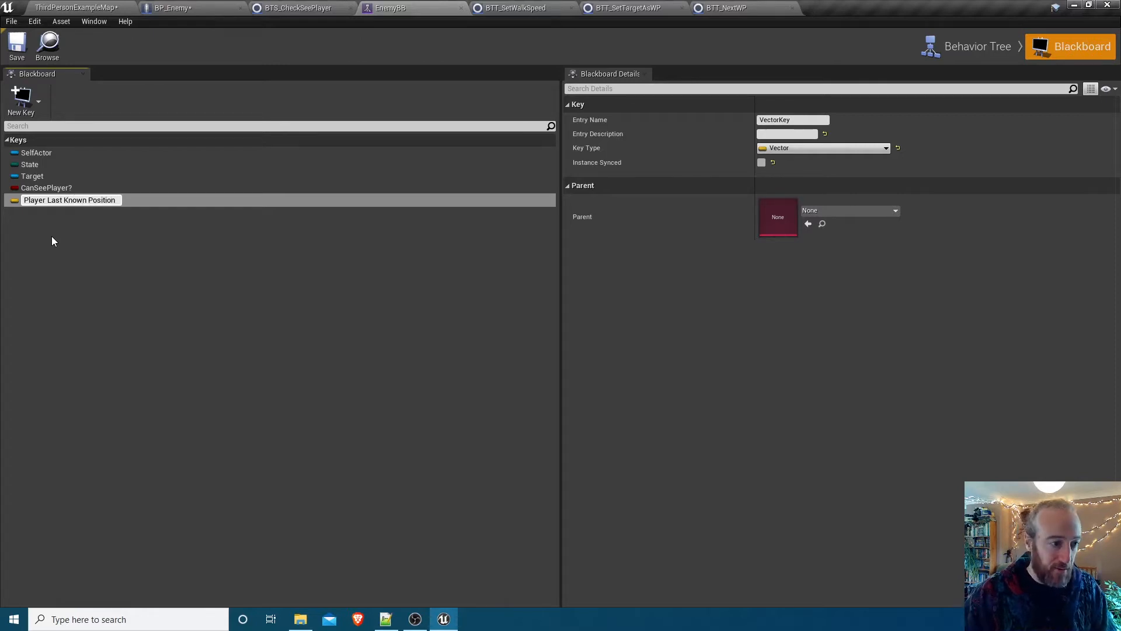
mouse_move(92, 215)
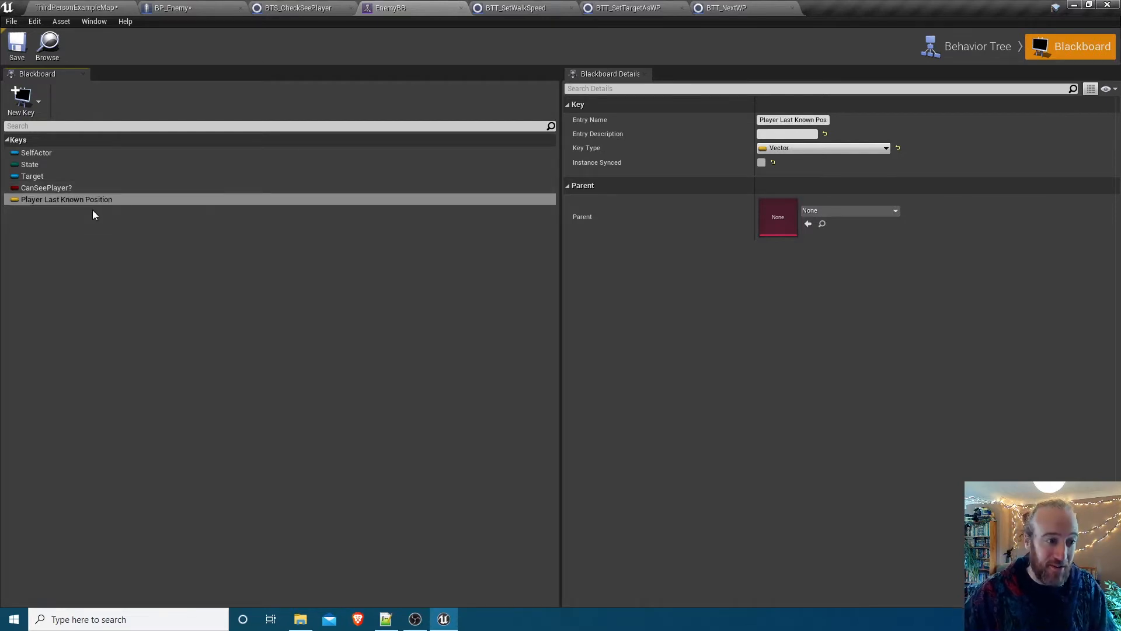
Review the details of the CanSeePlayer? and Player Last Known Position keys
click(48, 187)
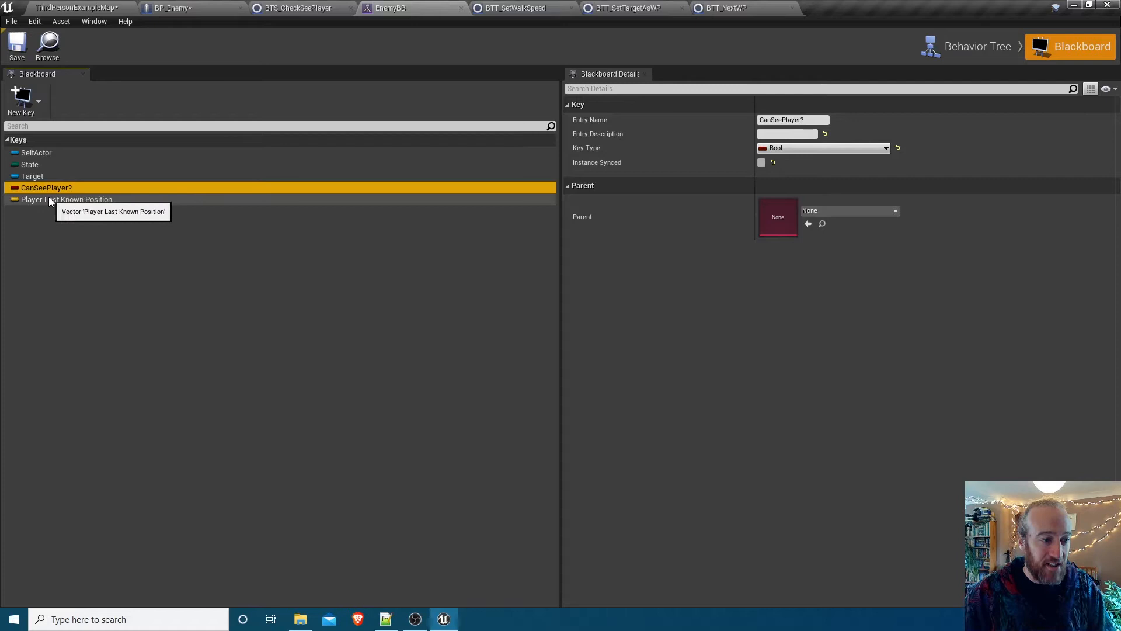
click(68, 199)
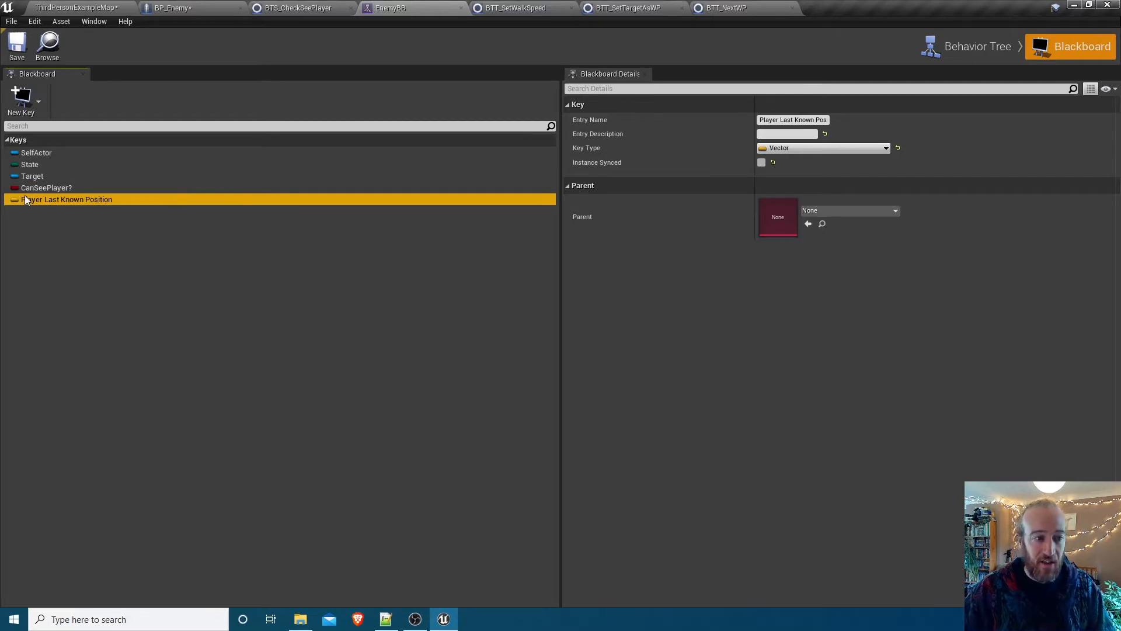
click(48, 187)
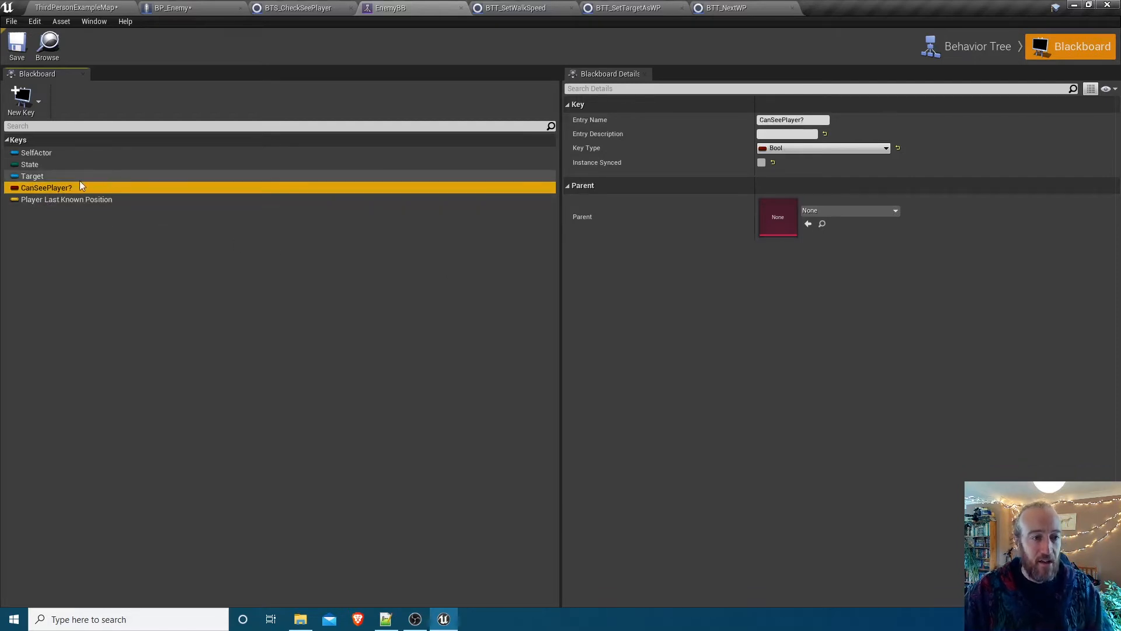
mouse_move(48, 187)
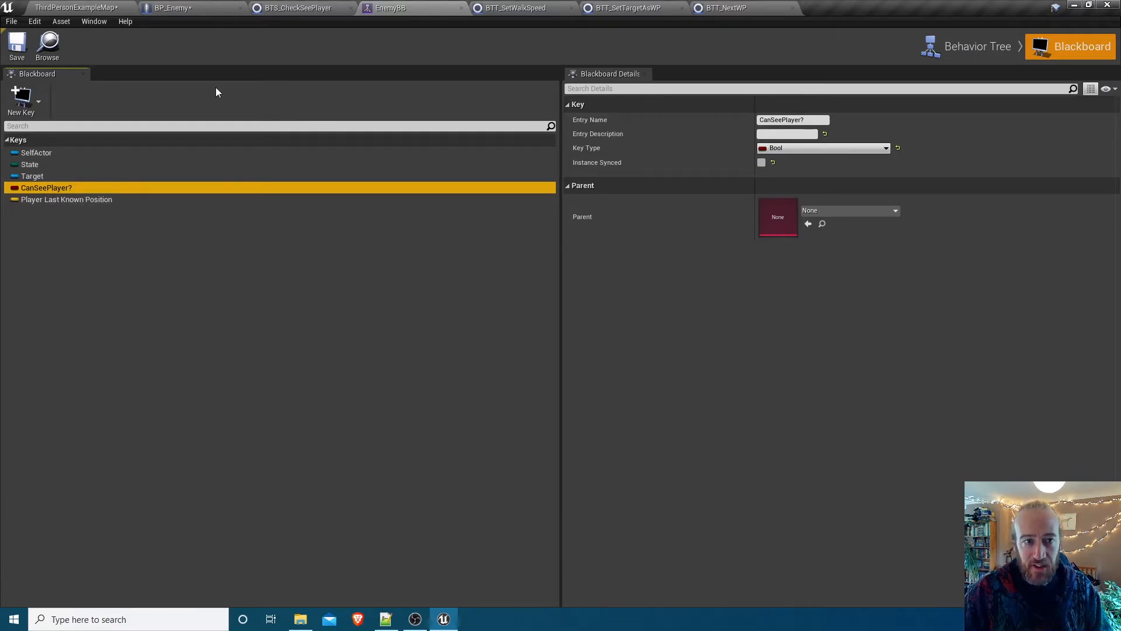
Add a BBKey Can See Player? variable feeding a Set Blackboard Value as Bool node in BTS_CheckSeePlayer
click(977, 46)
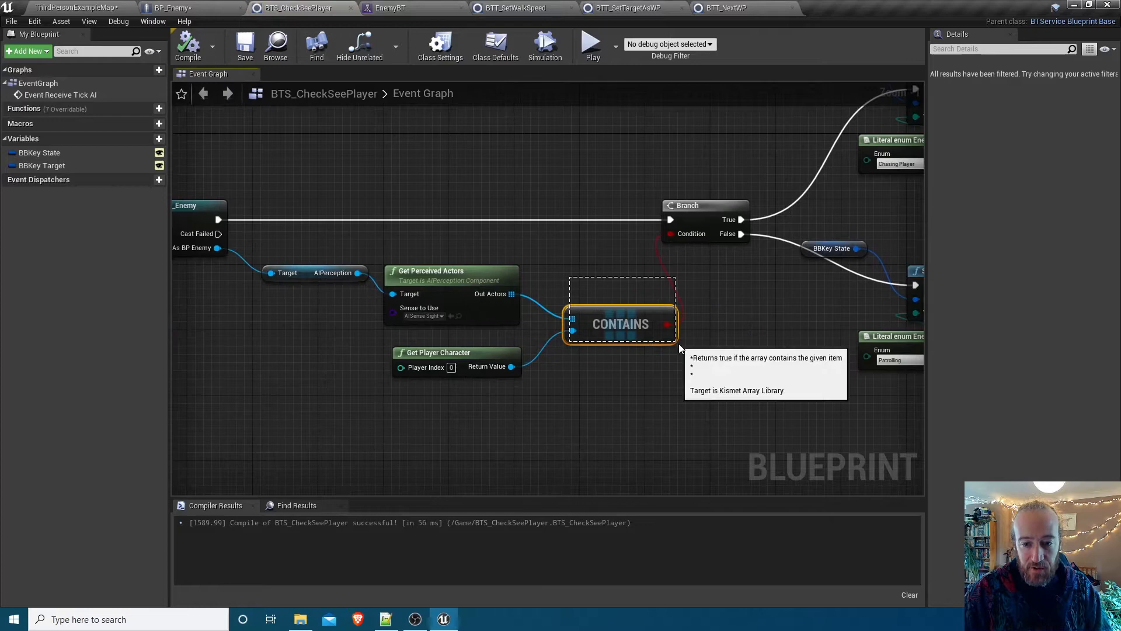
mouse_move(670, 234)
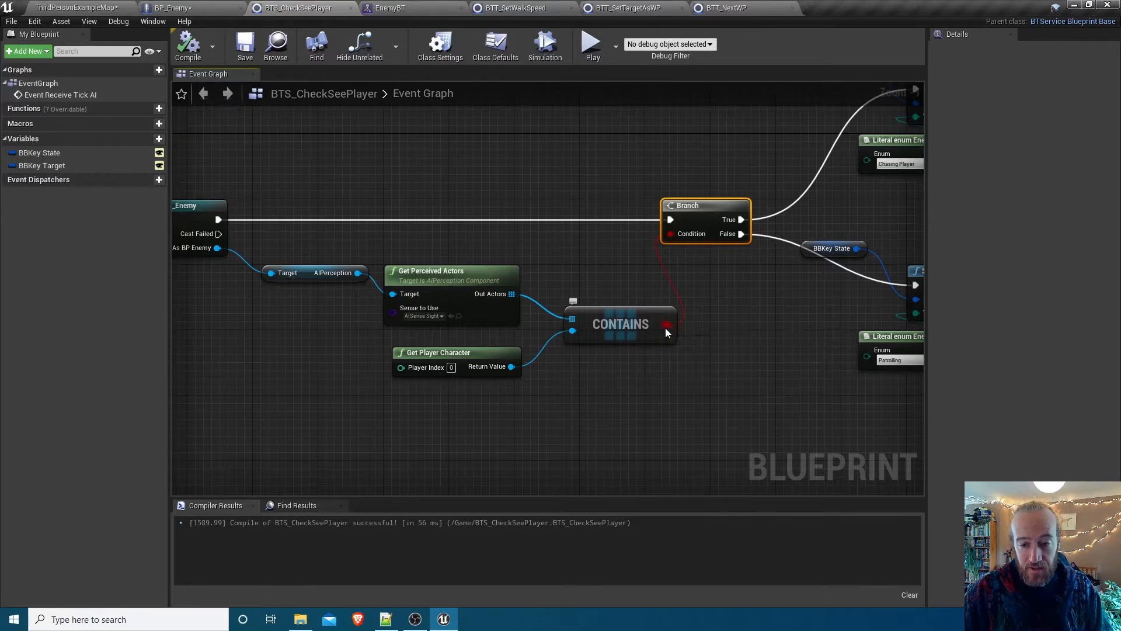
click(511, 180)
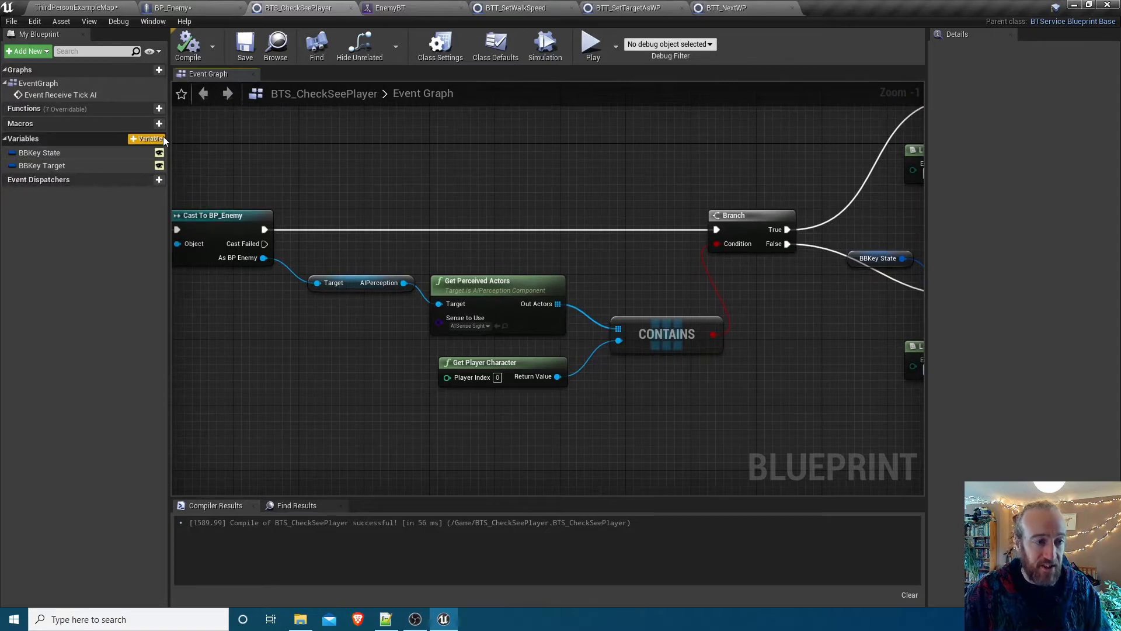
click(147, 139)
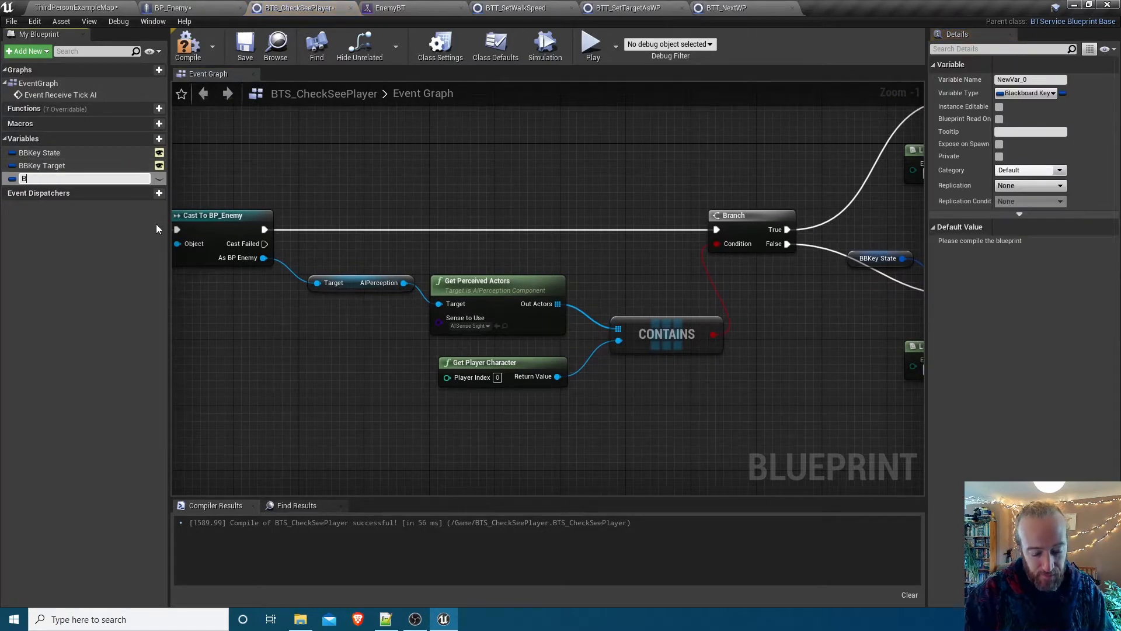
text(BKey Can)
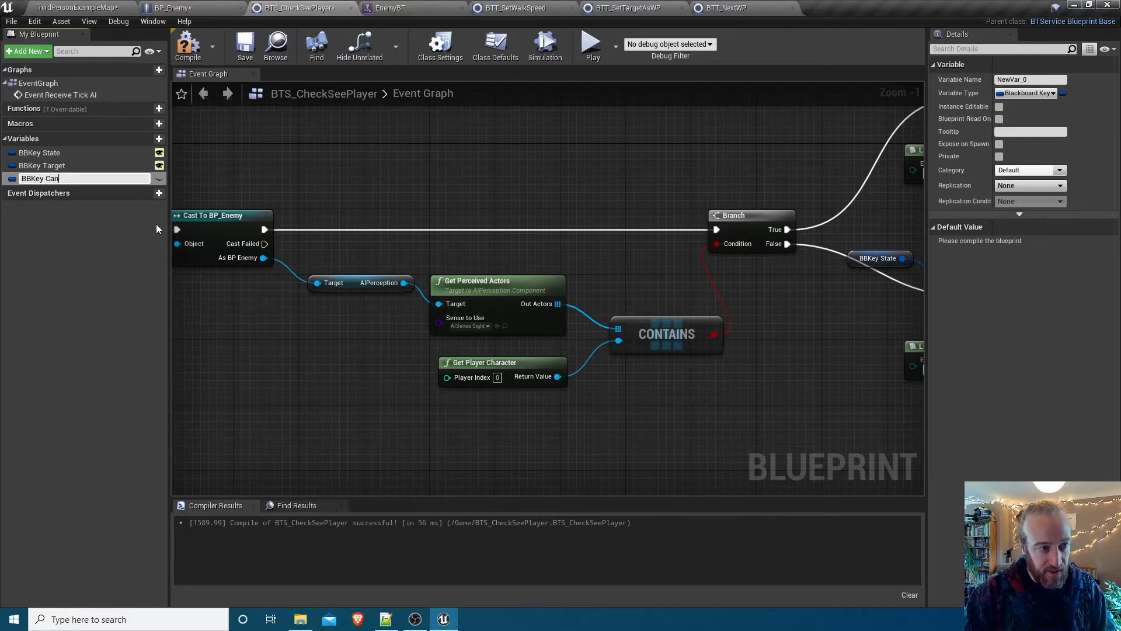
text(See Player?)
text(set)
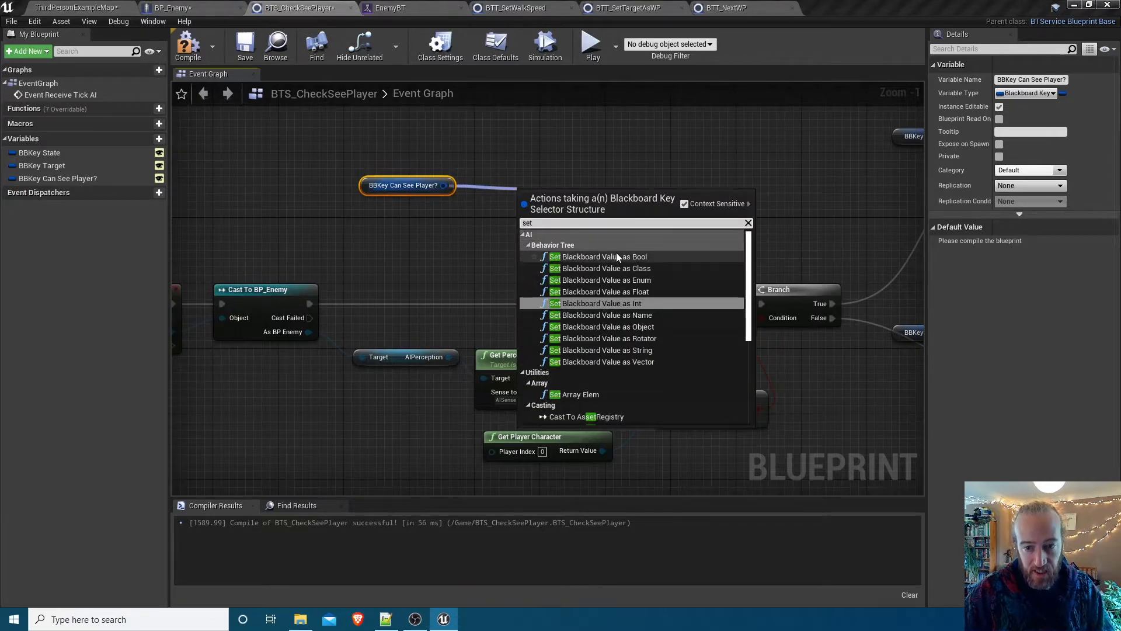
click(600, 256)
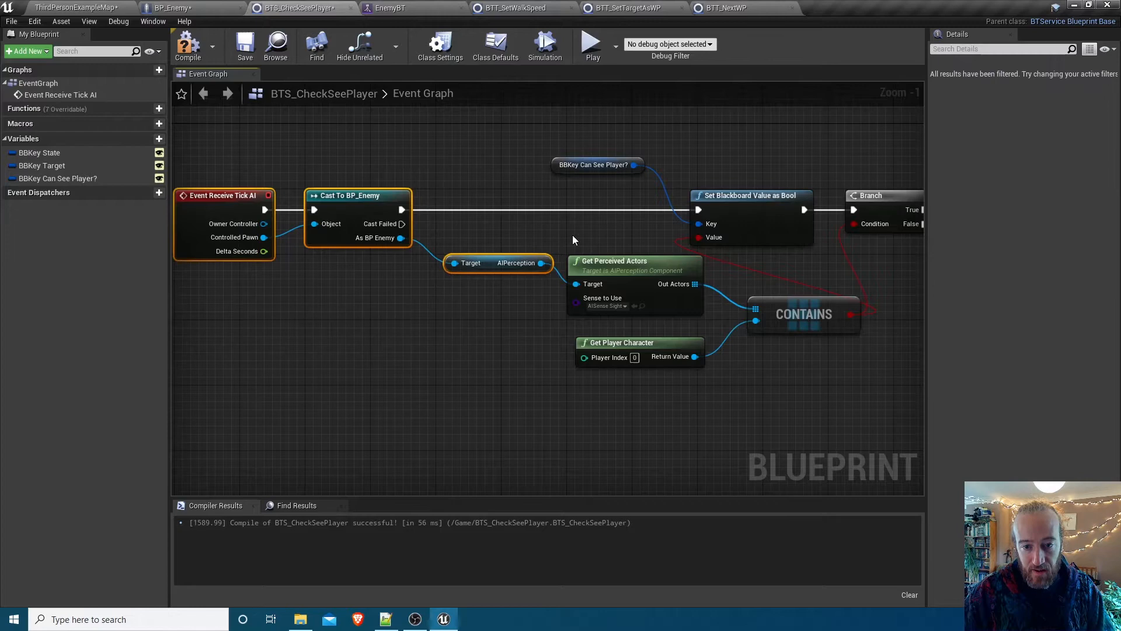
mouse_move(756, 322)
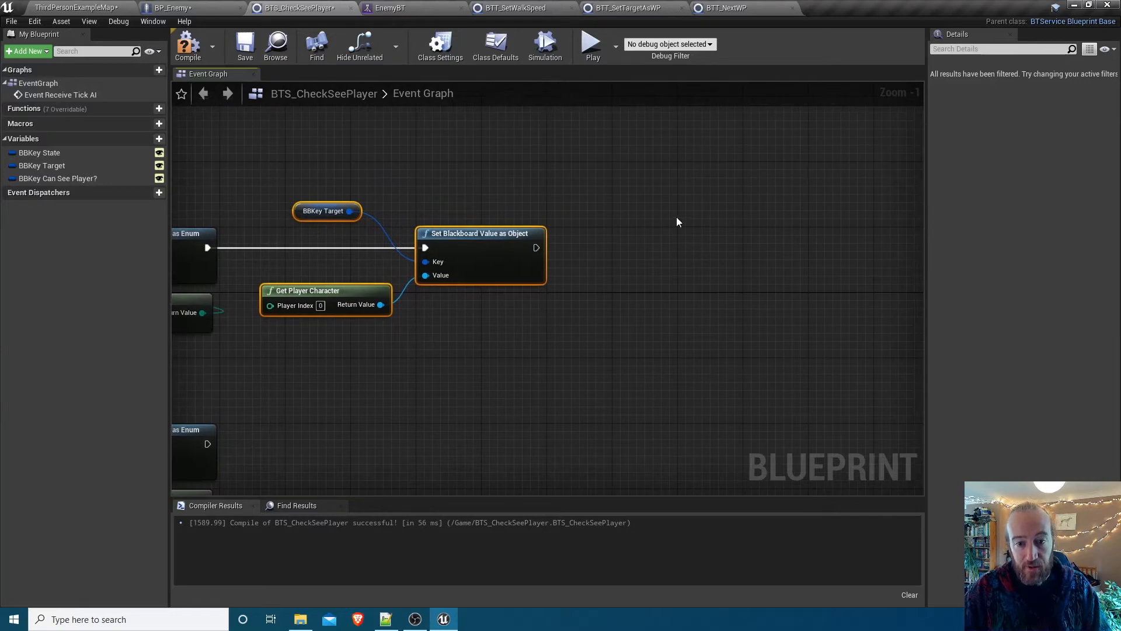
mouse_move(351, 362)
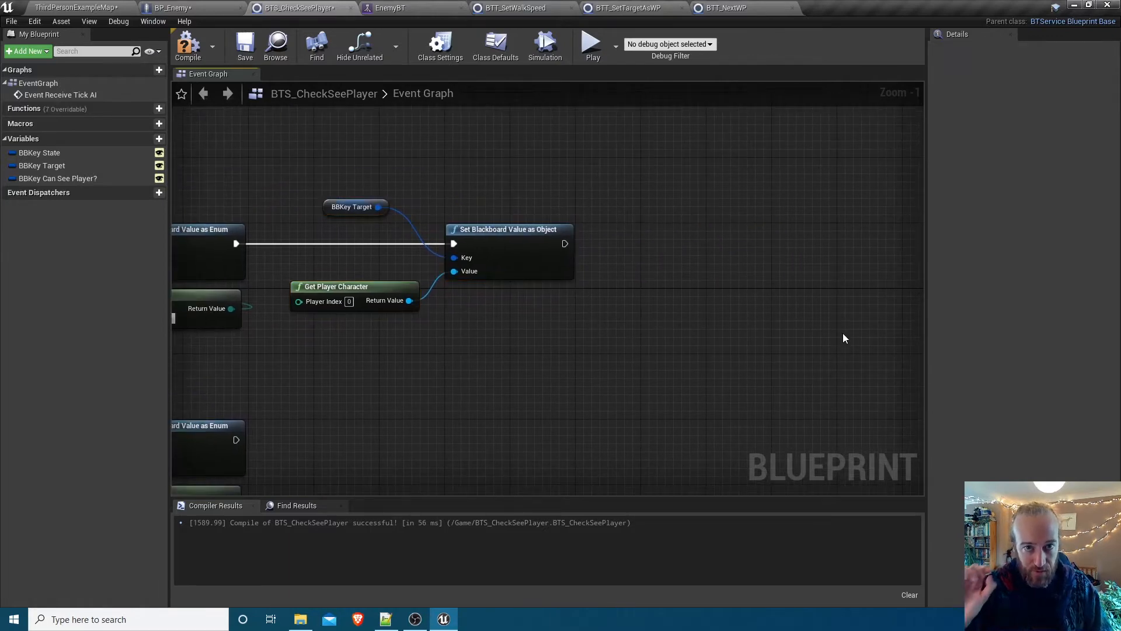
mouse_move(642, 339)
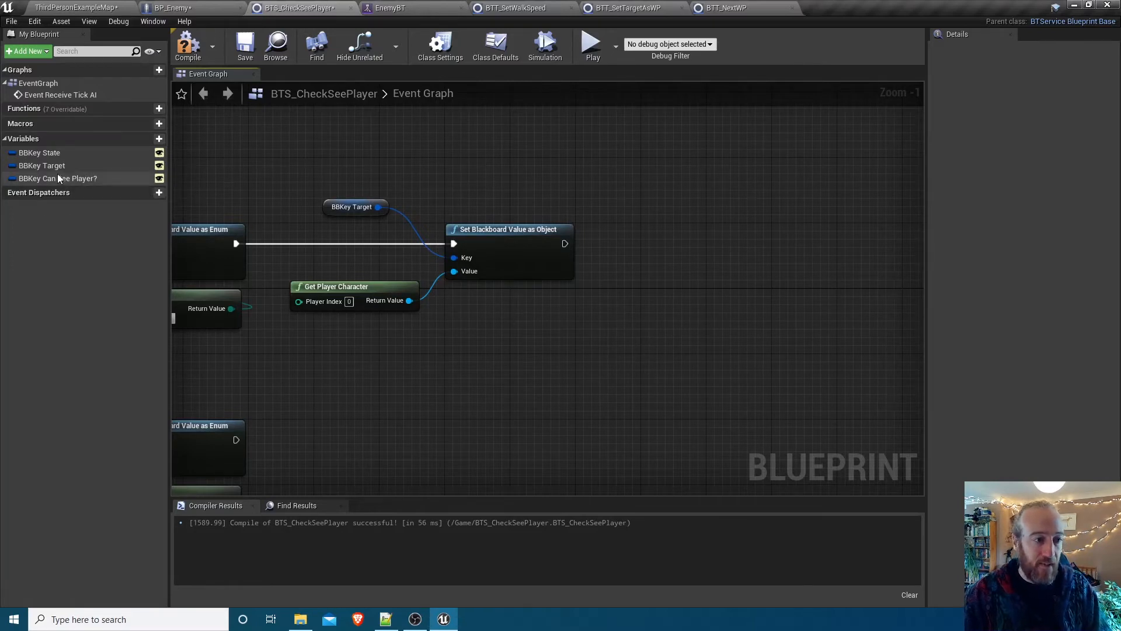
mouse_move(50, 182)
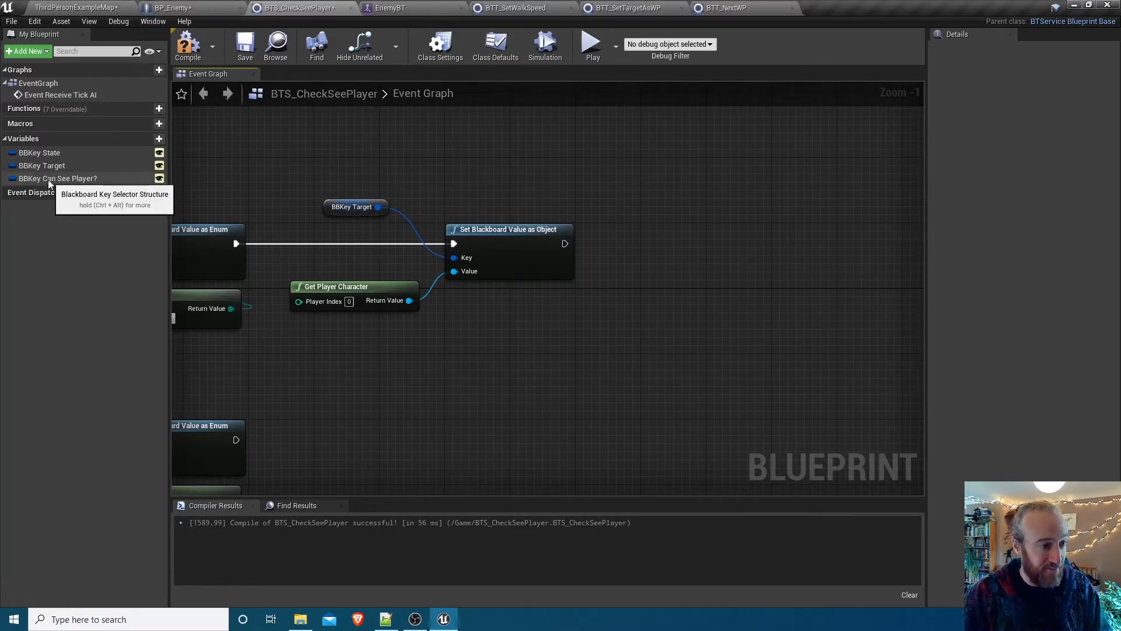
Add BBKey Player Last Known Pos and set it as Vector from the player character's GetActorLocation
click(159, 139)
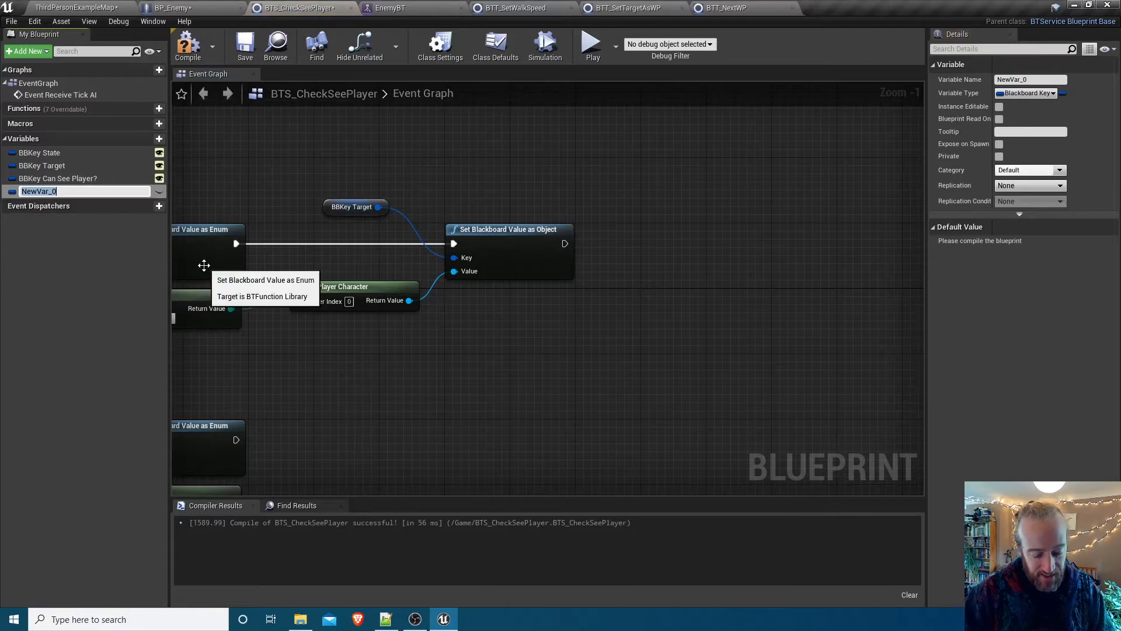
text(BBKey Player Last Known Pos)
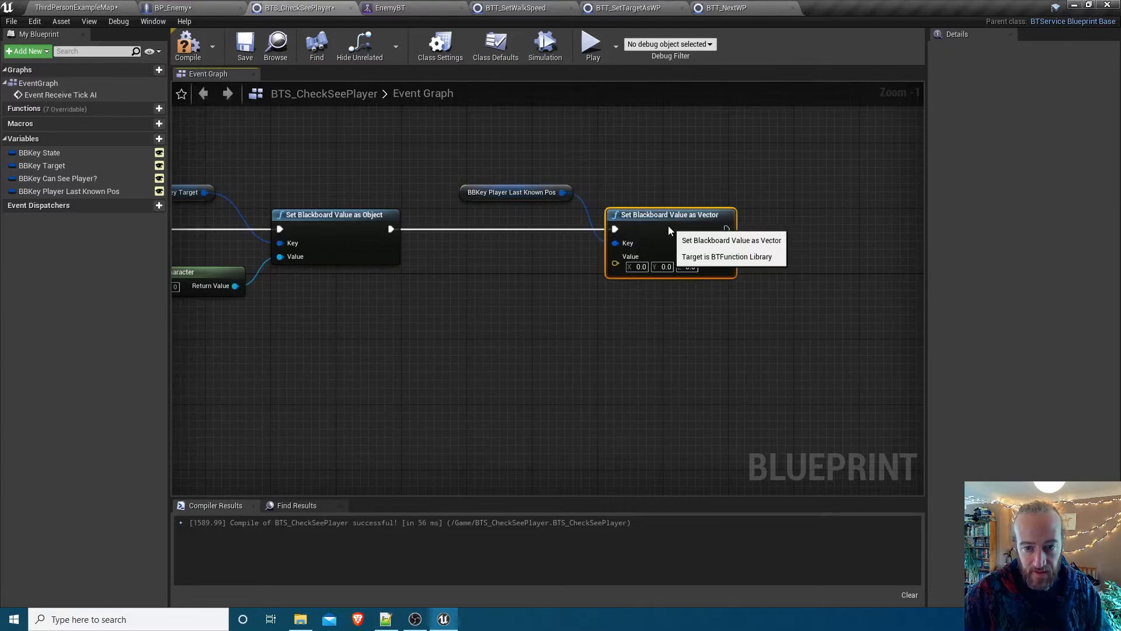
click(511, 192)
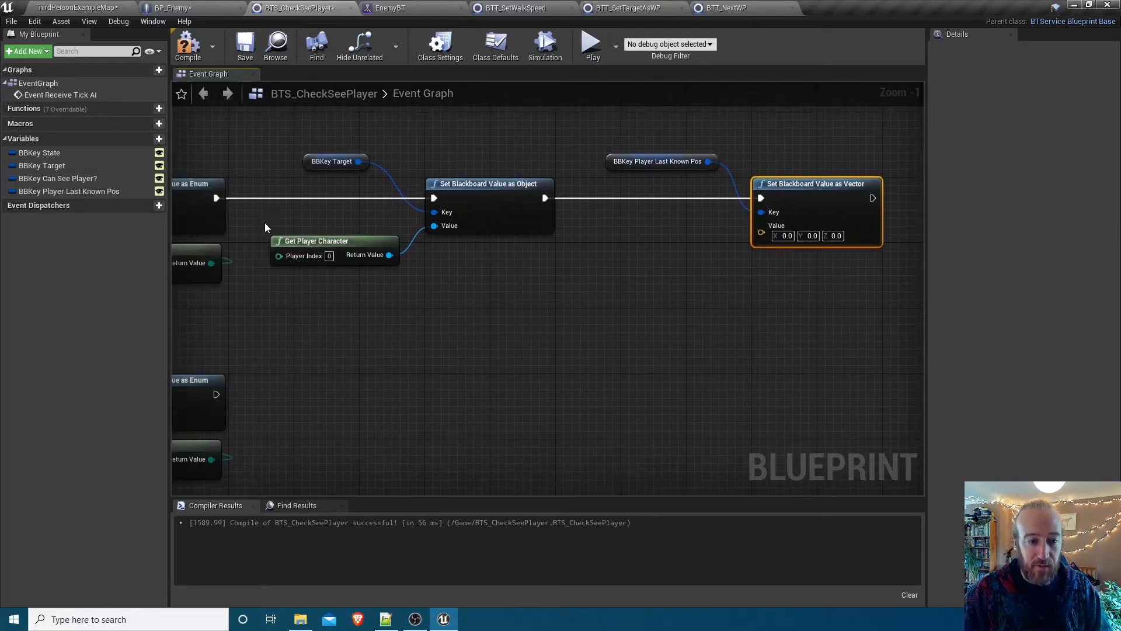
click(314, 241)
text(getactorlo)
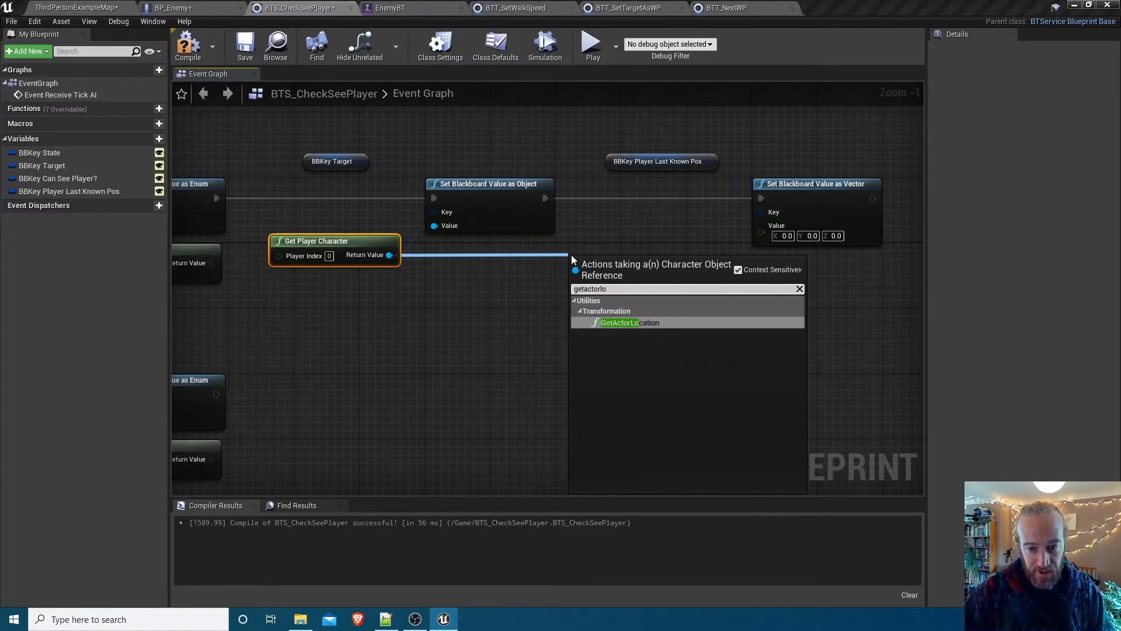
click(628, 322)
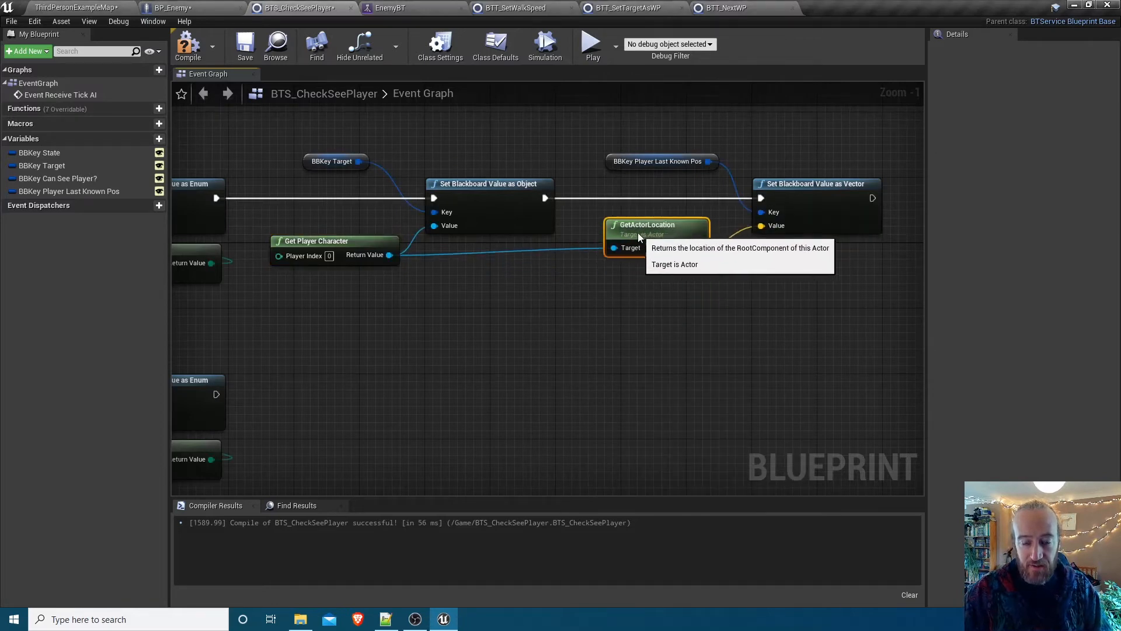
mouse_move(341, 279)
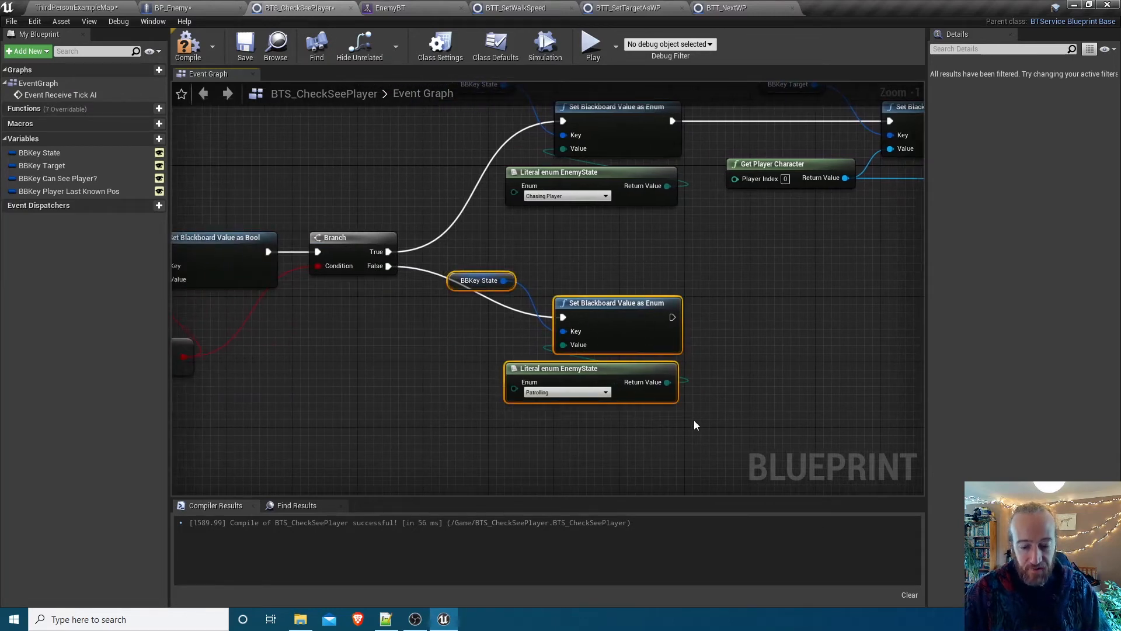
Remove the Patrolling reset on the Branch False path and recompile BTS_CheckSeePlayer
scroll(down, 3)
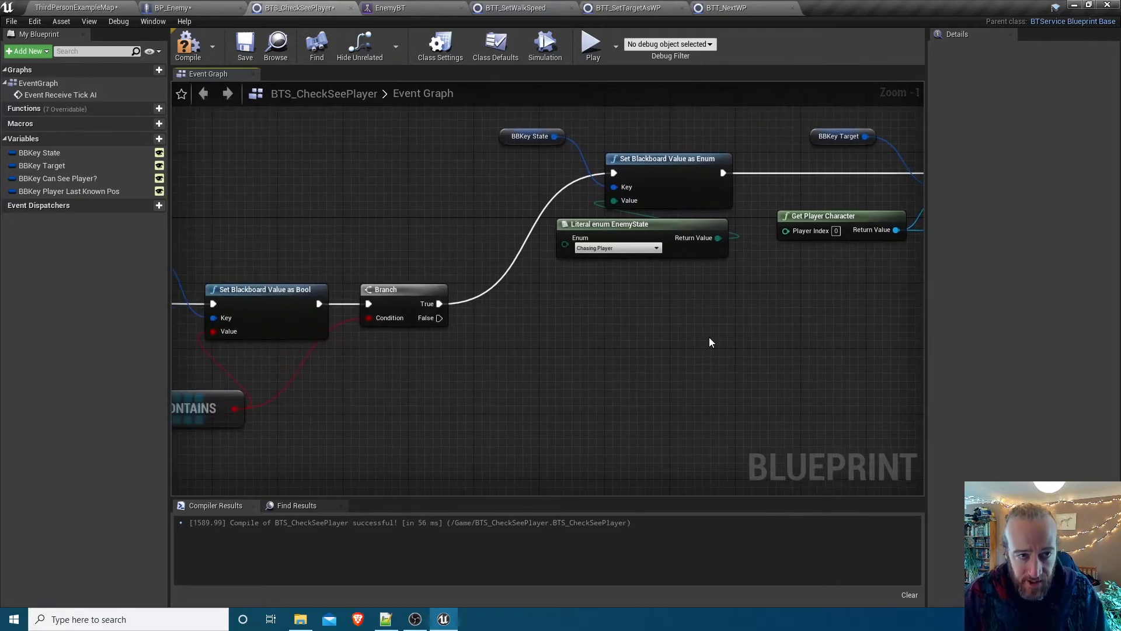
mouse_move(512, 347)
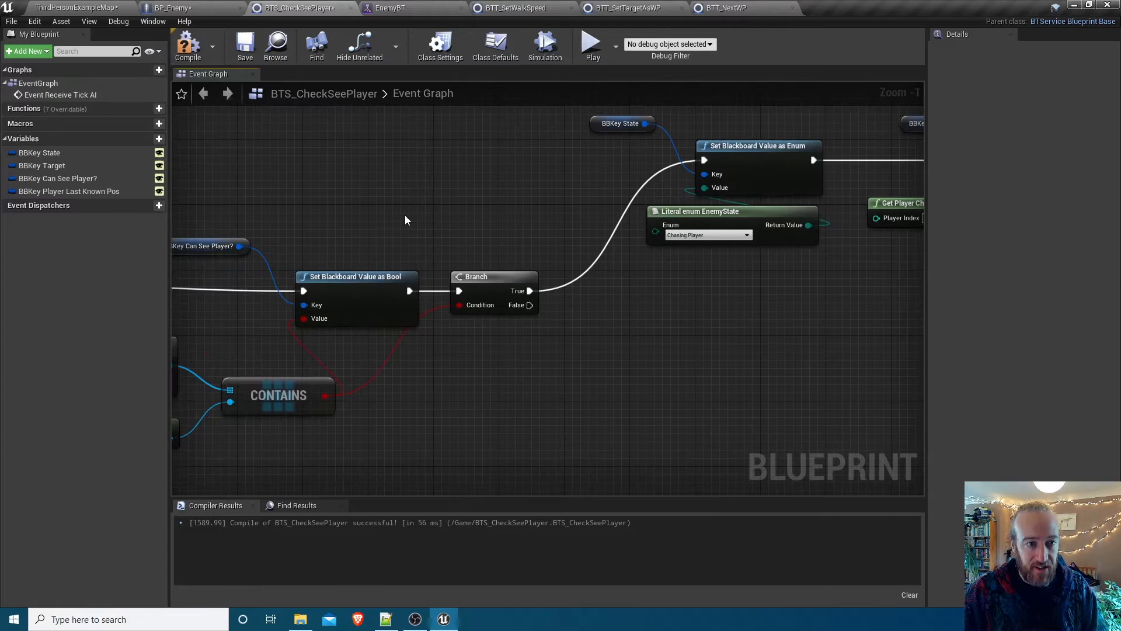
mouse_move(429, 263)
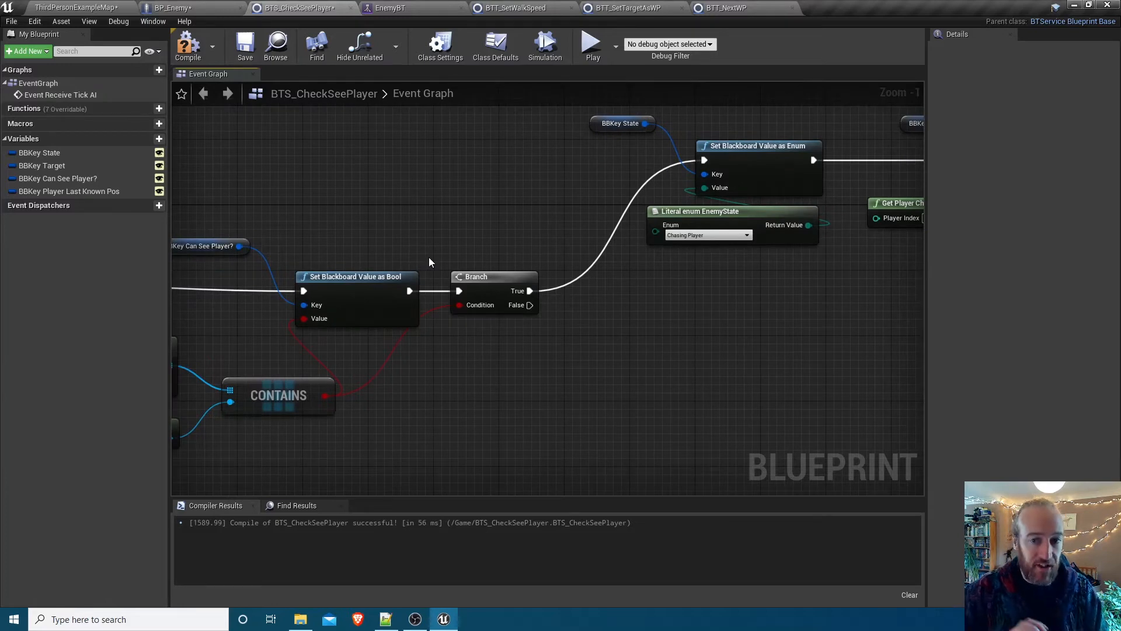
mouse_move(627, 342)
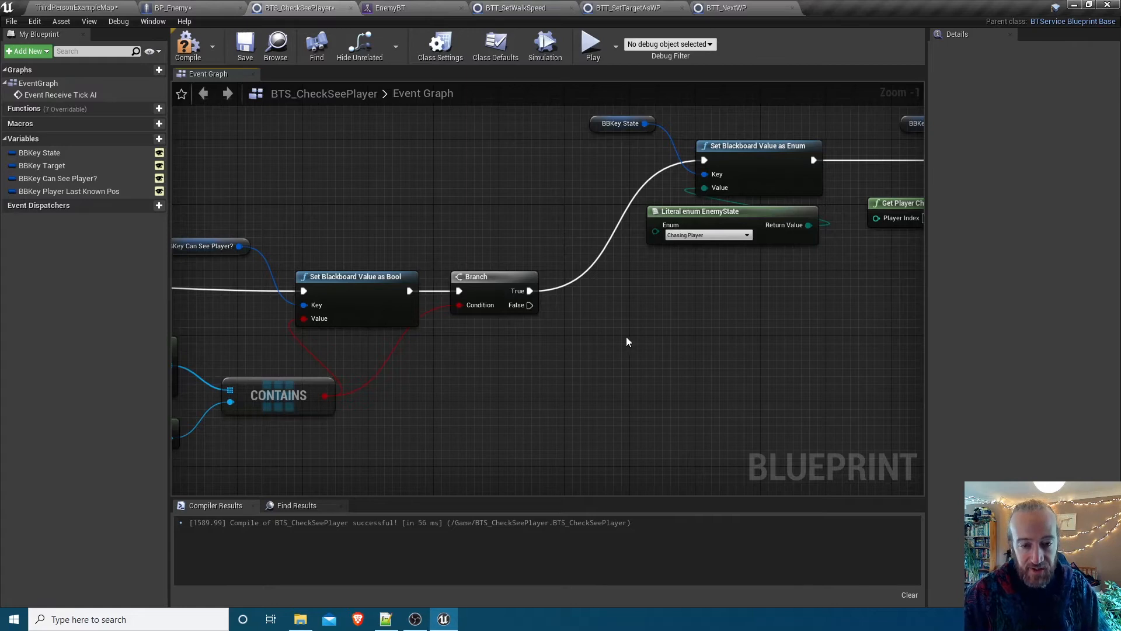
mouse_move(613, 323)
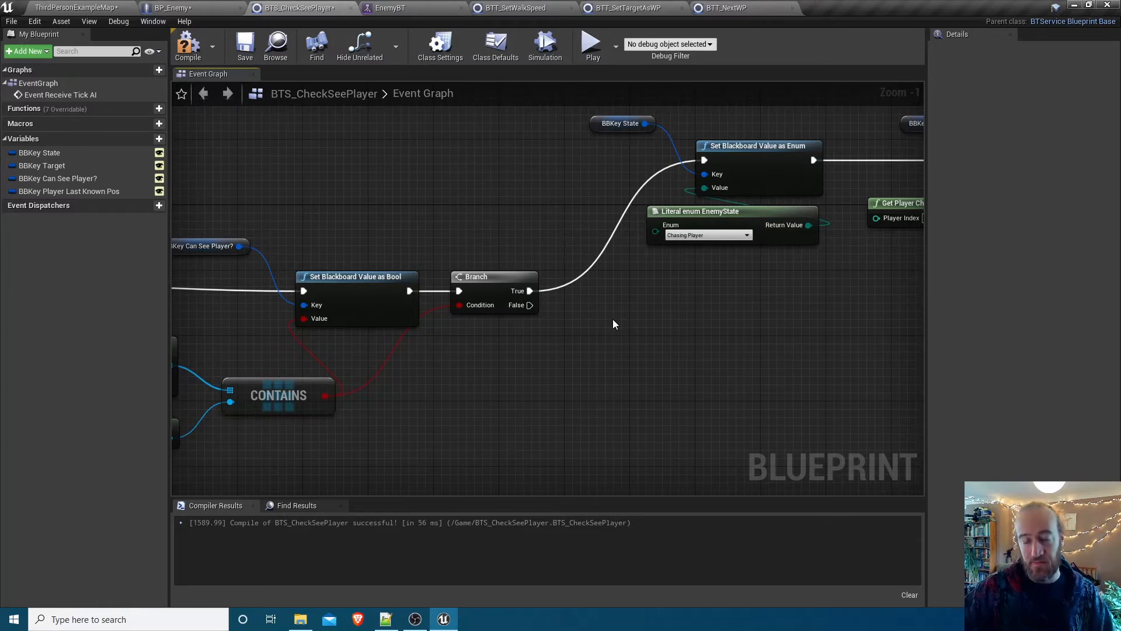
mouse_move(685, 348)
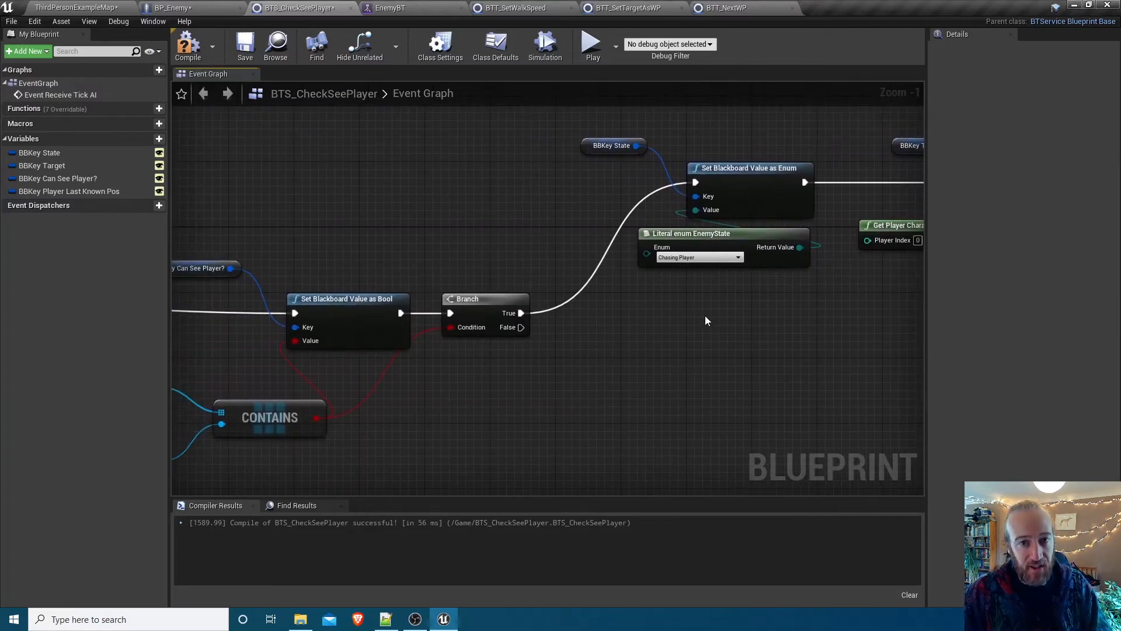
mouse_move(623, 279)
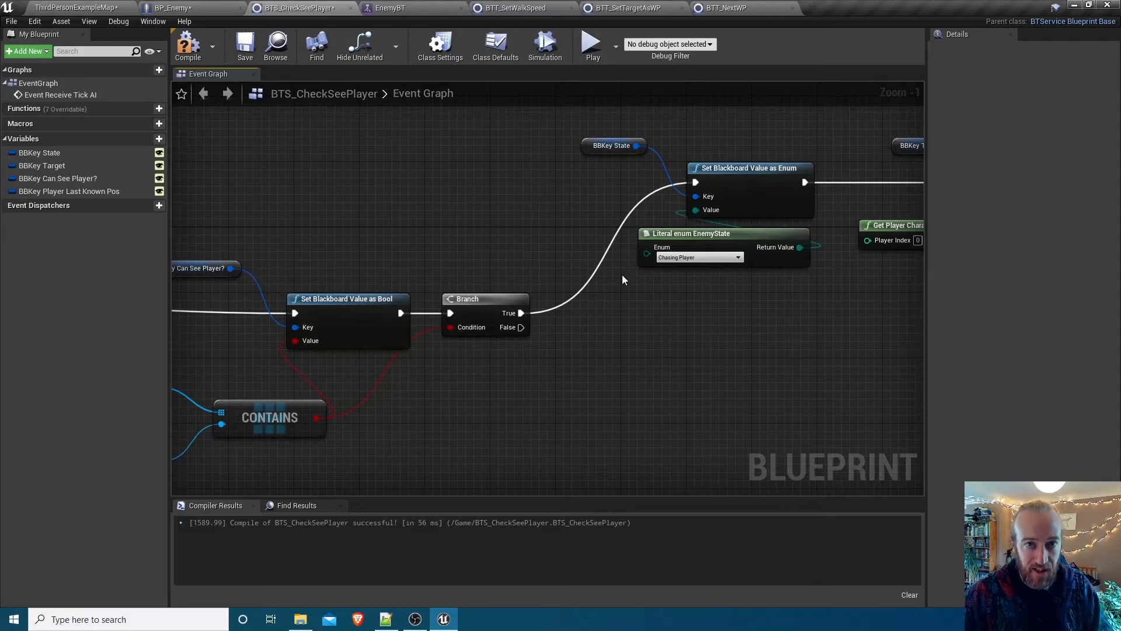
mouse_move(187, 46)
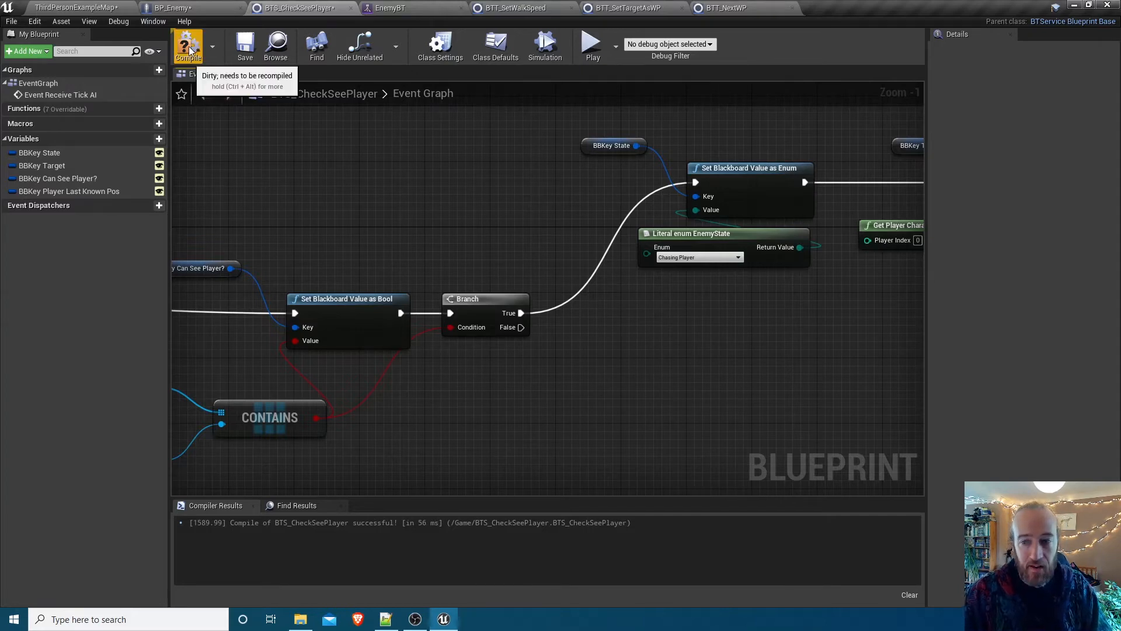
click(187, 44)
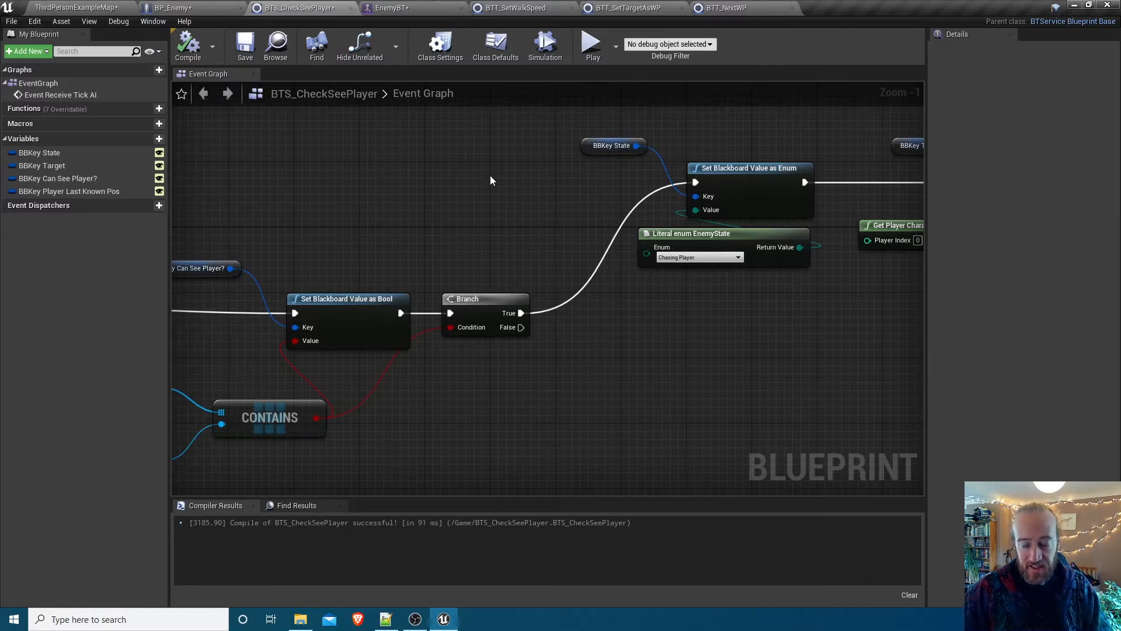
mouse_move(353, 109)
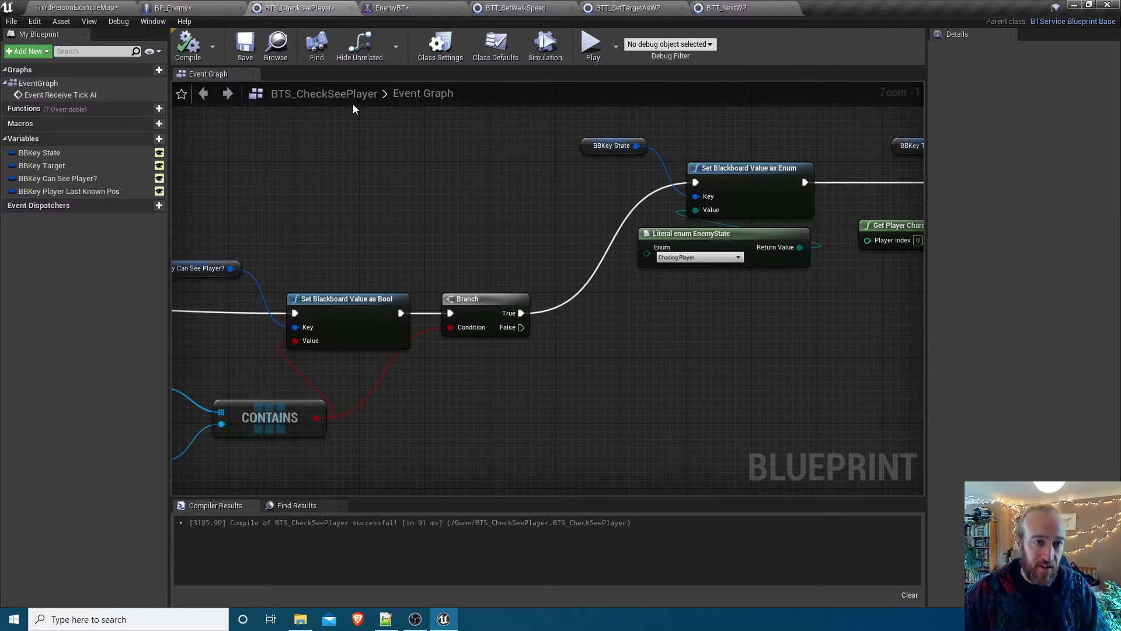
click(392, 8)
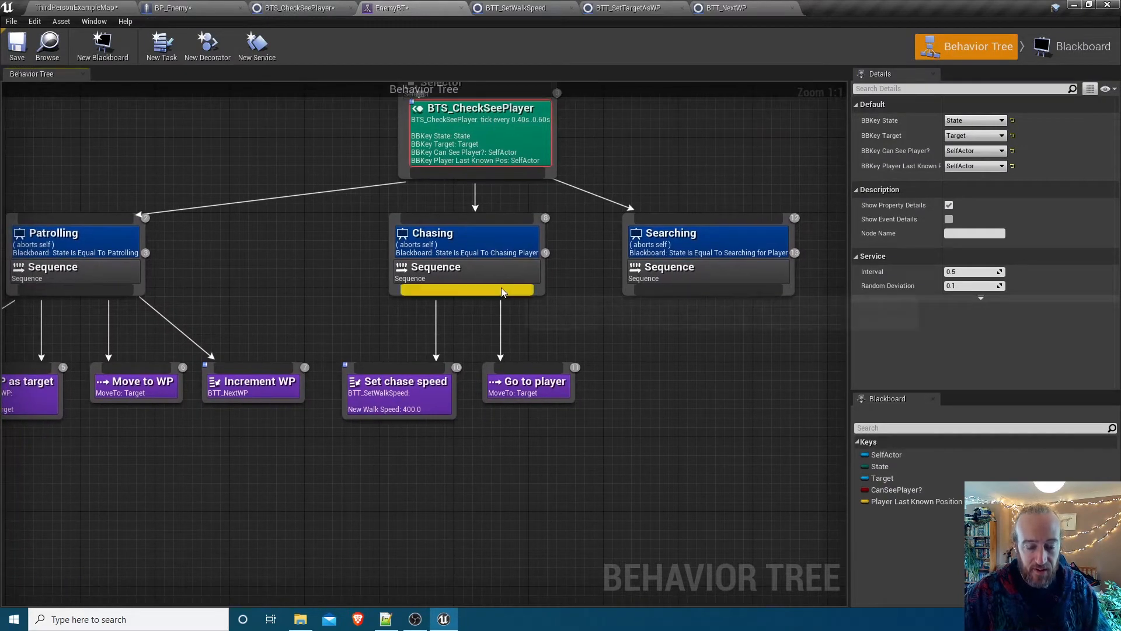
mouse_move(512, 296)
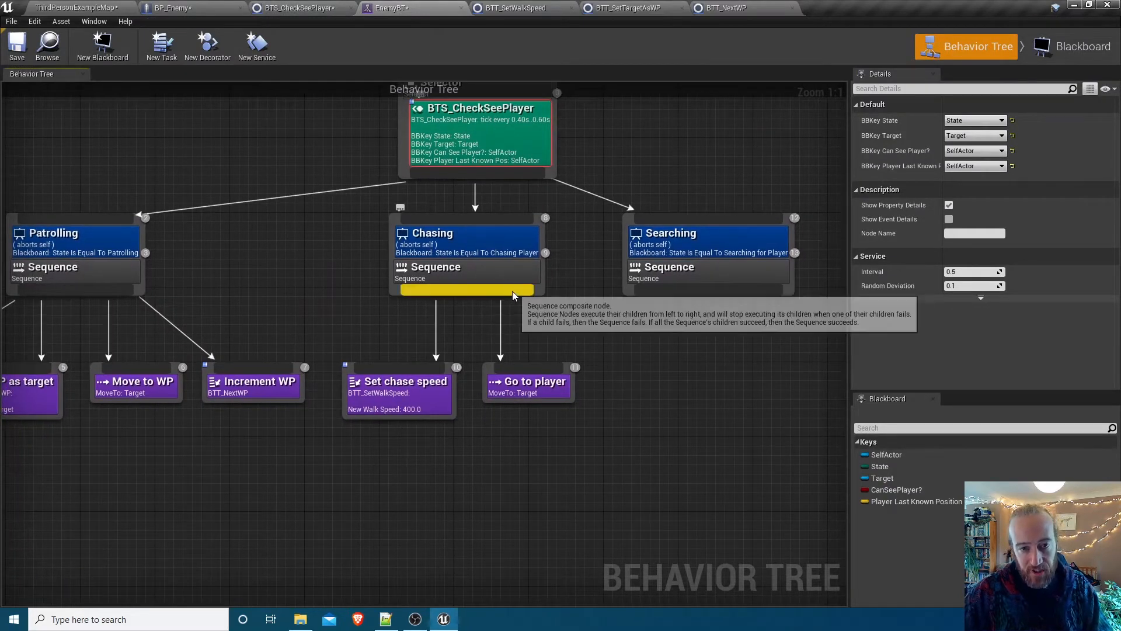
mouse_move(523, 300)
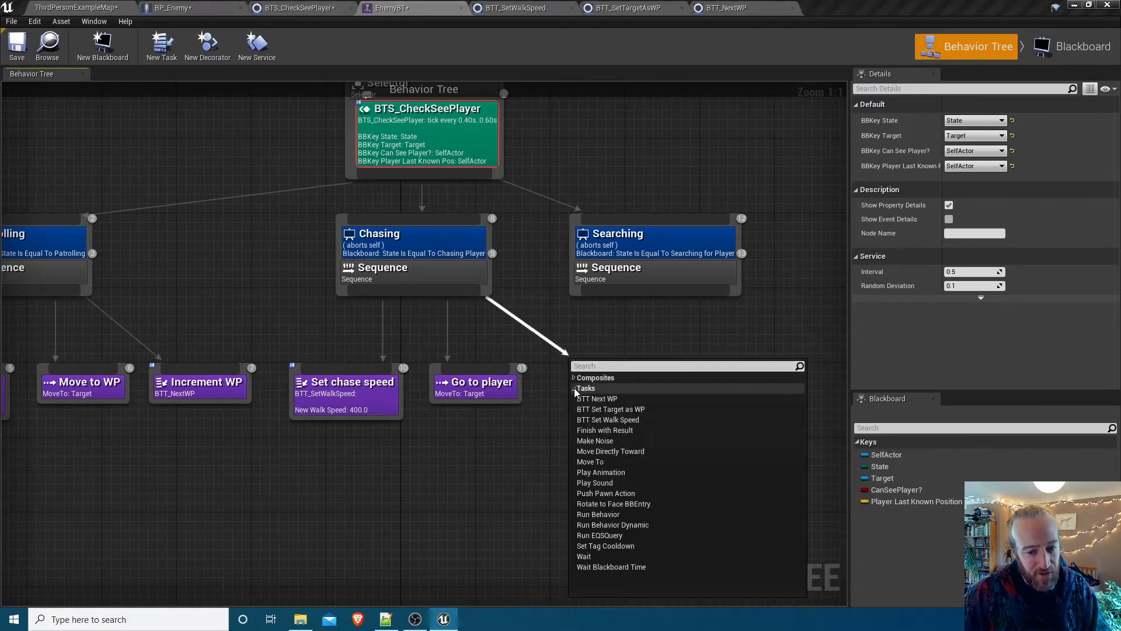
mouse_move(619, 559)
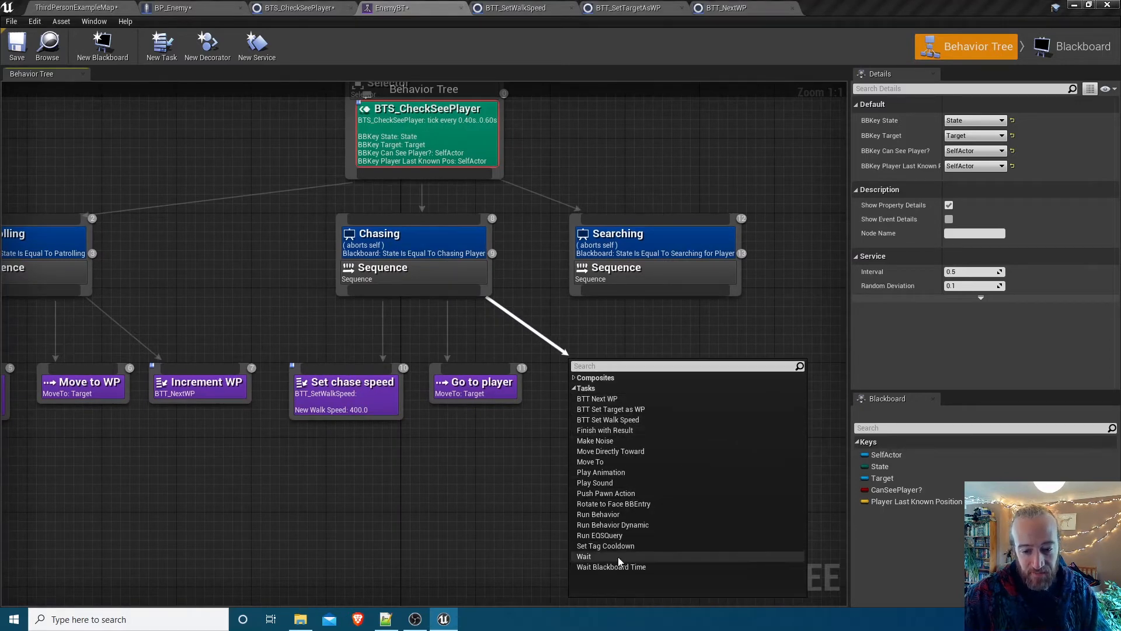
mouse_move(629, 394)
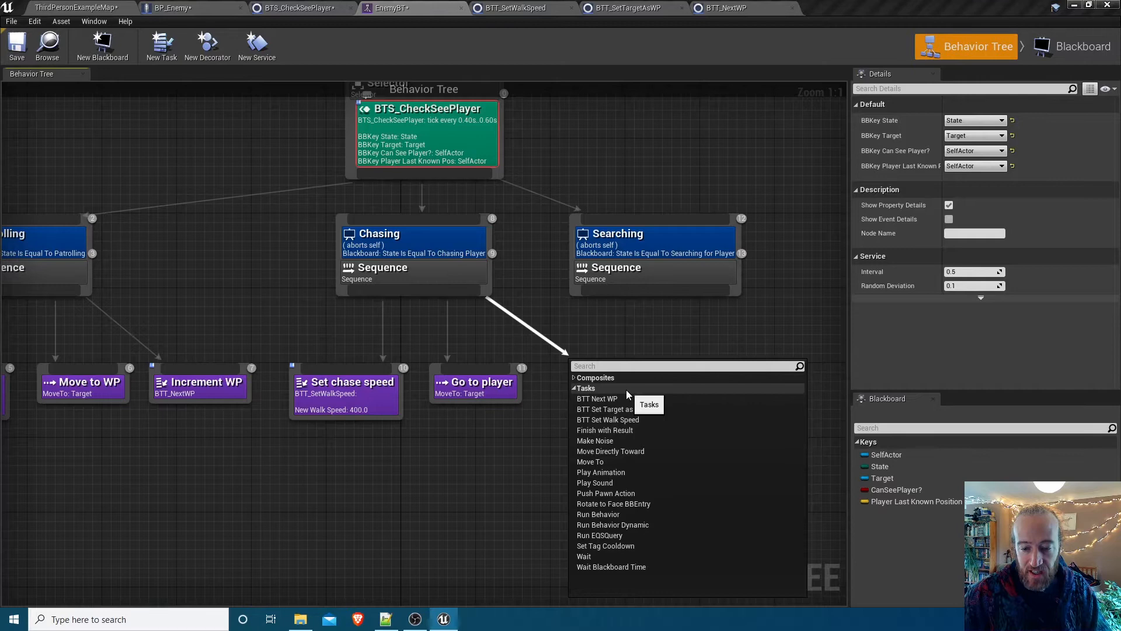
mouse_move(563, 470)
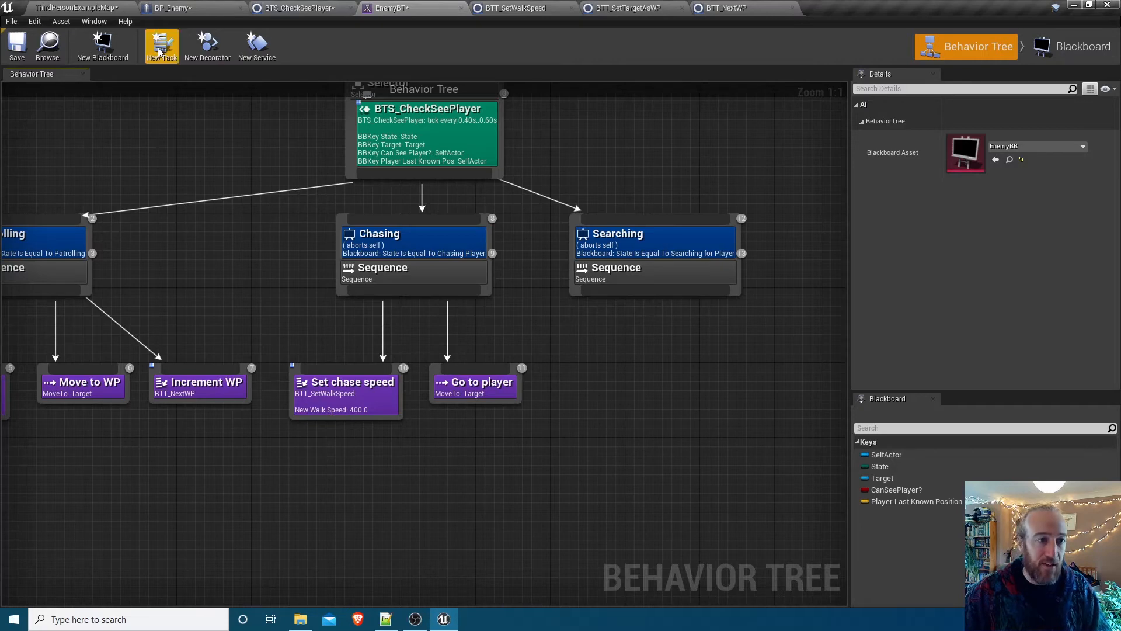
Create a new blank behavior tree task blueprint
click(161, 45)
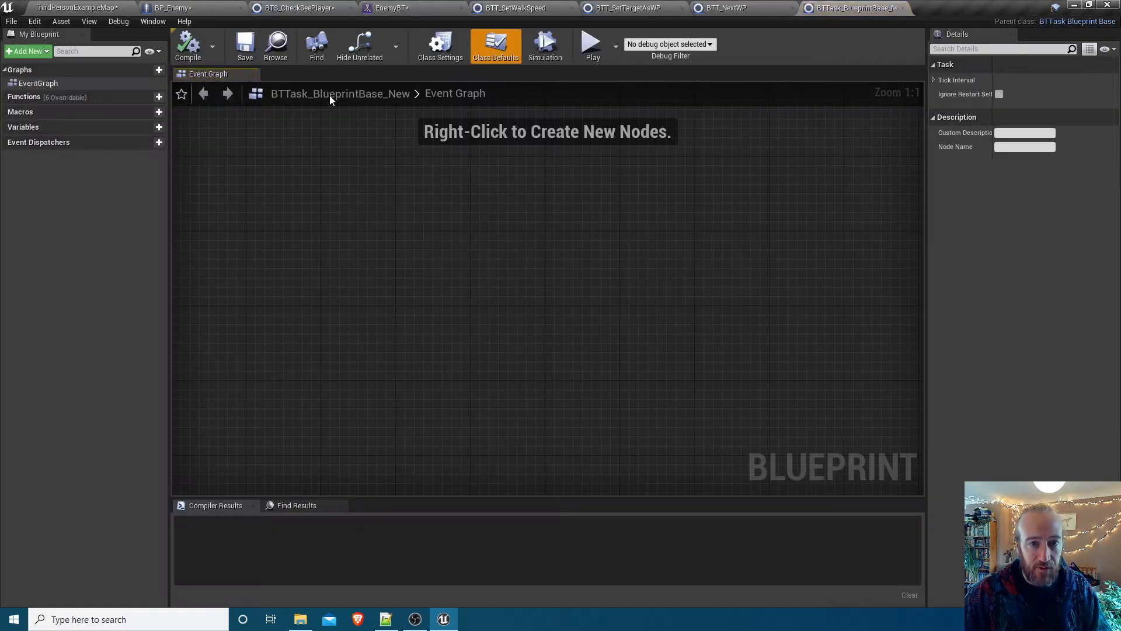
Rename the new task asset to BTT_SetState in the Content Browser and open it
click(75, 8)
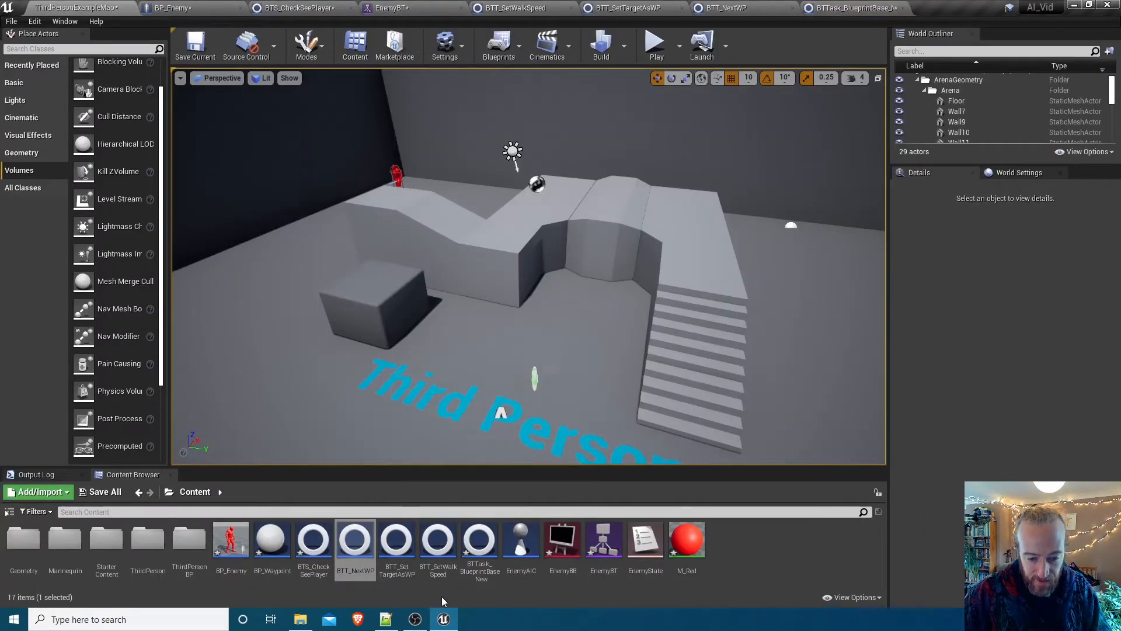
click(479, 539)
text(BTT_SetS)
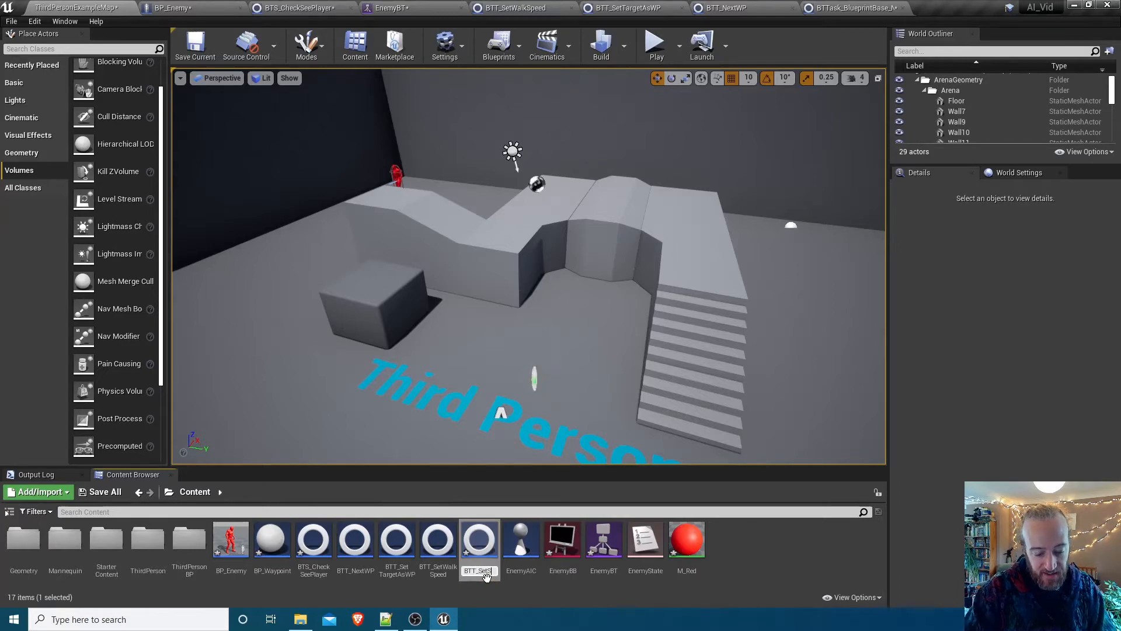
double_click(479, 540)
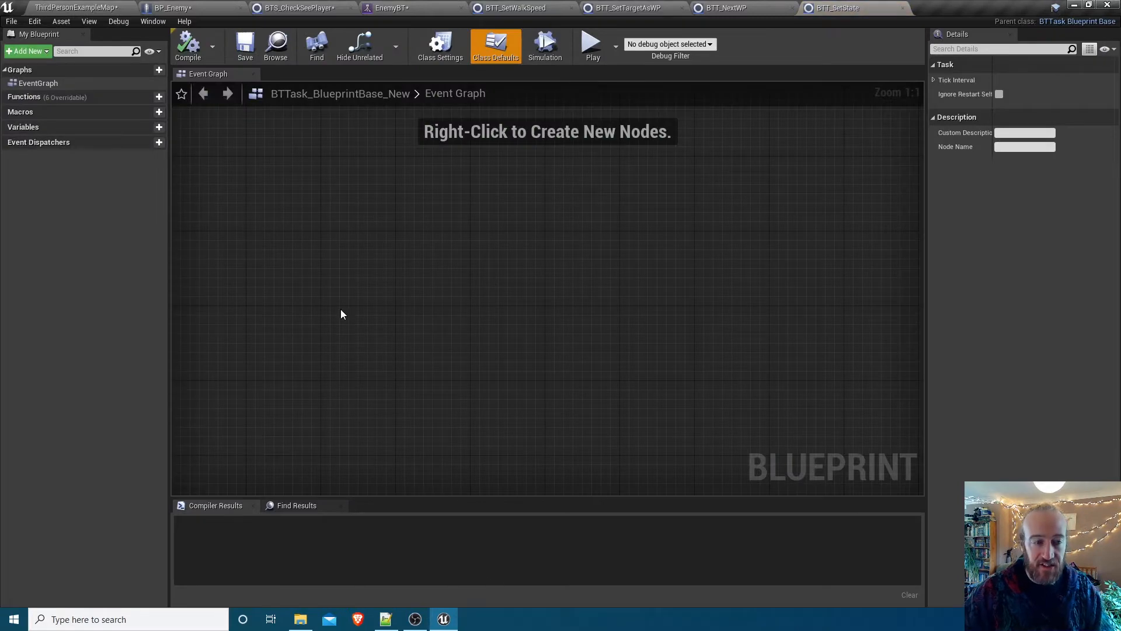
mouse_move(840, 170)
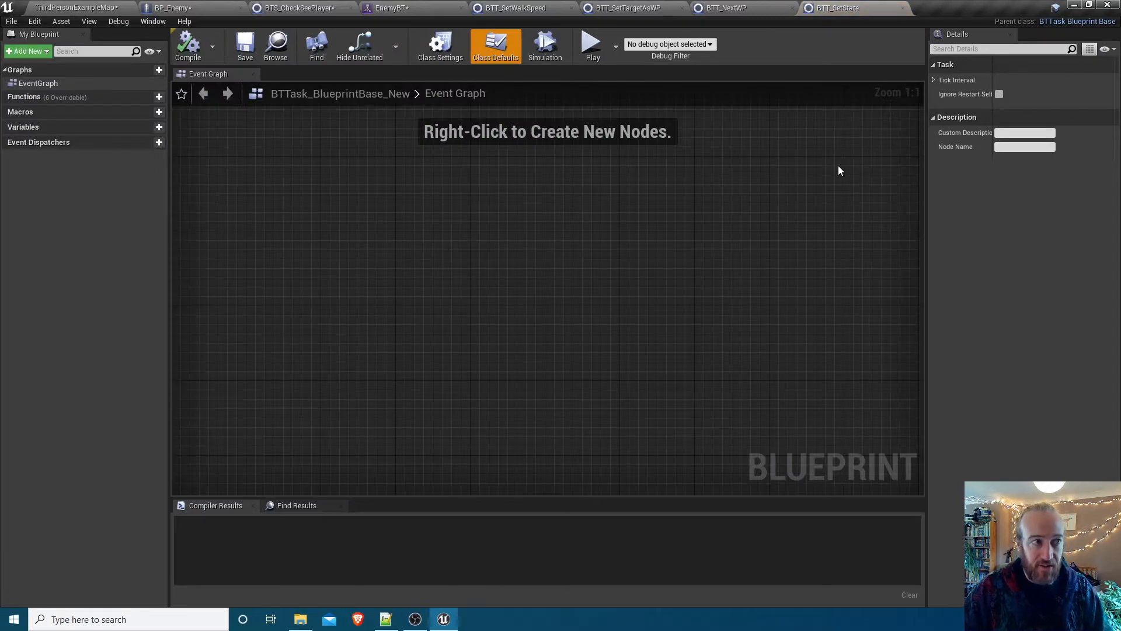
mouse_move(718, 168)
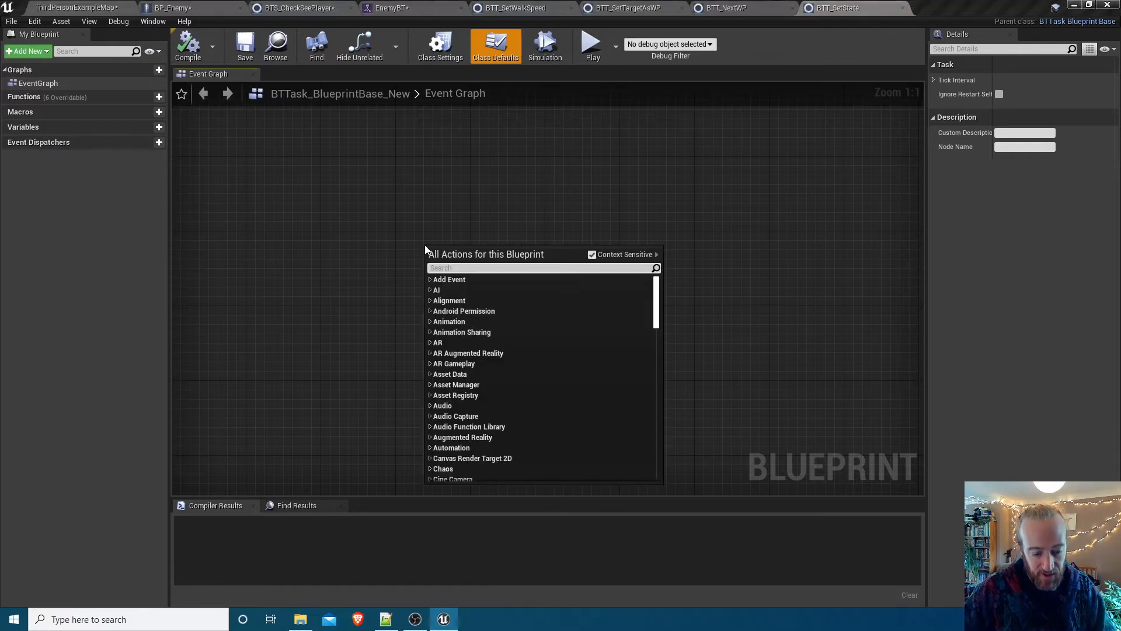
Add an Event Receive Tick AI node to BTT_SetState's event graph
text(event)
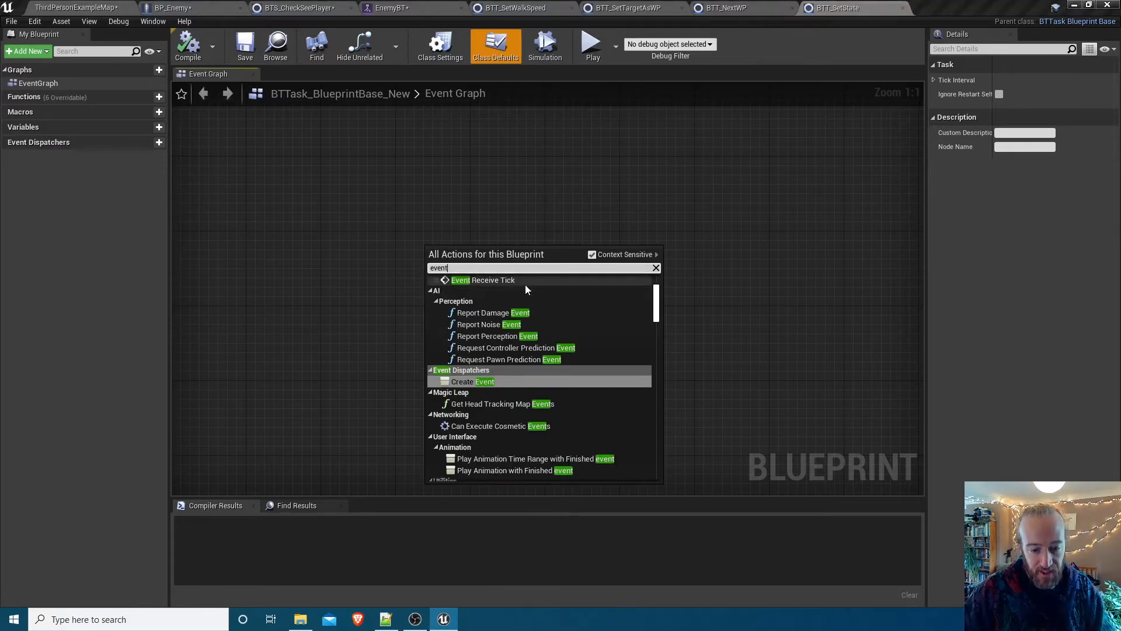
text(rec)
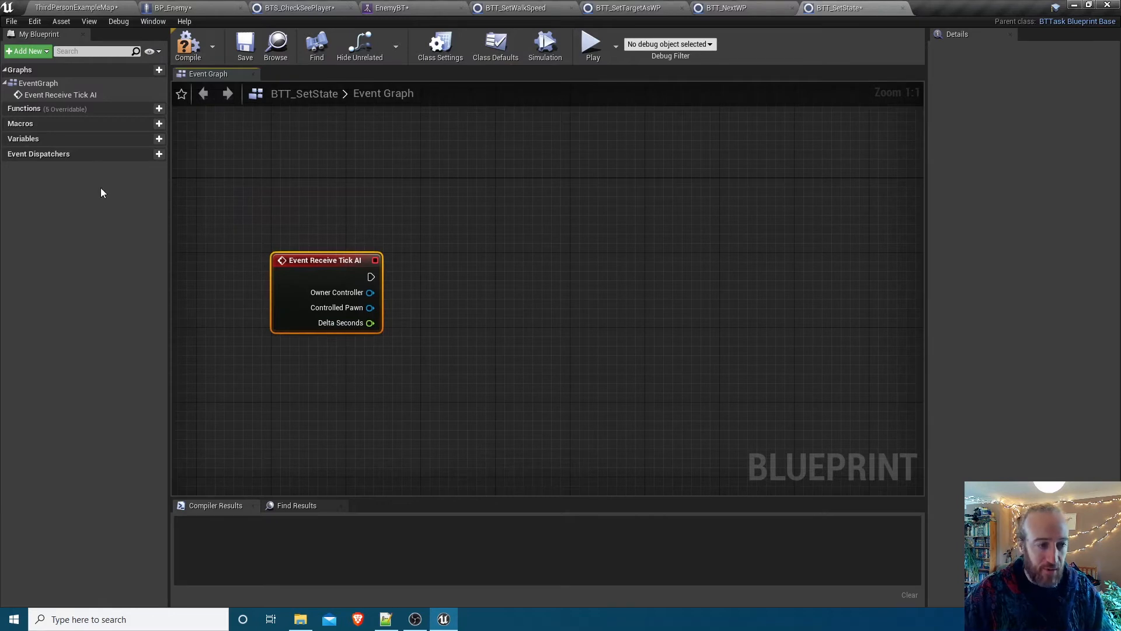
mouse_move(147, 139)
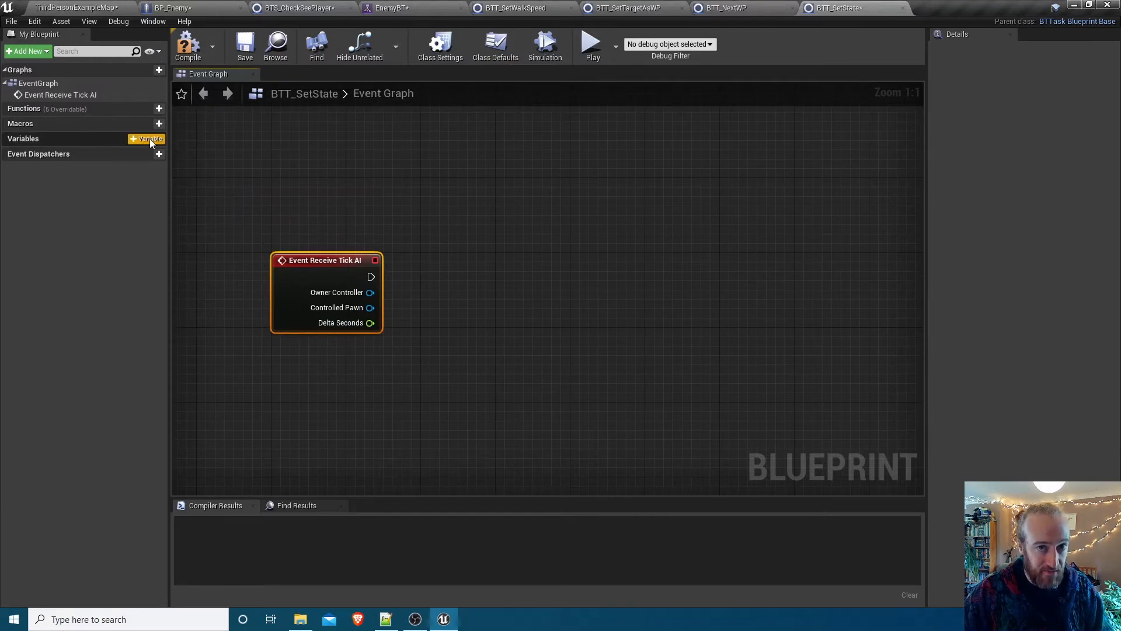
Add an editable BBKey State variable wired into a Set Blackboard Value as Enum node on tick
click(147, 139)
text(BBKey State)
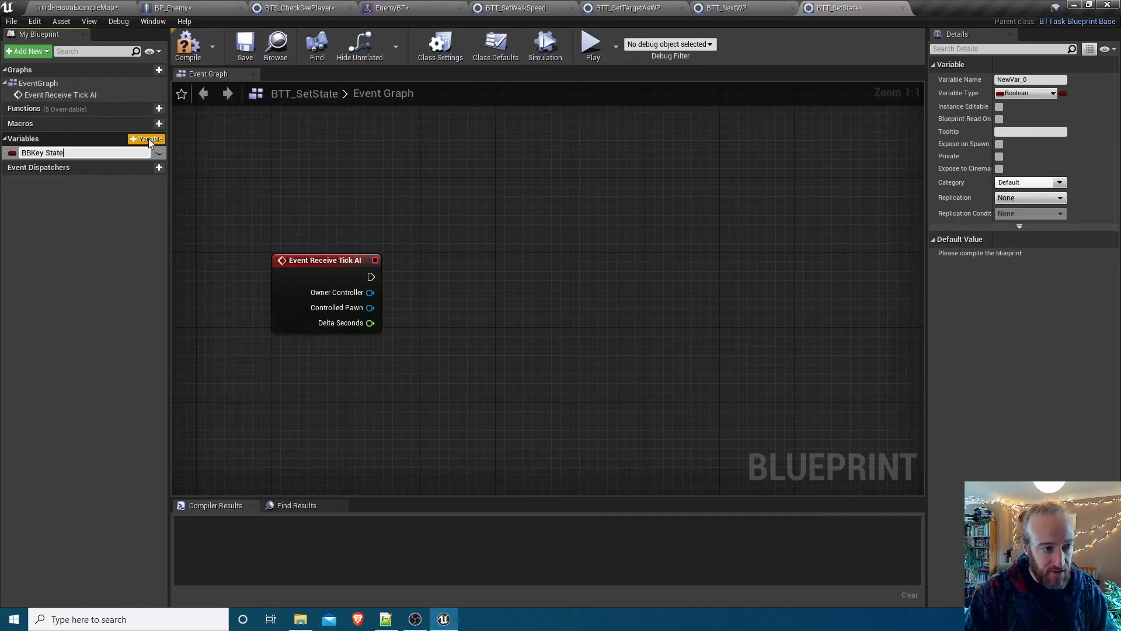
click(12, 152)
text(set)
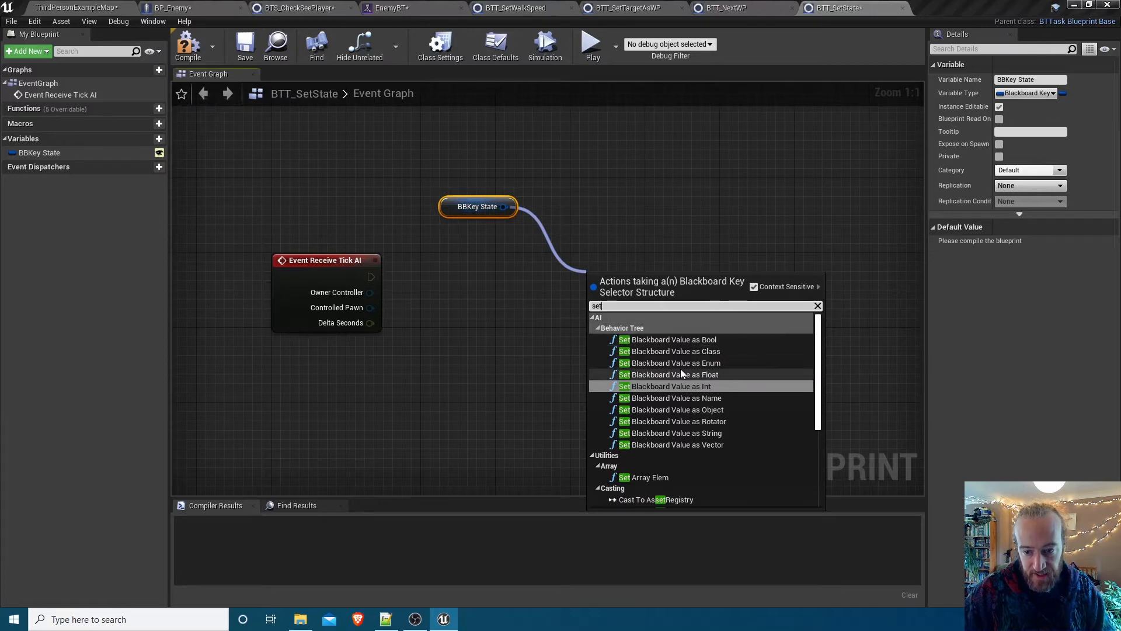
click(670, 362)
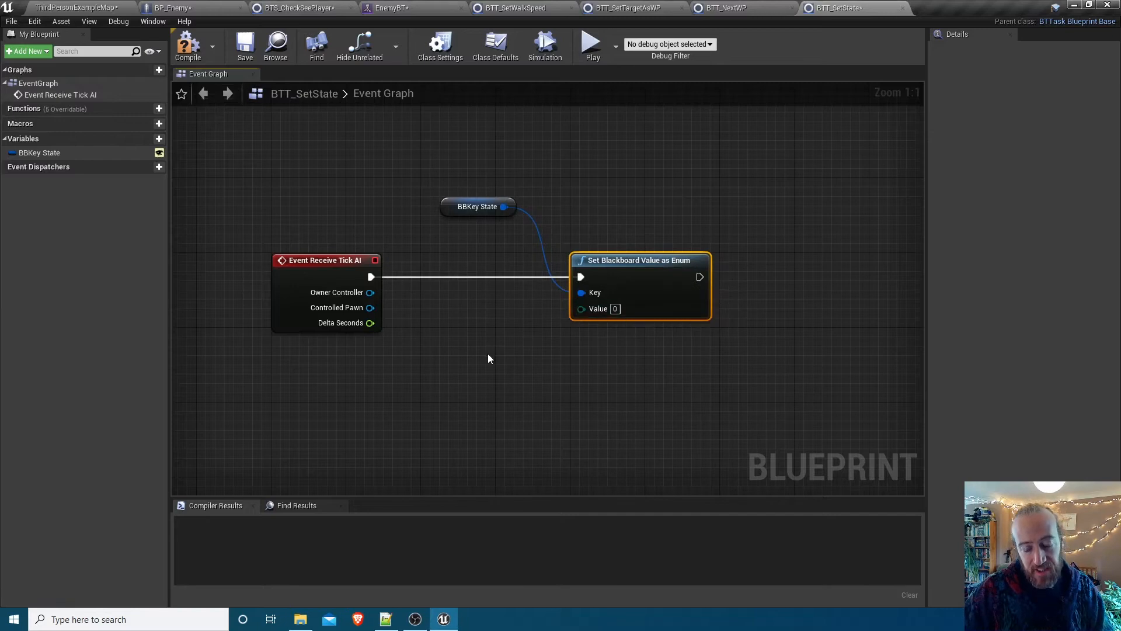
click(478, 235)
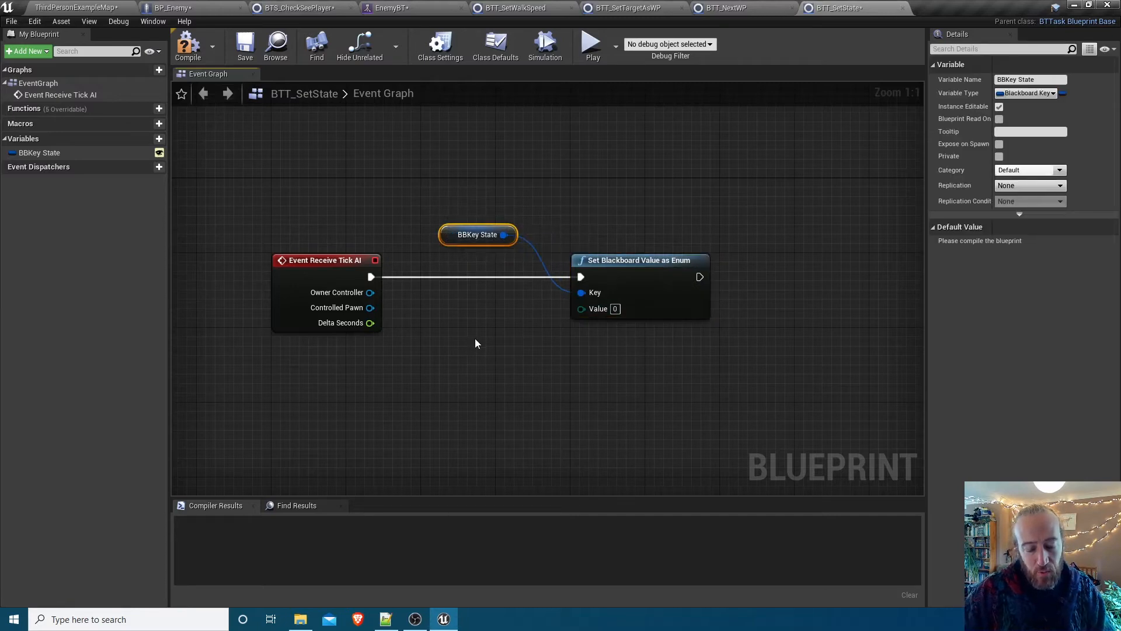
mouse_move(466, 371)
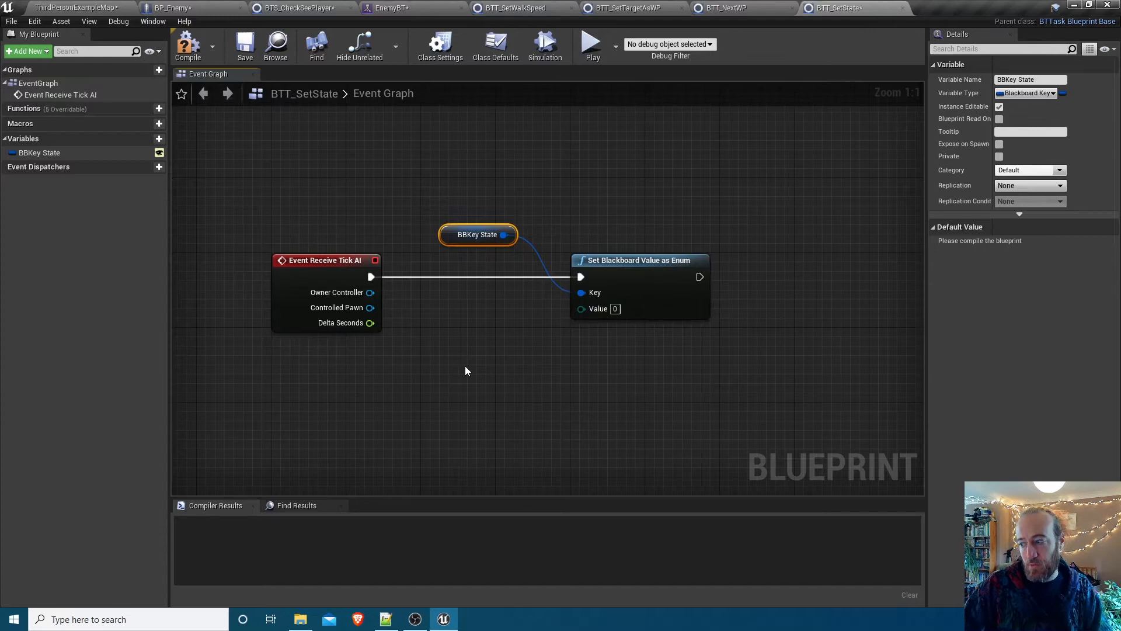
mouse_move(583, 324)
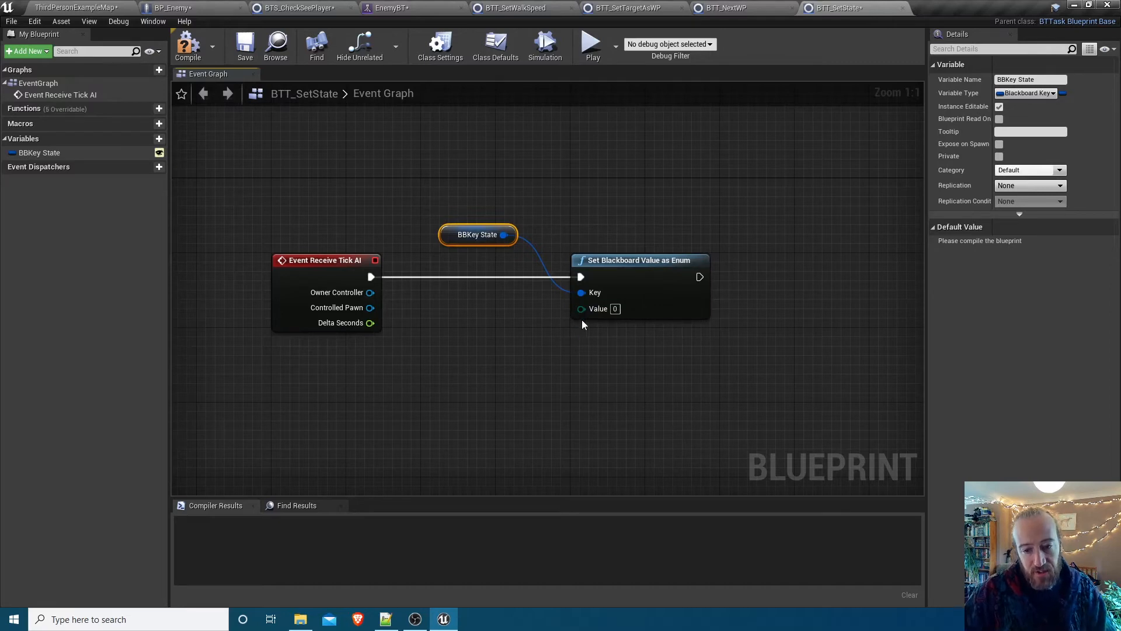
click(148, 139)
text(New State)
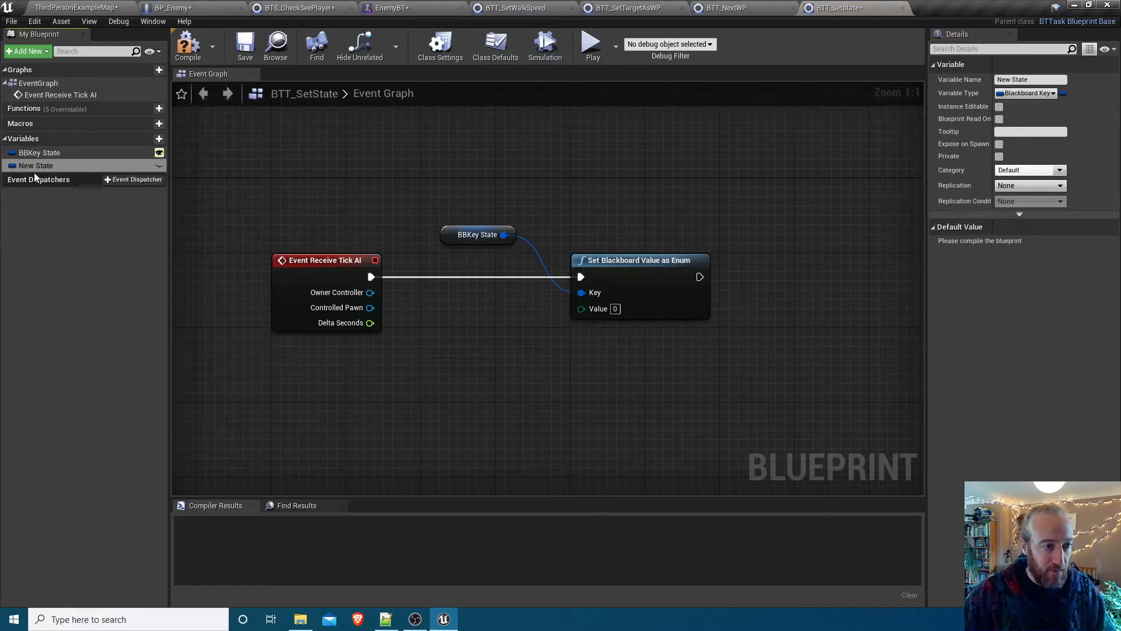
Make New State an Enemy State enum variable feeding the Set Blackboard Value as Enum Value input
click(12, 164)
text(enemy)
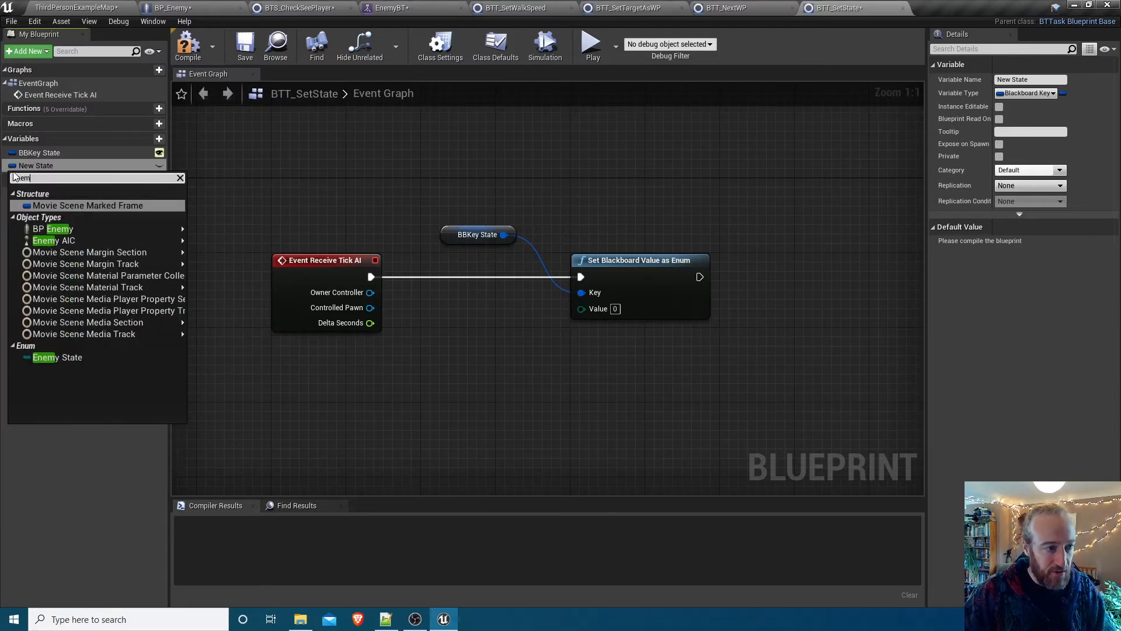
click(57, 357)
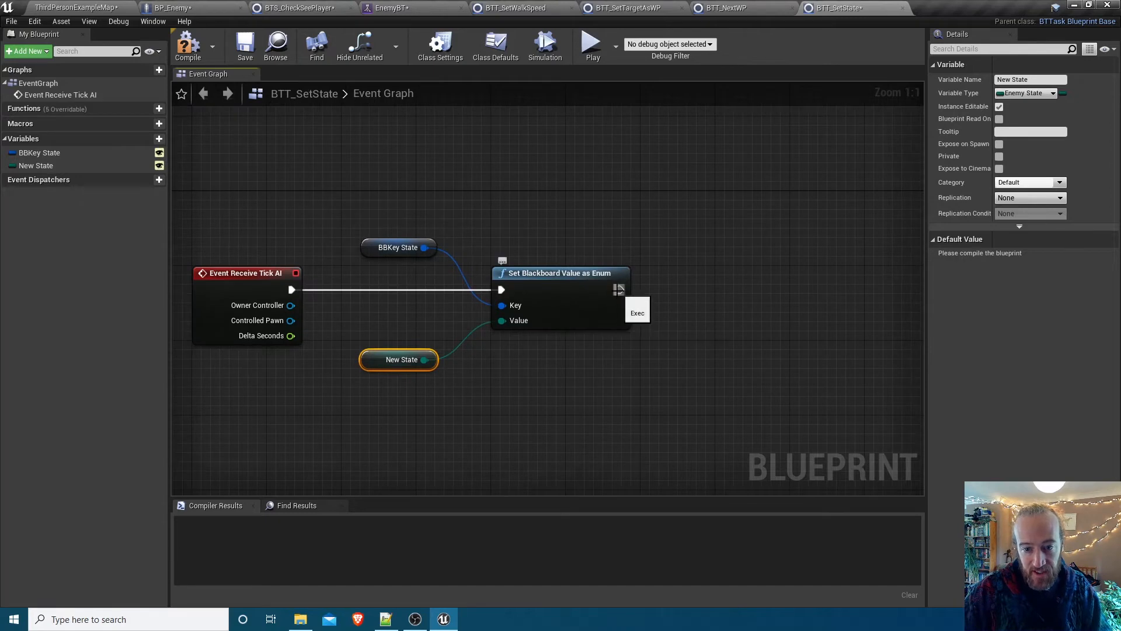
click(619, 288)
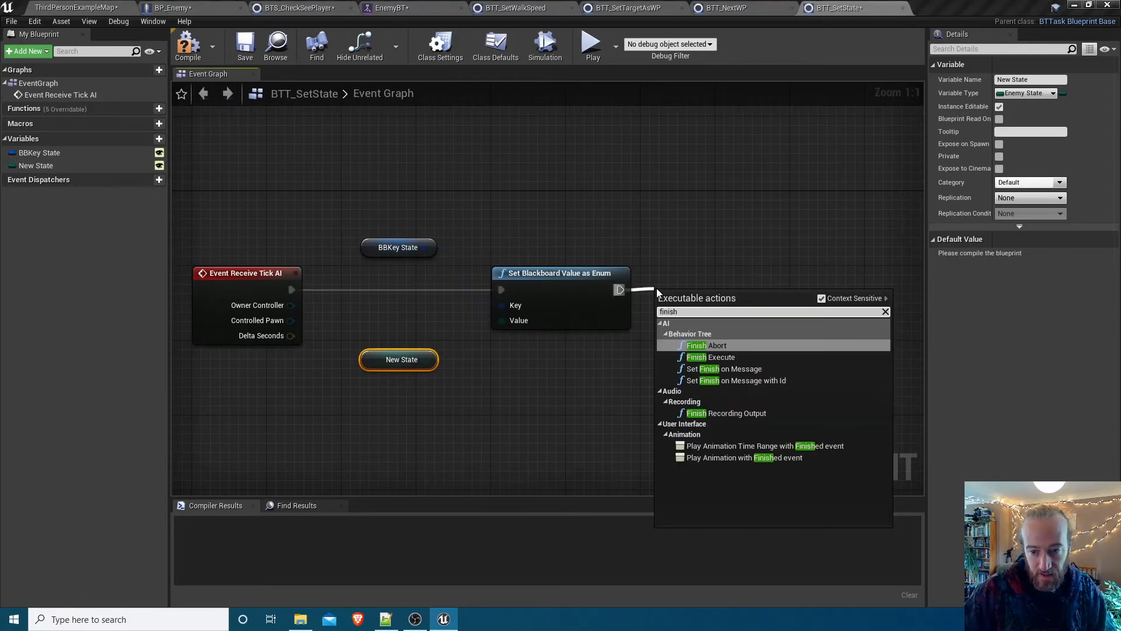
End BTT_SetState with Finish Execute, default New State to Patrolling, compile and save
click(715, 357)
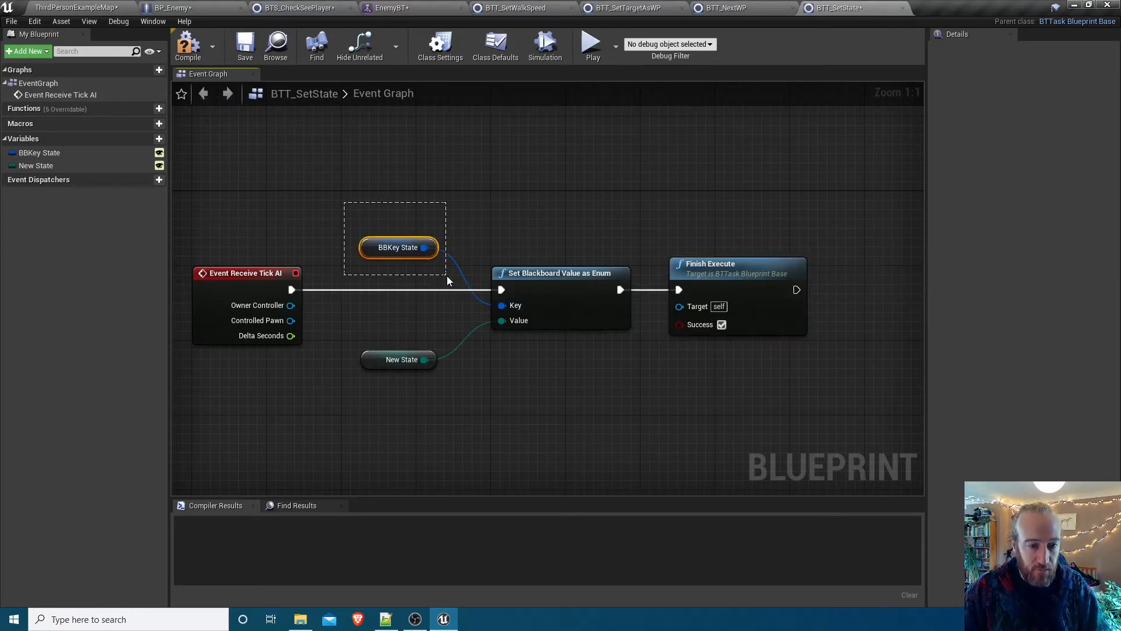
click(399, 247)
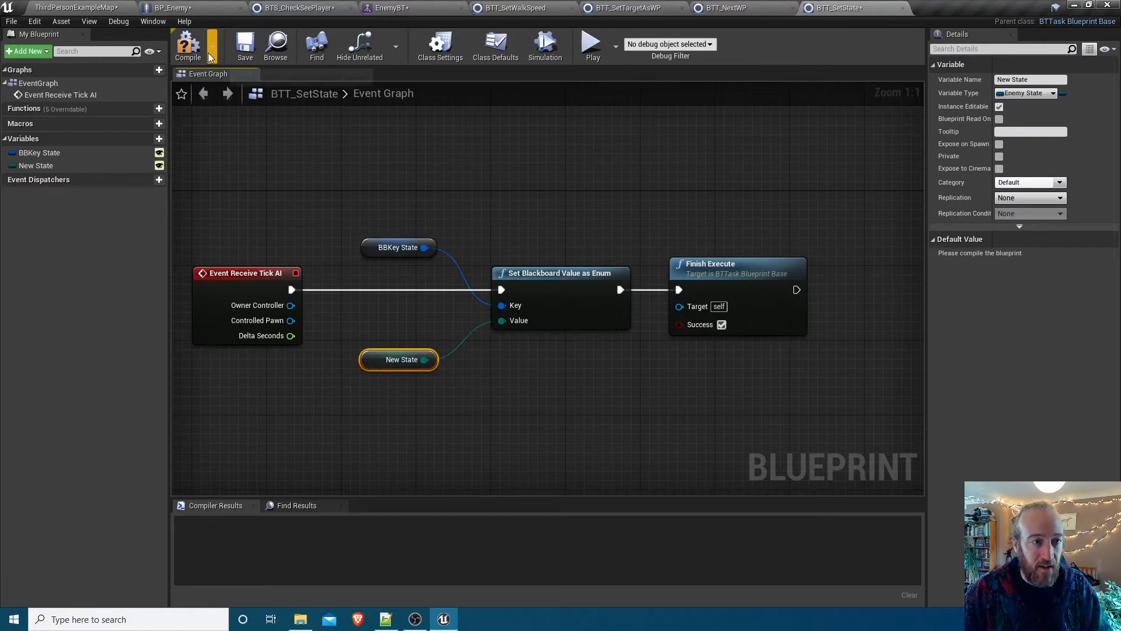
click(187, 46)
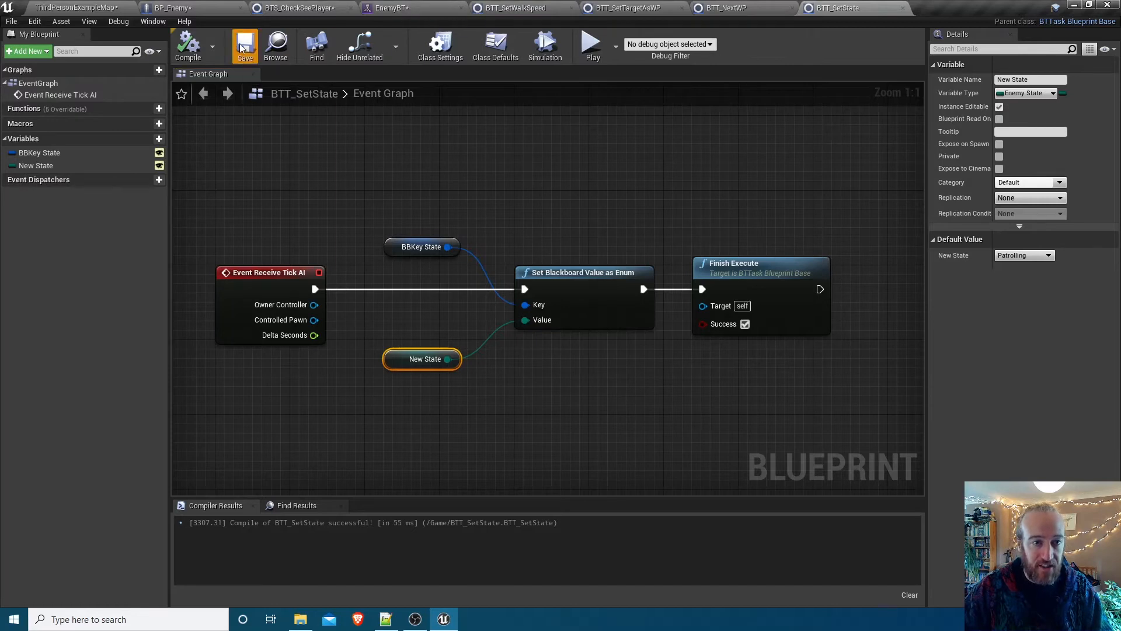
click(392, 8)
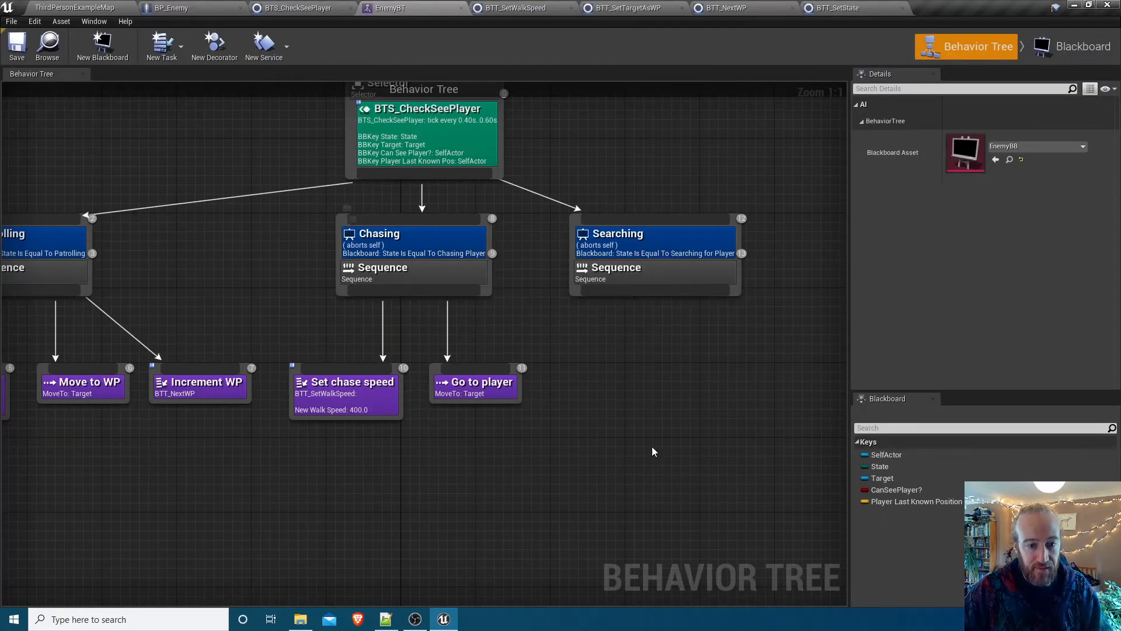
mouse_move(388, 332)
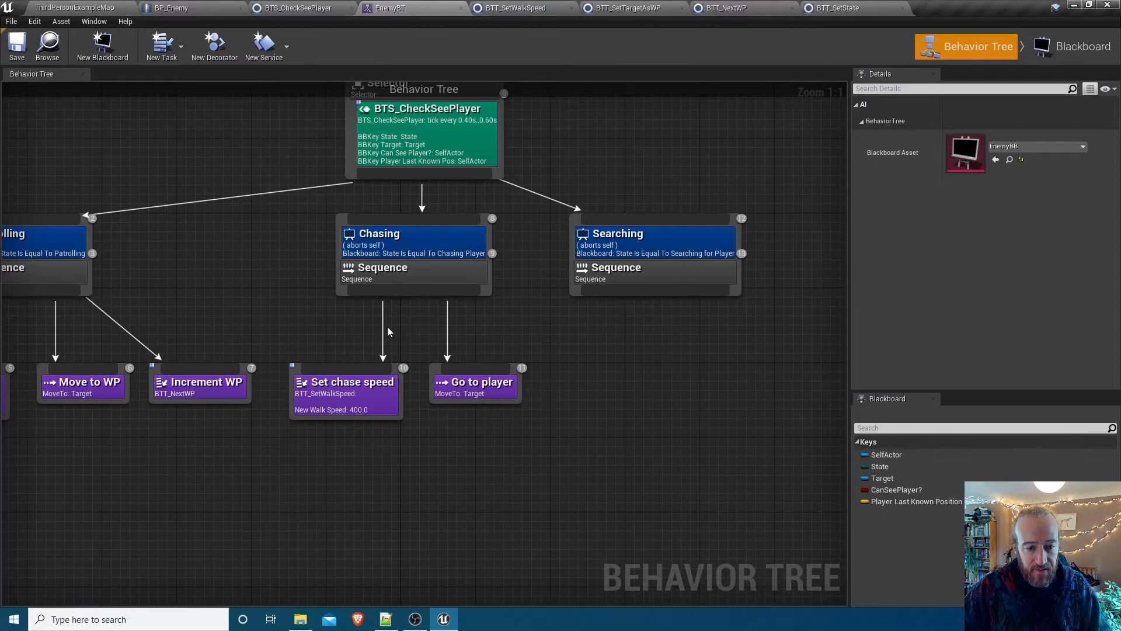
Pull Set chase speed and Go to player down away from the Chasing sequence
click(475, 382)
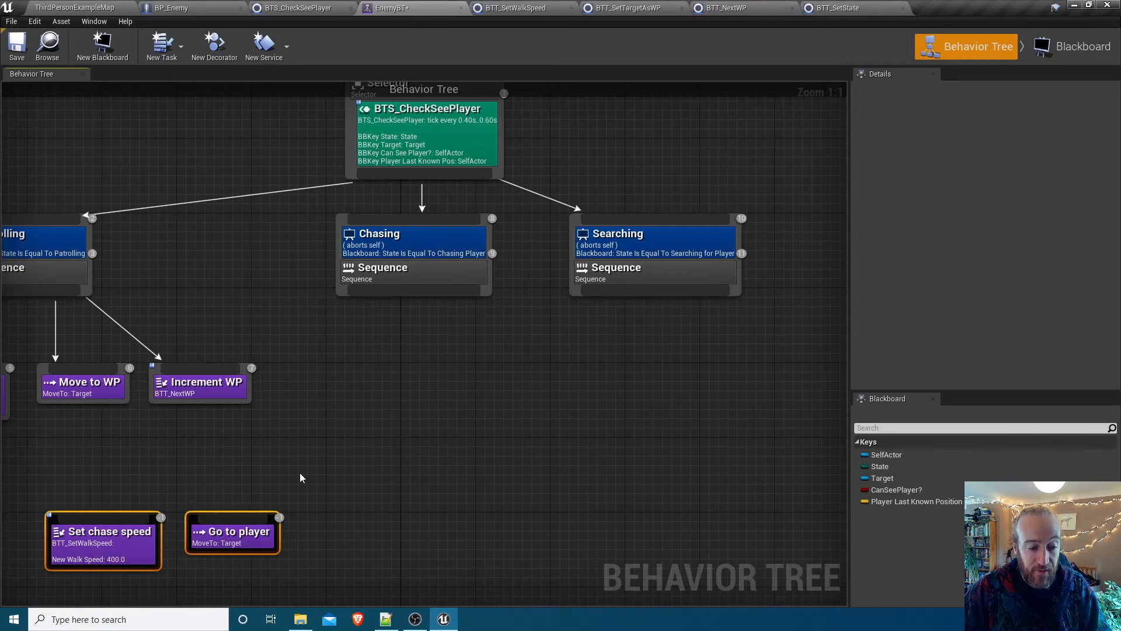
mouse_move(56, 577)
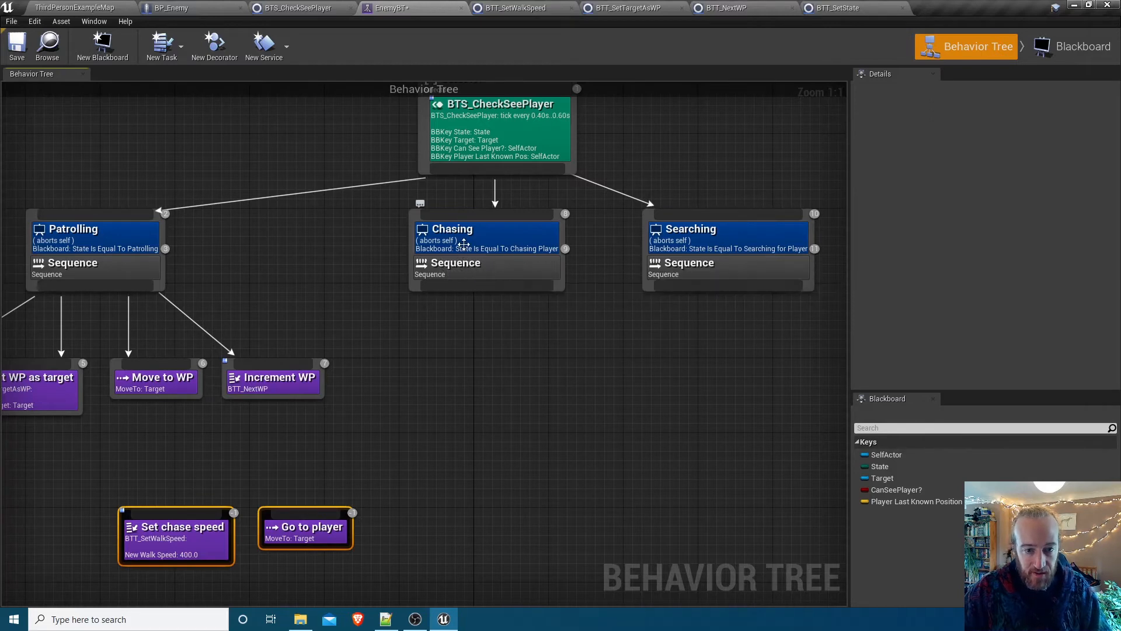
click(486, 243)
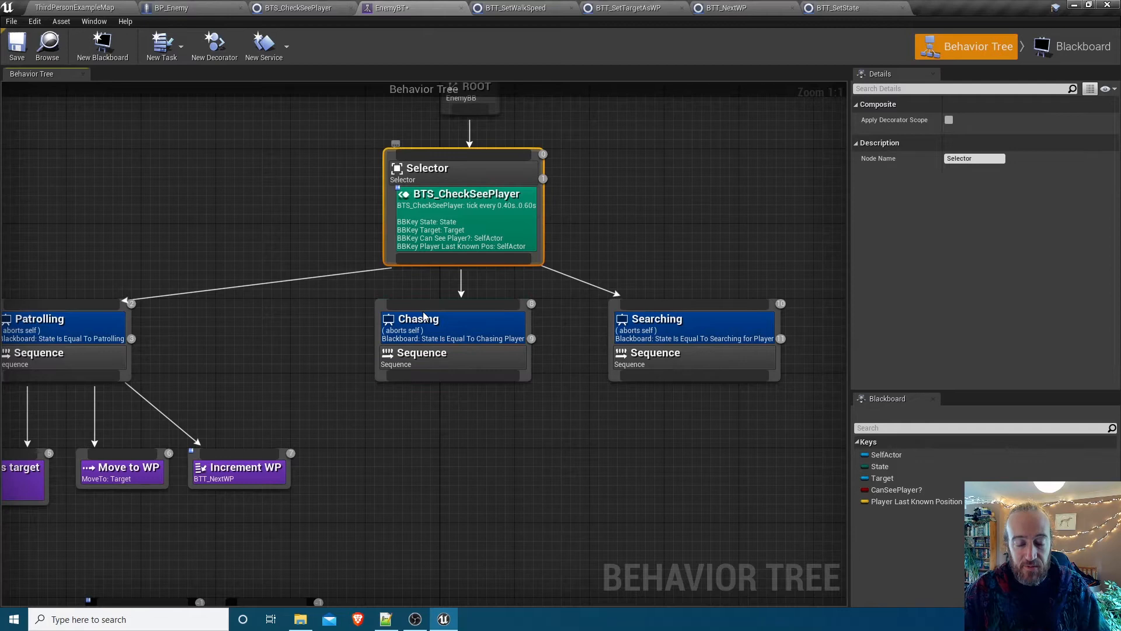
mouse_move(410, 435)
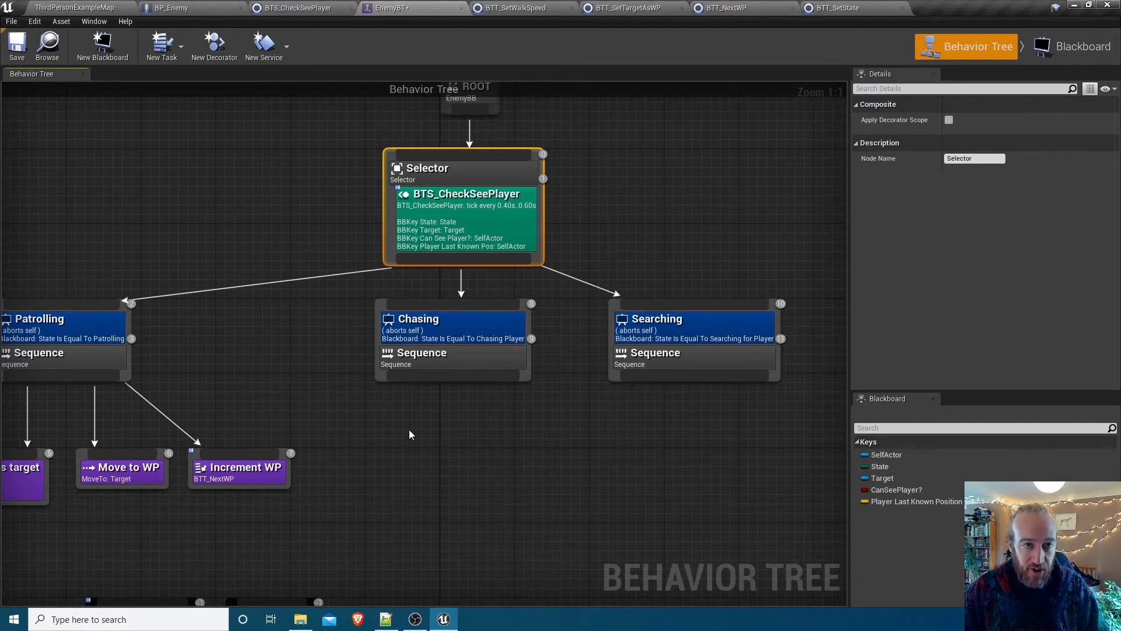
mouse_move(424, 435)
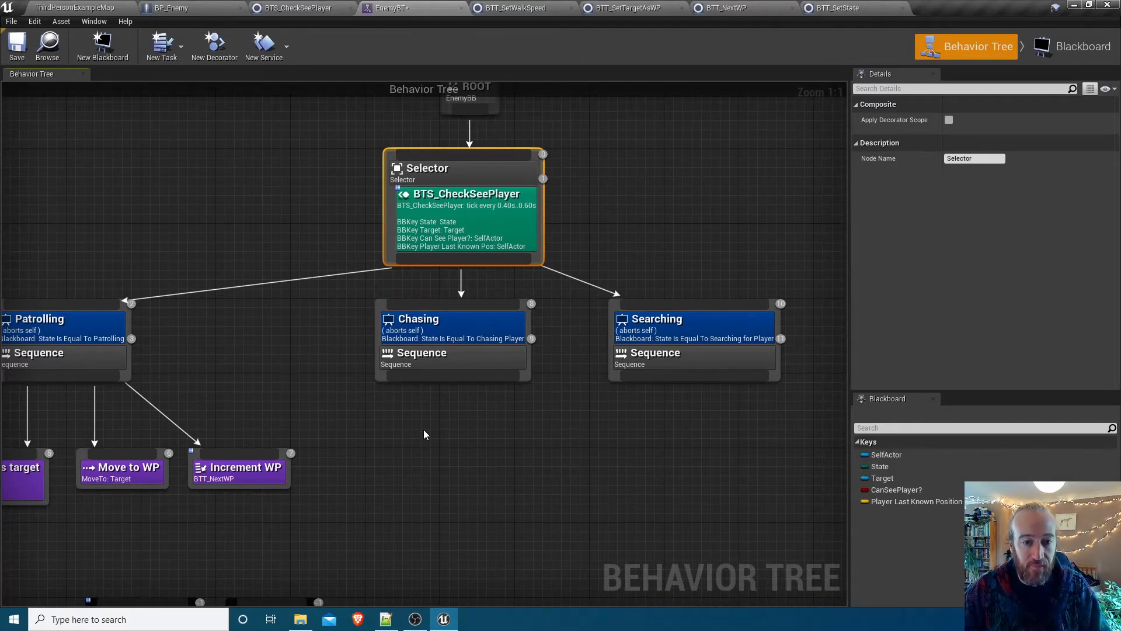
mouse_move(444, 441)
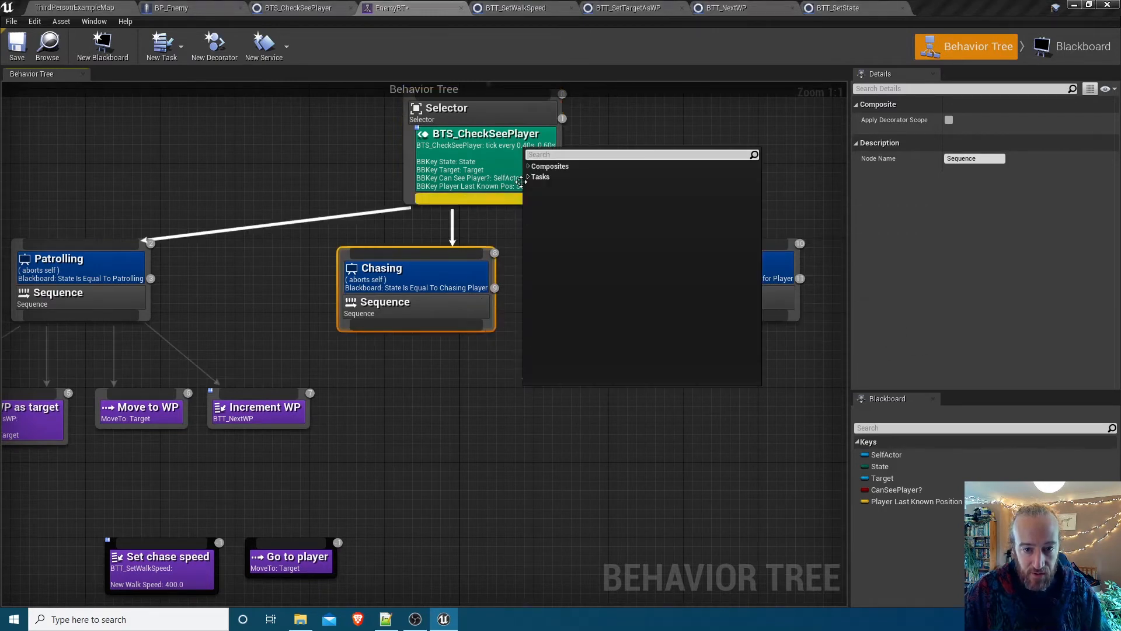
Replace the Chasing sequence with a Selector and add two Sequence children under it
click(550, 166)
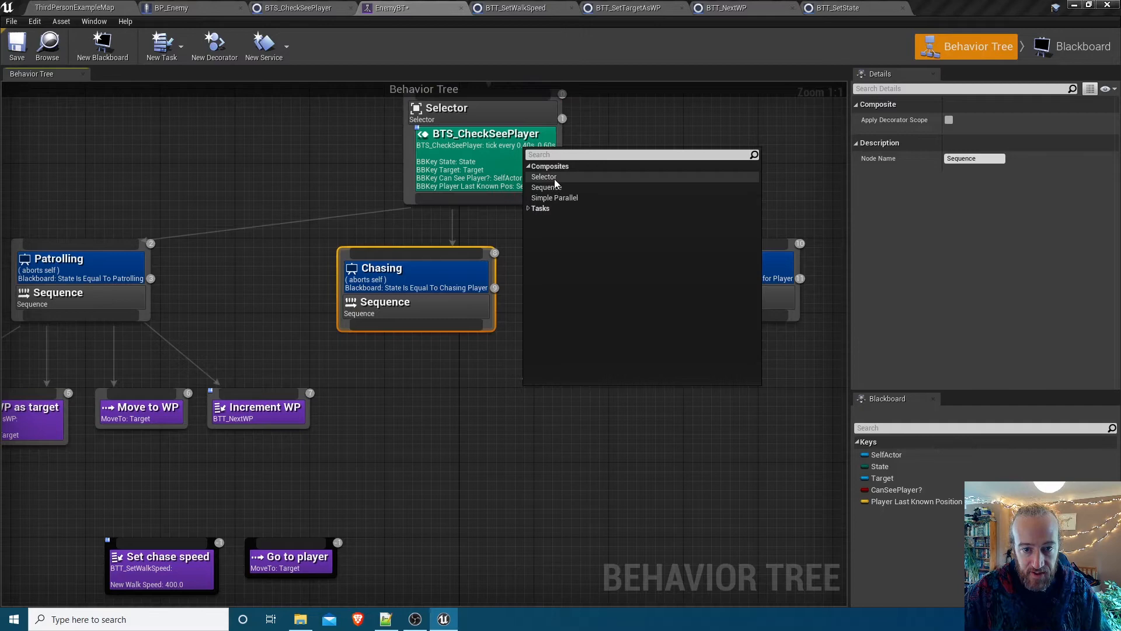
click(544, 177)
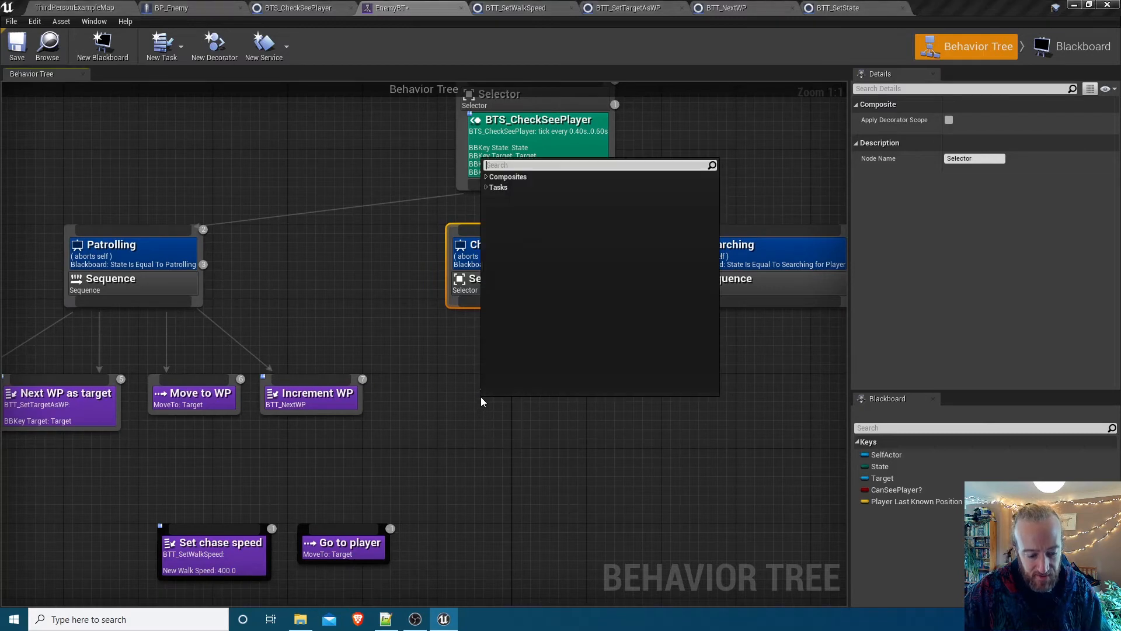
click(508, 177)
text(d)
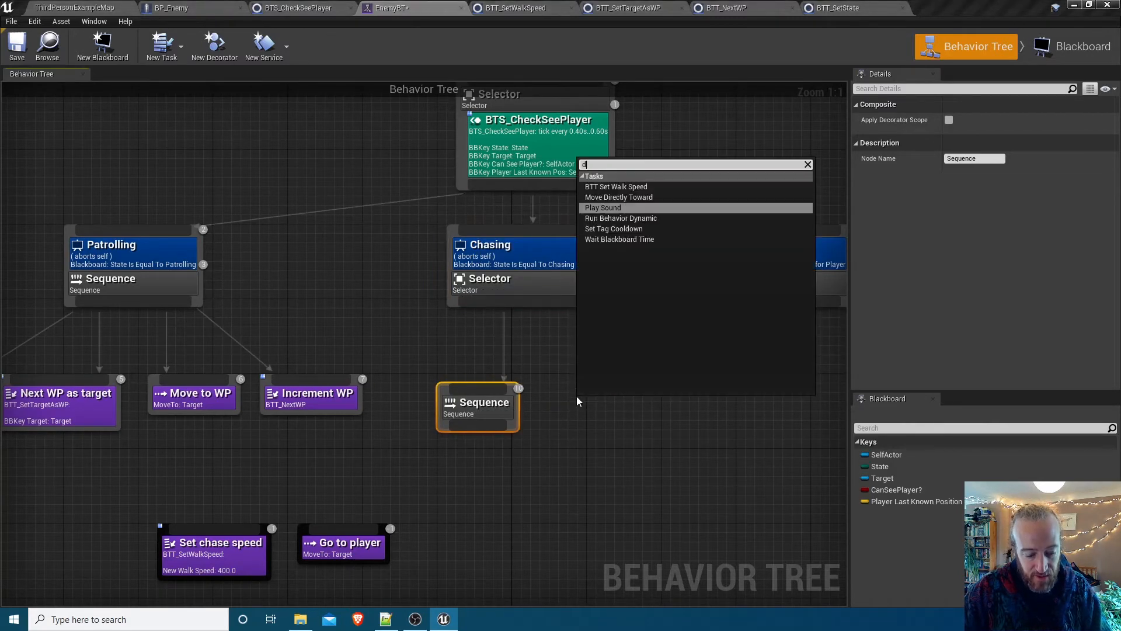
text(se)
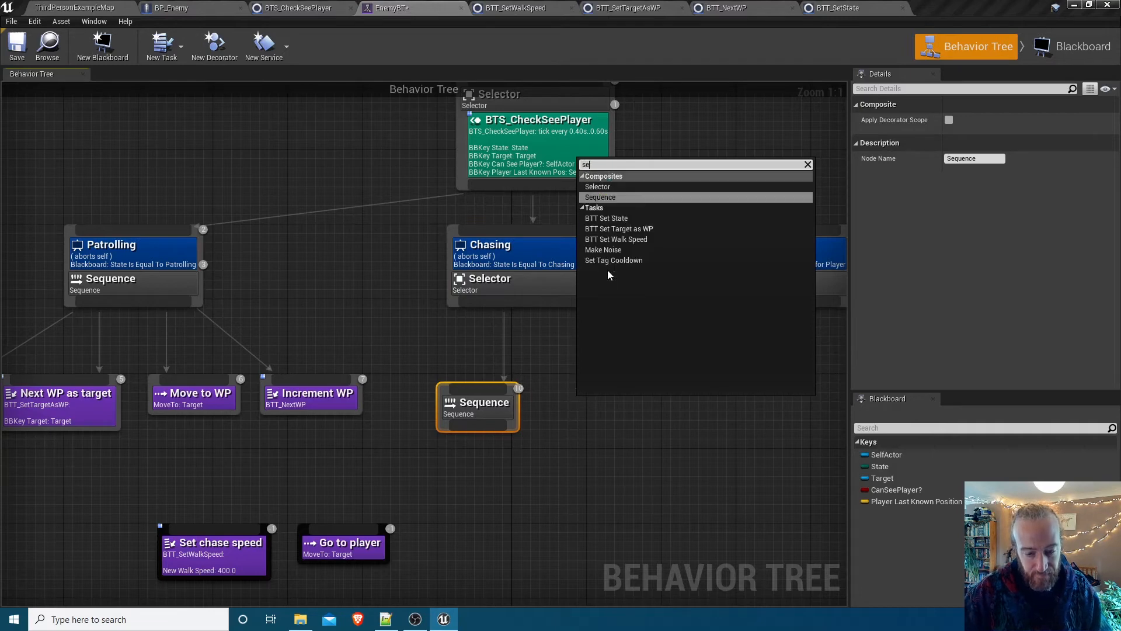
click(600, 196)
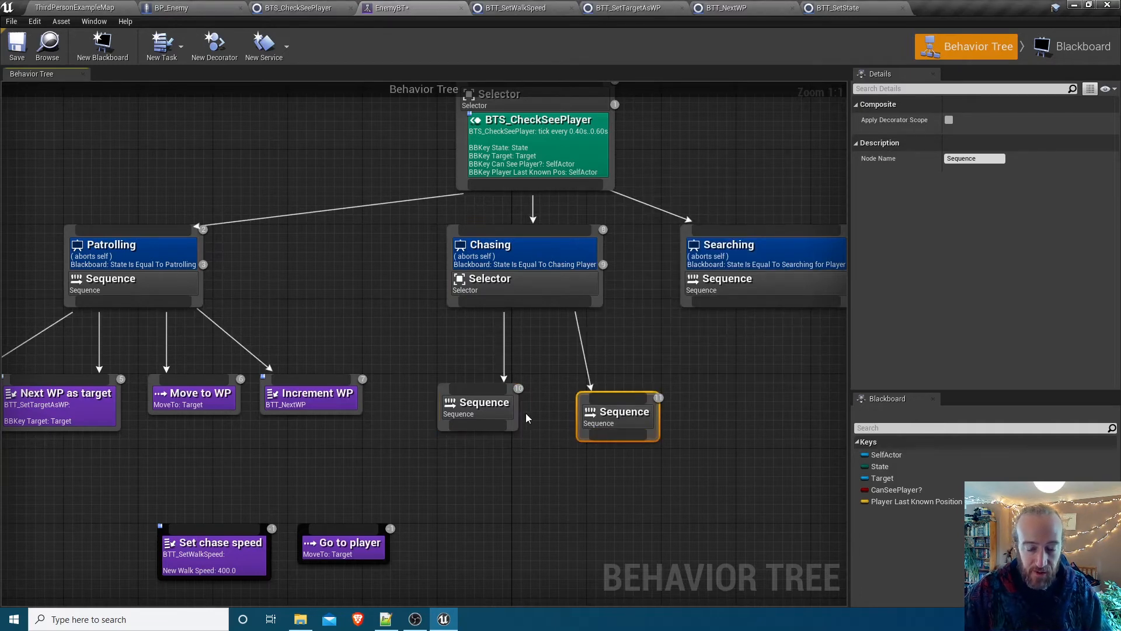
click(476, 405)
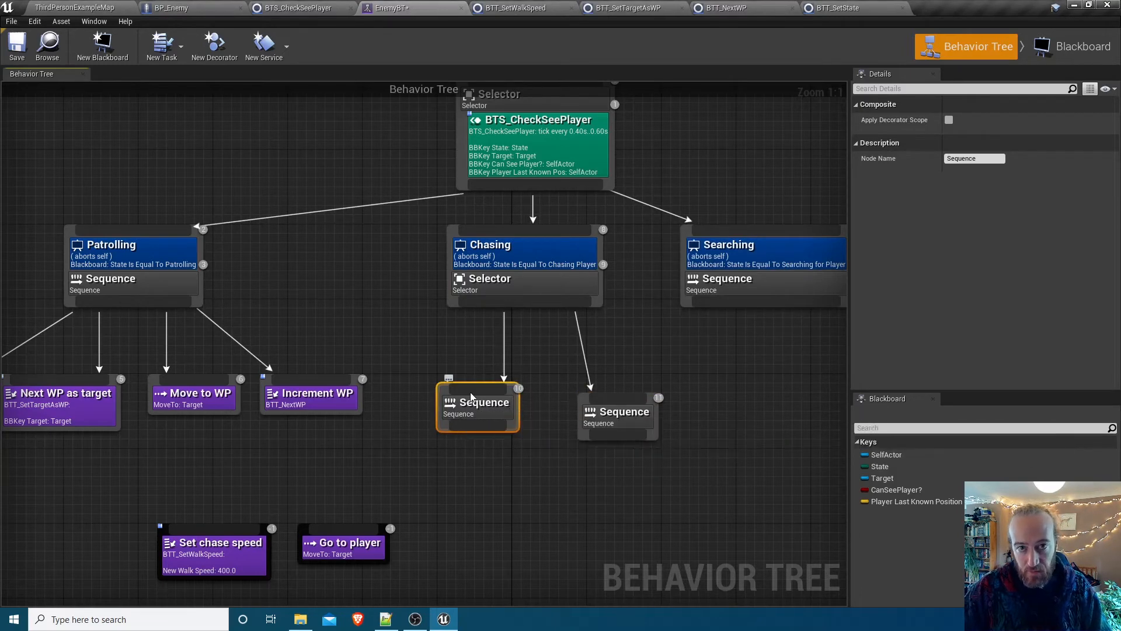
mouse_move(1081, 46)
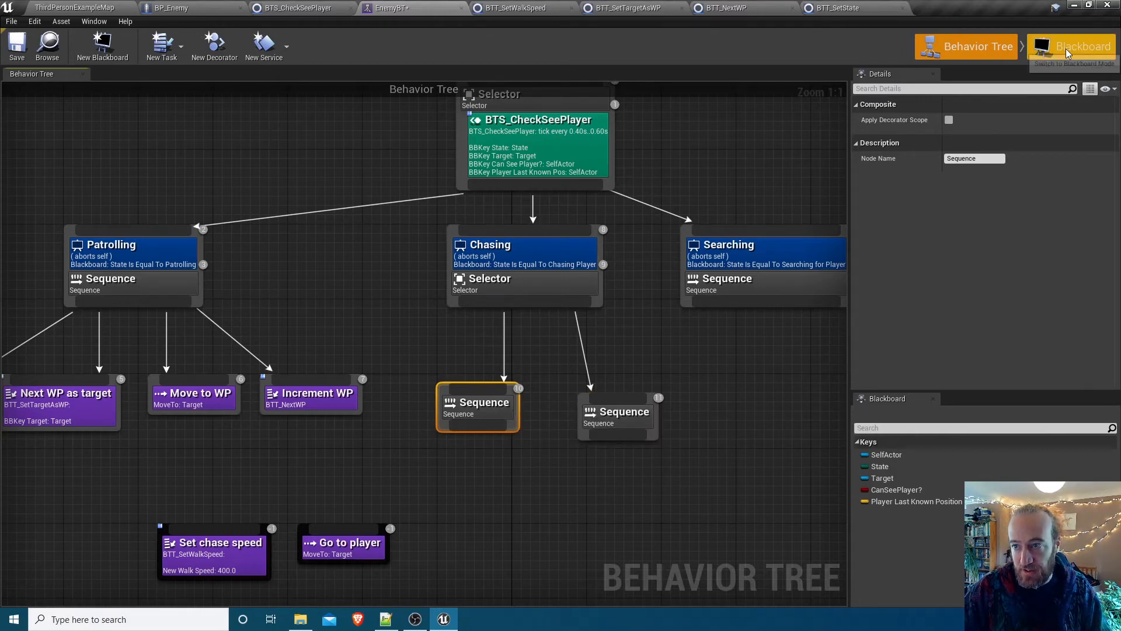
Check the Blackboard keys and return to the behavior tree graph
click(1071, 45)
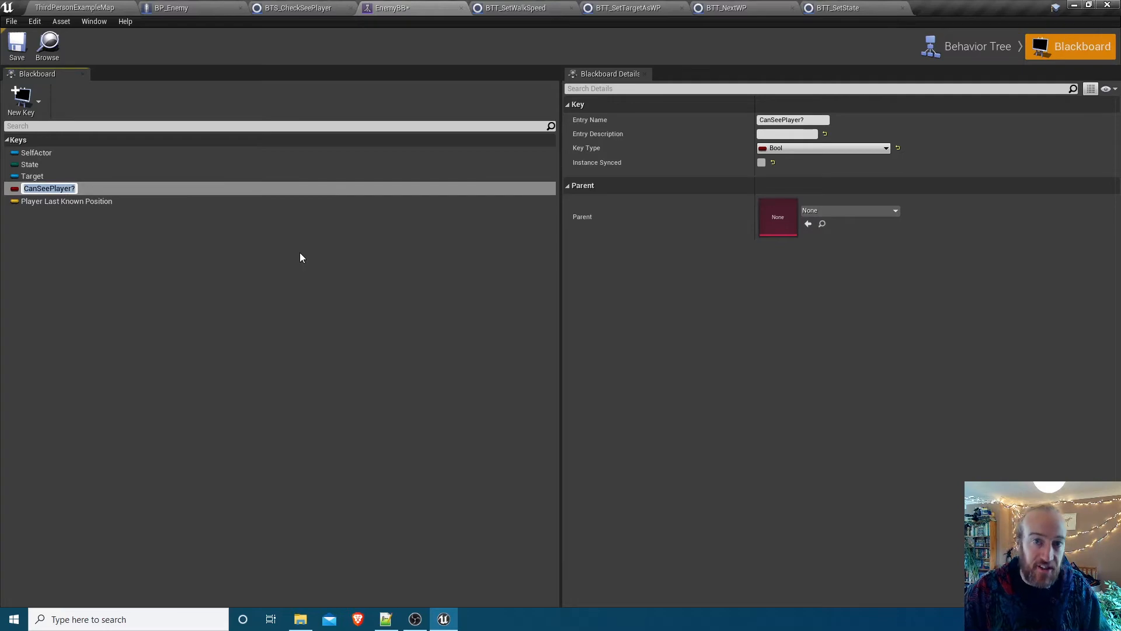
click(978, 47)
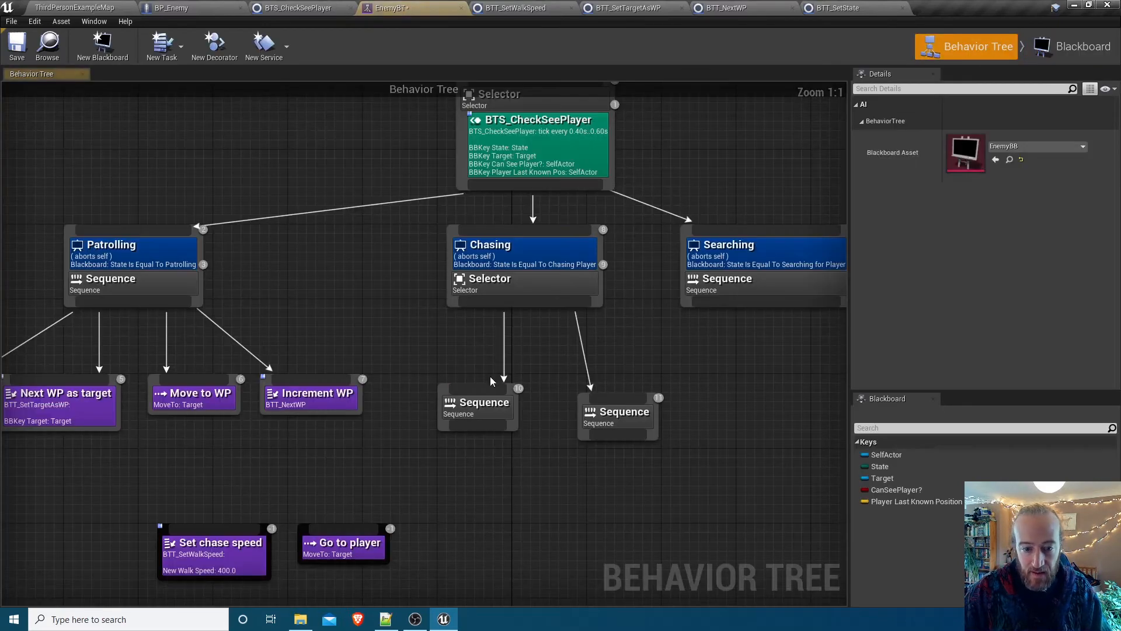
Give the first Chasing sequence a Blackboard decorator on CanSeePlayer? named 'Can see player'
right_click(477, 402)
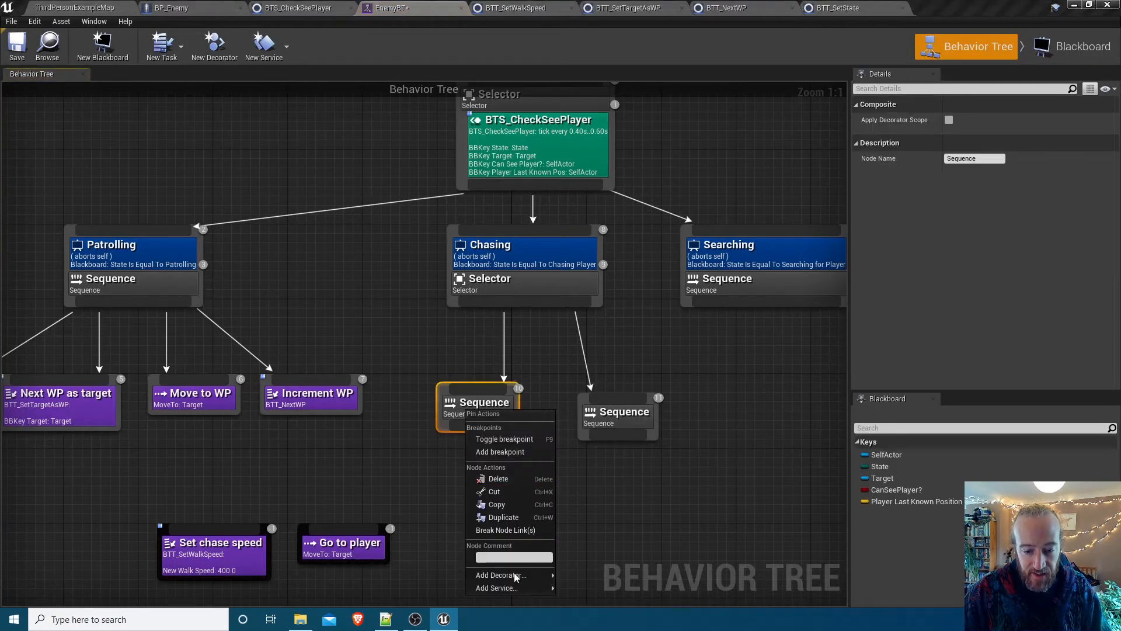
click(501, 575)
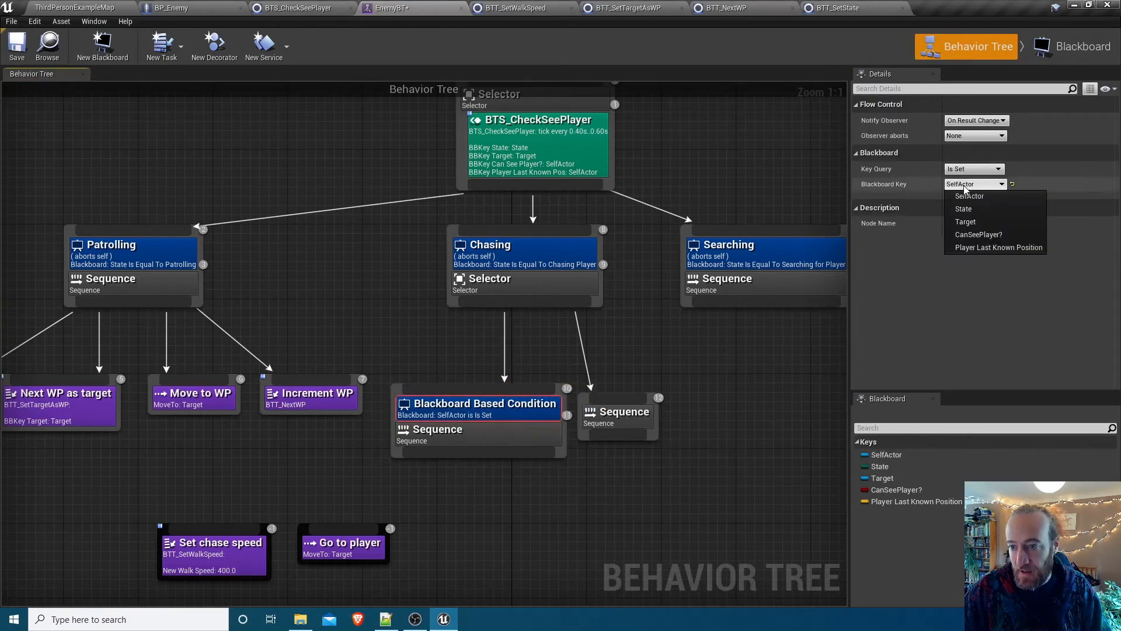
click(979, 234)
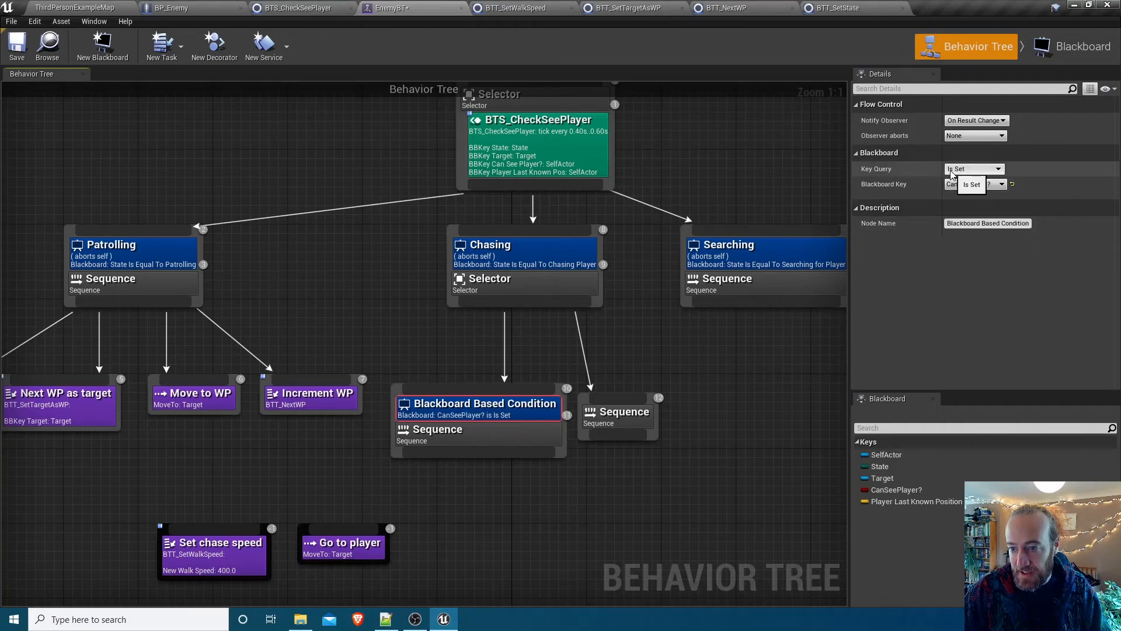
click(973, 183)
text(Can see)
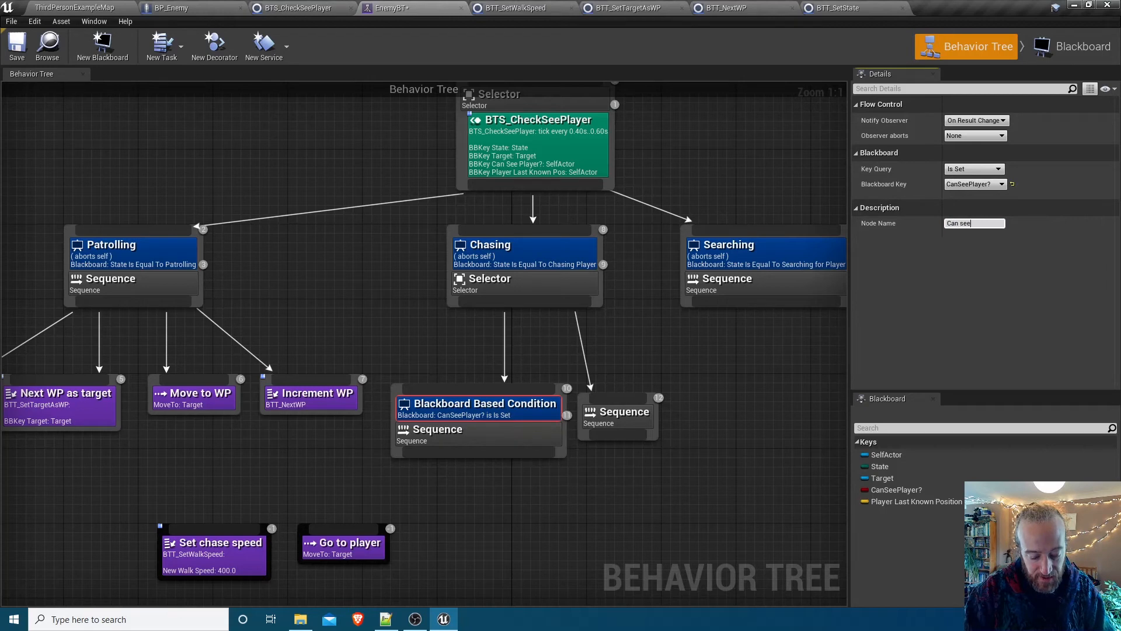
text(player)
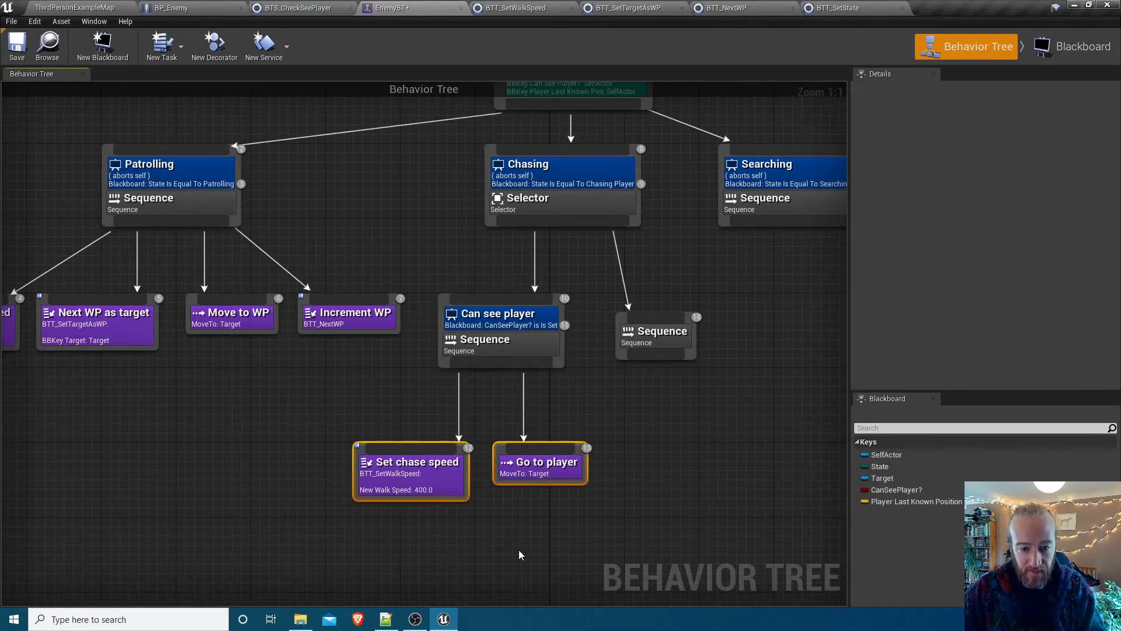
Set the Can see player decorator's Observer aborts to Self
click(655, 331)
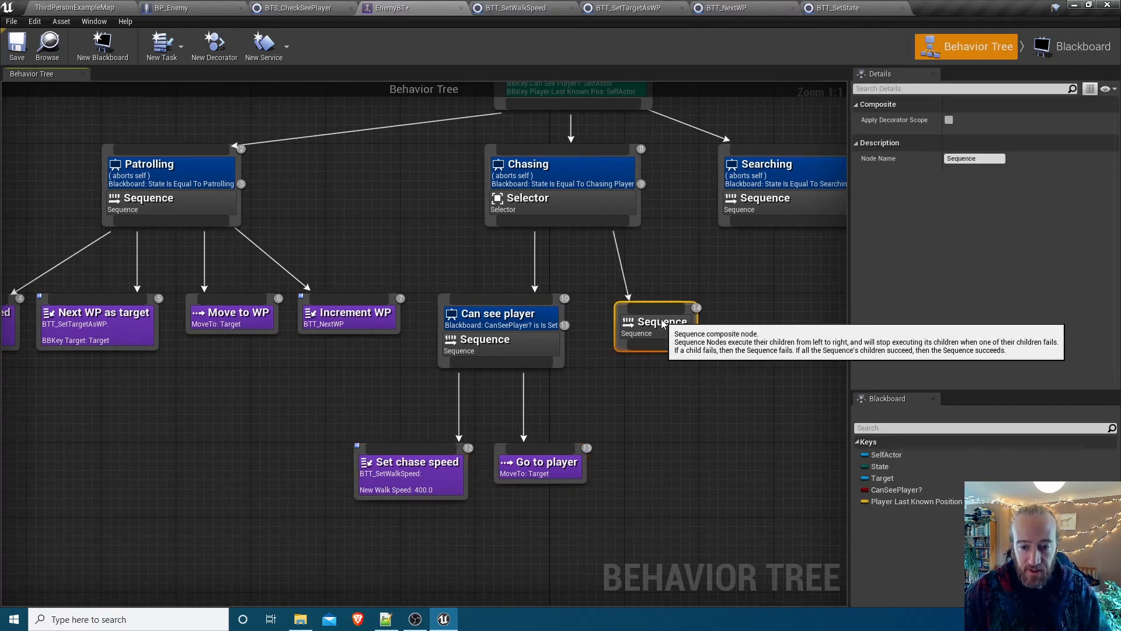
mouse_move(486, 313)
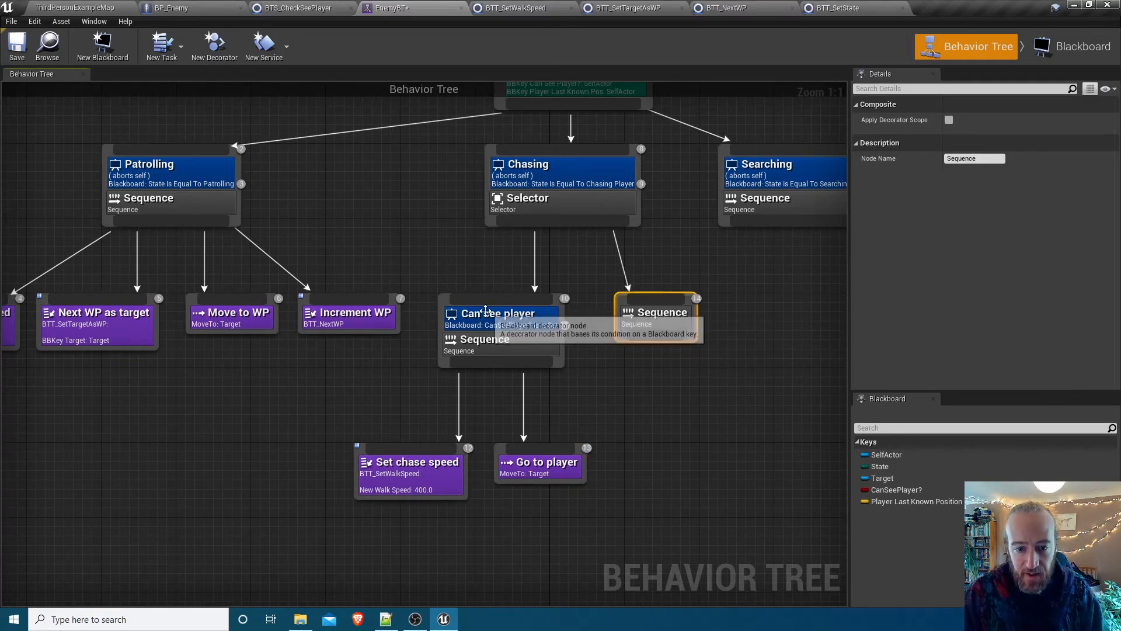
click(496, 313)
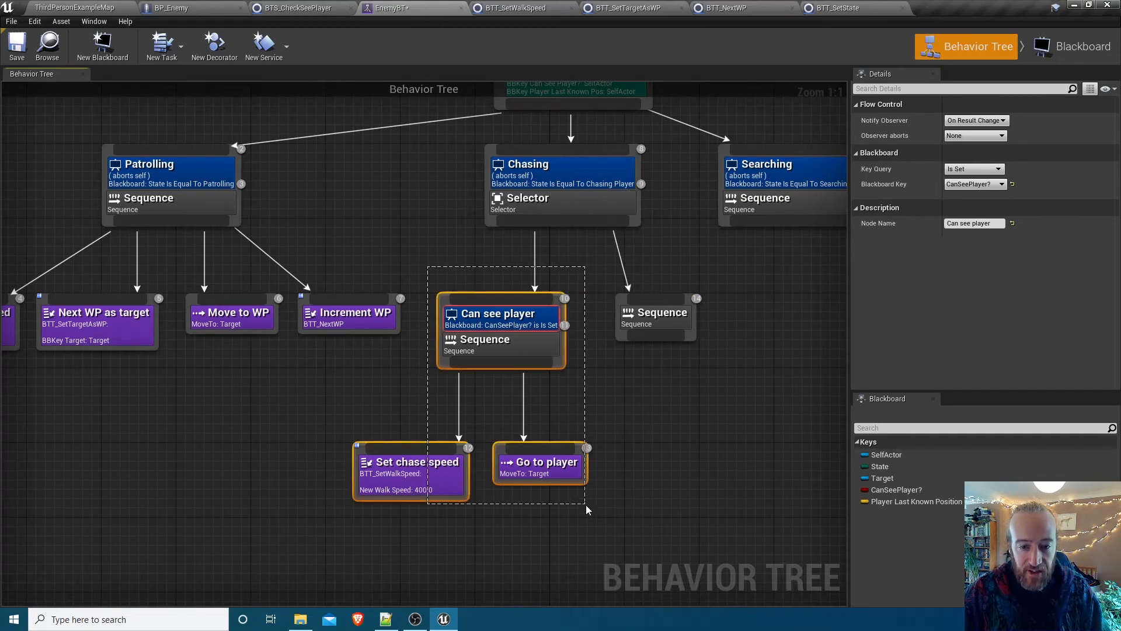
click(654, 312)
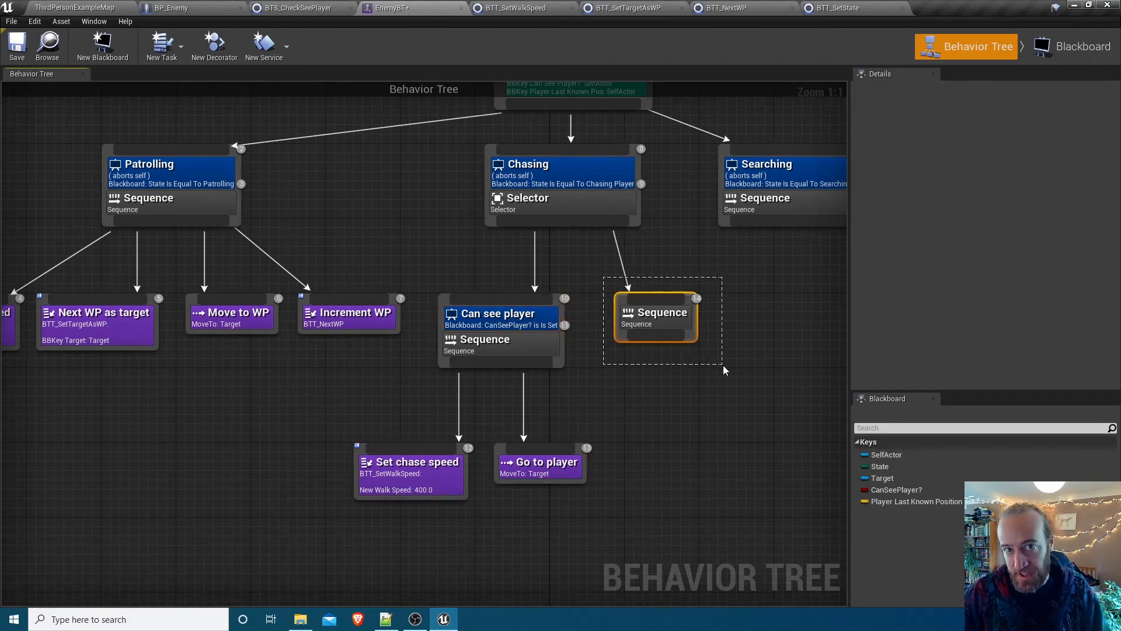
click(654, 313)
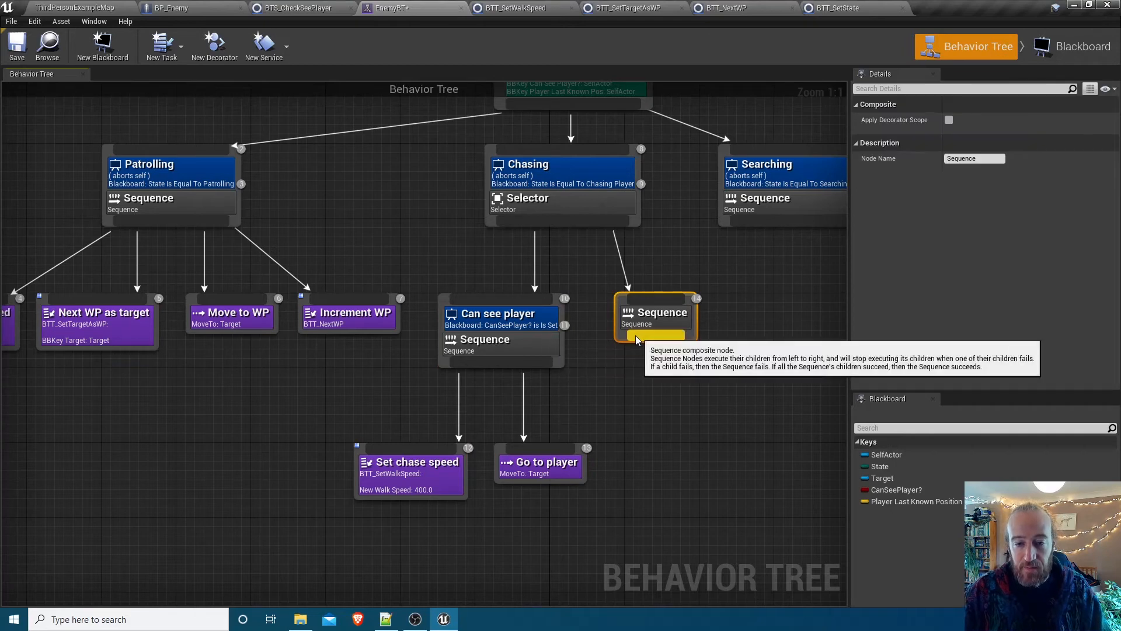
click(495, 313)
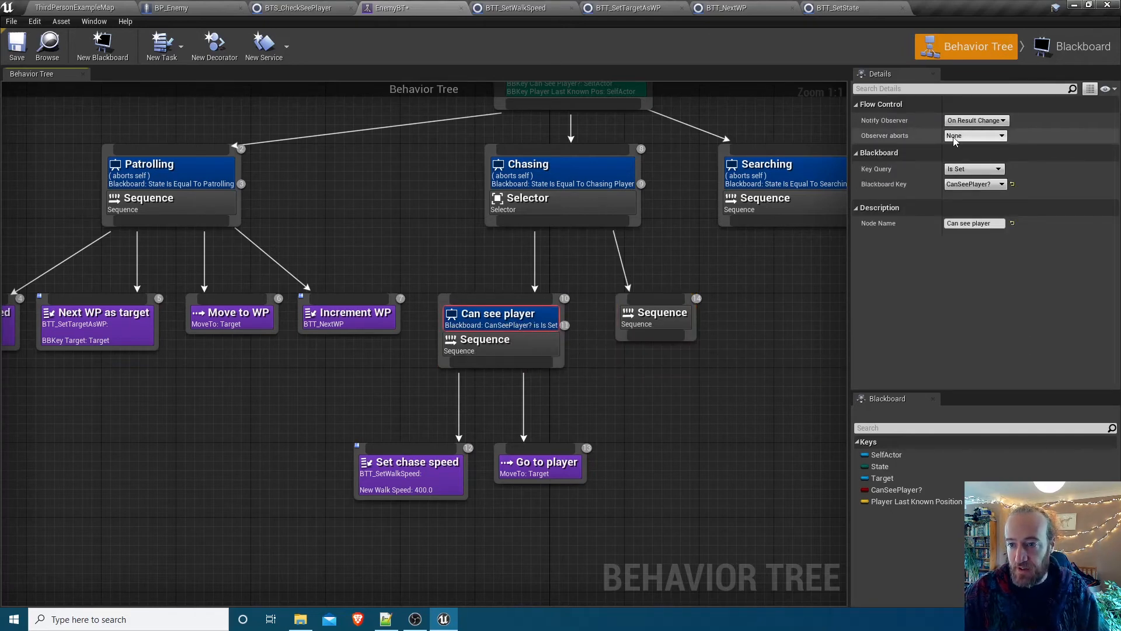
click(974, 136)
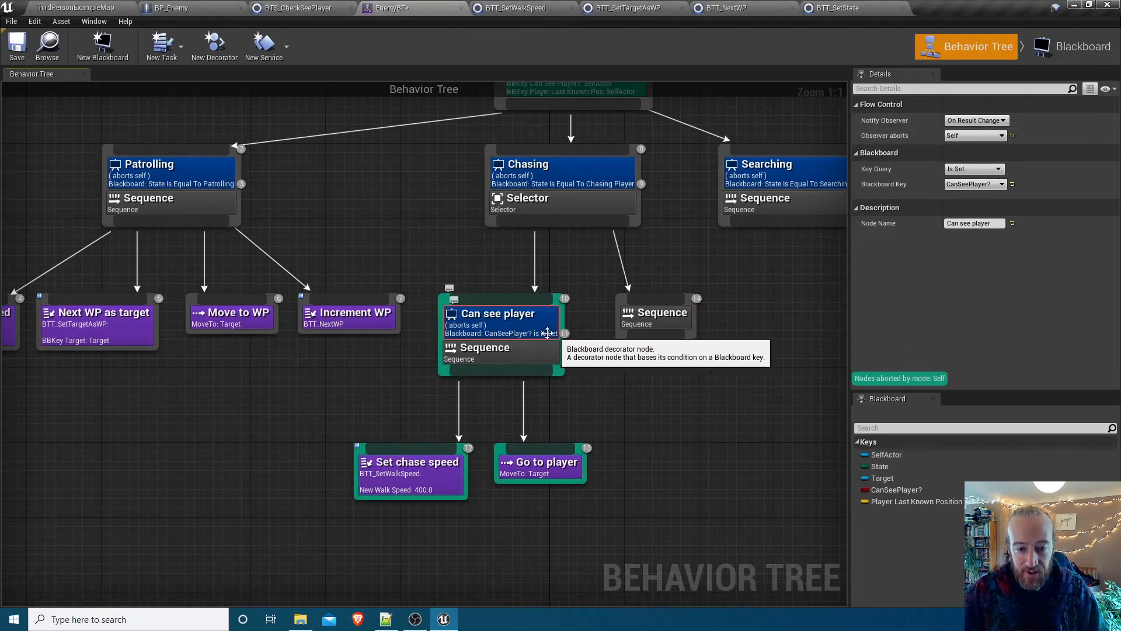
click(501, 314)
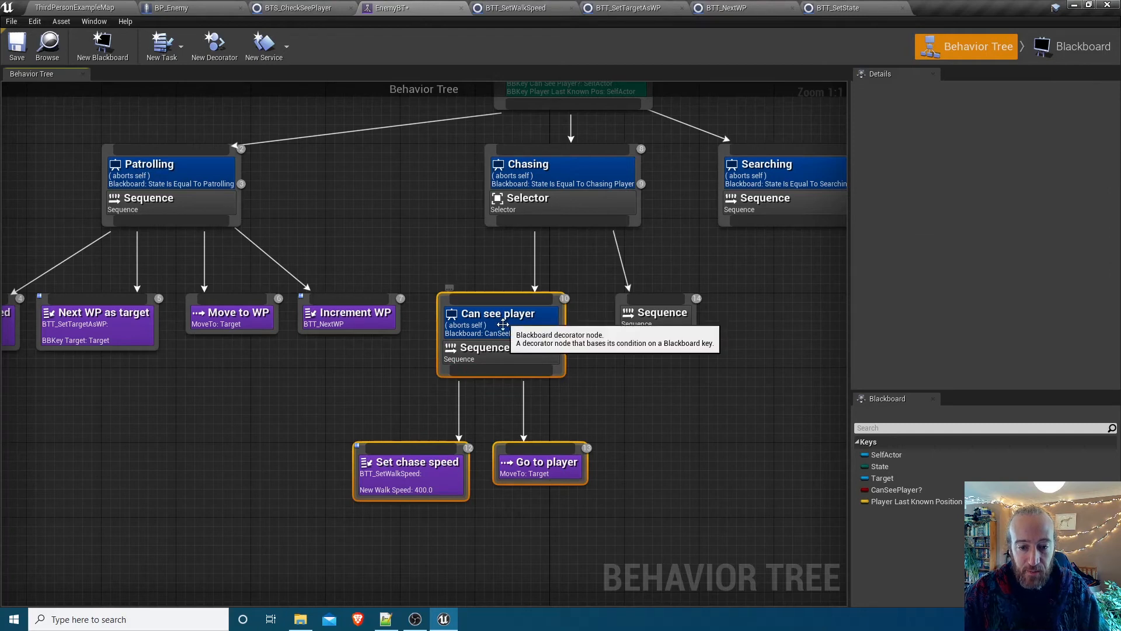
mouse_move(655, 313)
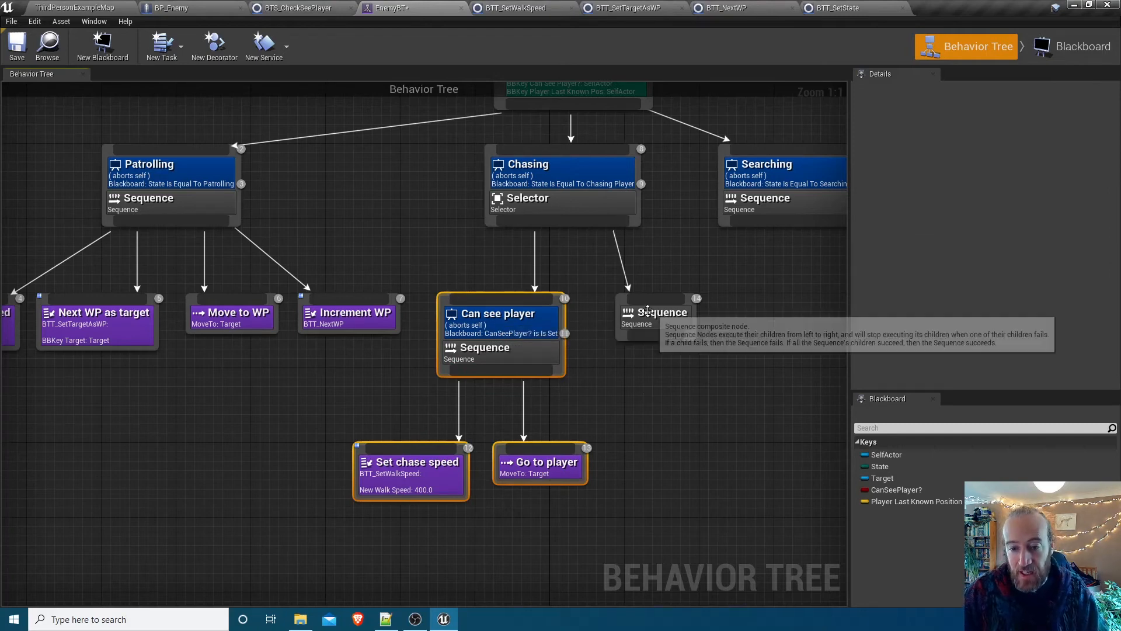
Add a Blackboard decorator to the second sequence requiring CanSeePlayer? Is Not Set
right_click(655, 311)
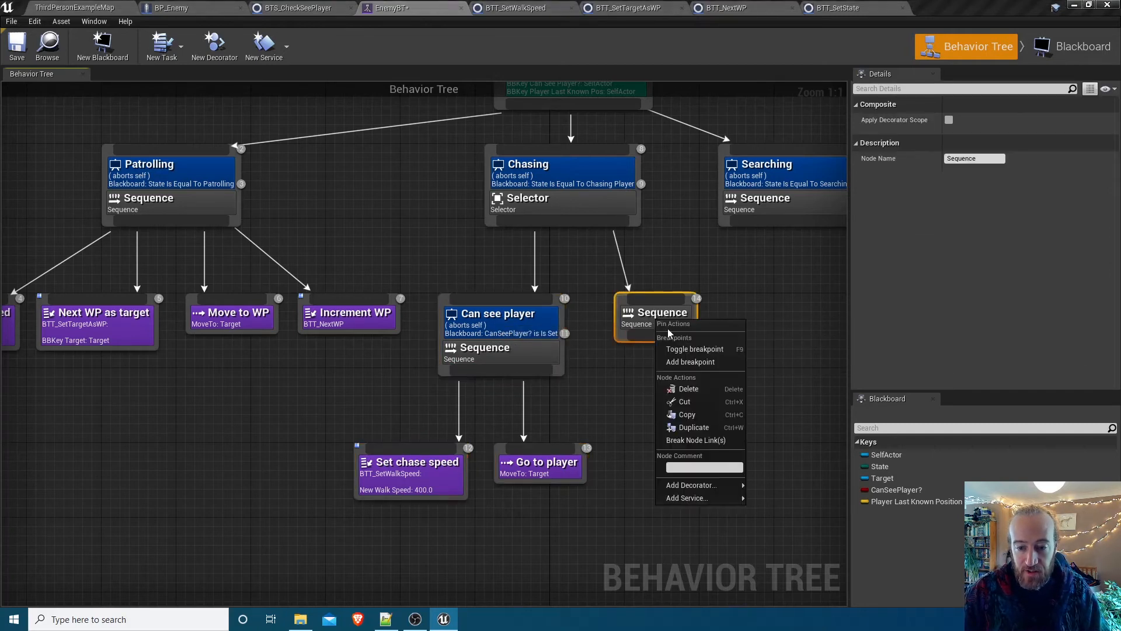
click(691, 485)
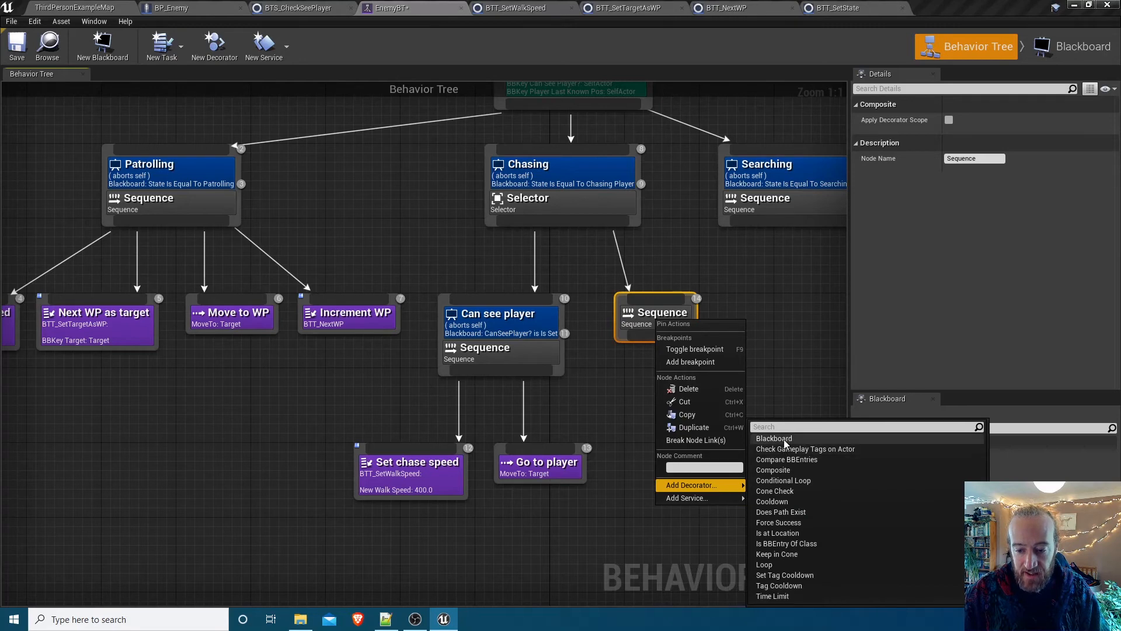
click(773, 438)
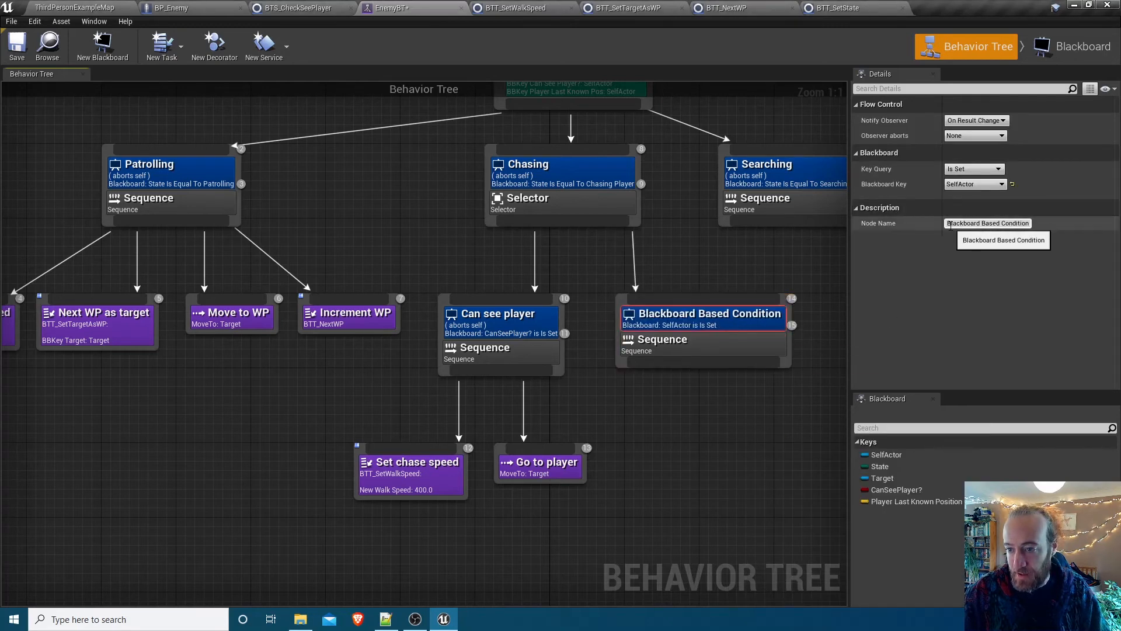
click(973, 184)
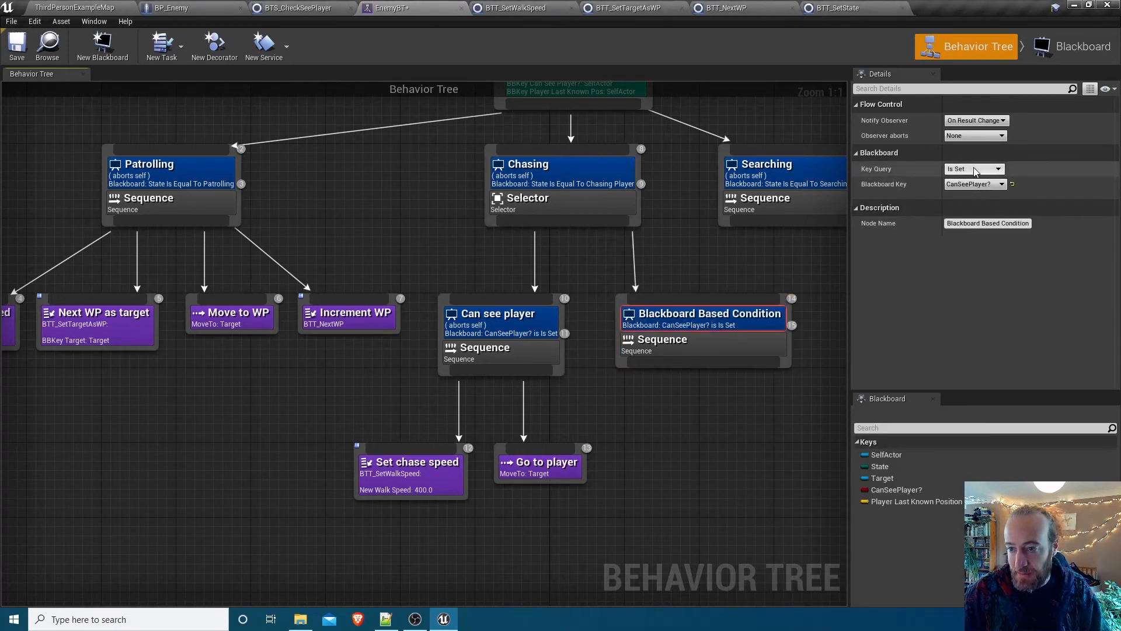
click(973, 168)
text(Can't see player)
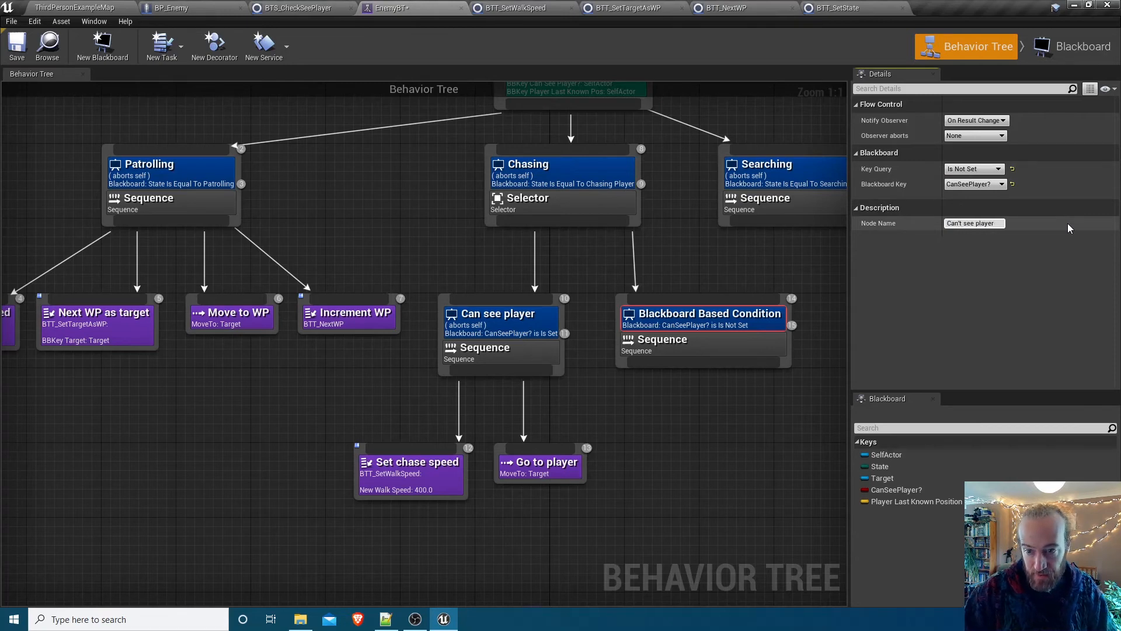
Name it 'Can't see player' and make it abort its own branch
click(654, 339)
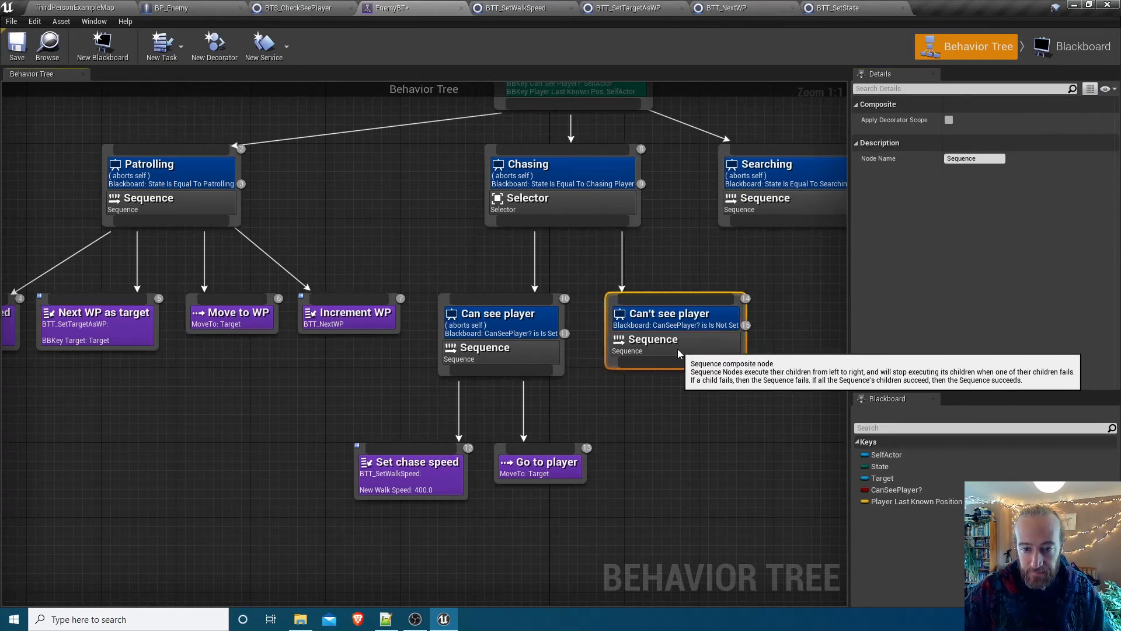
mouse_move(642, 376)
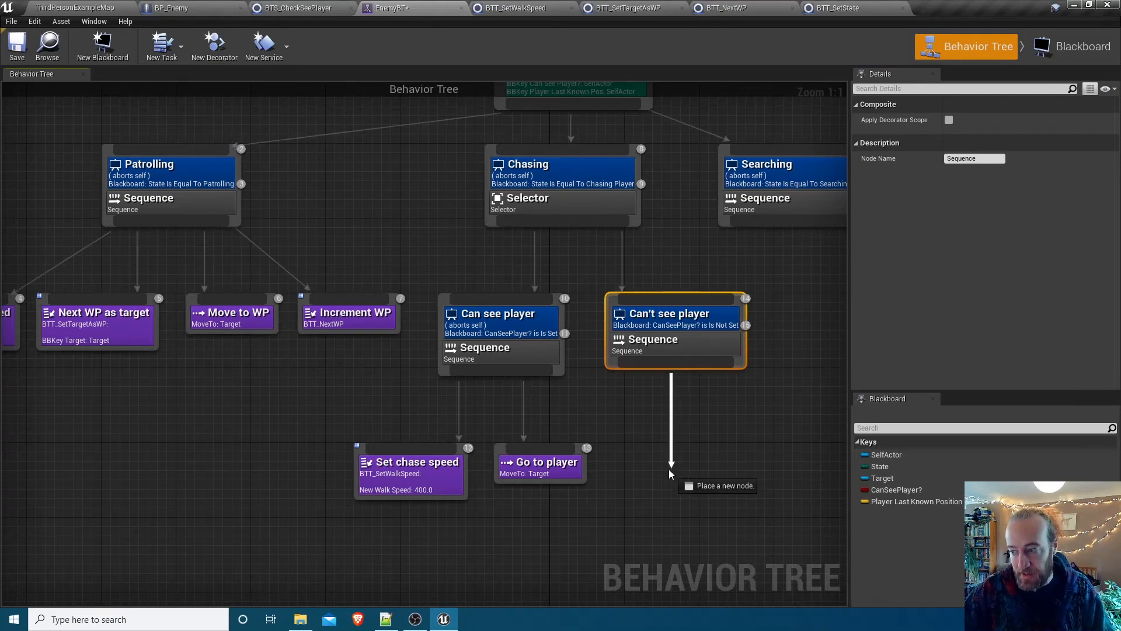
click(670, 476)
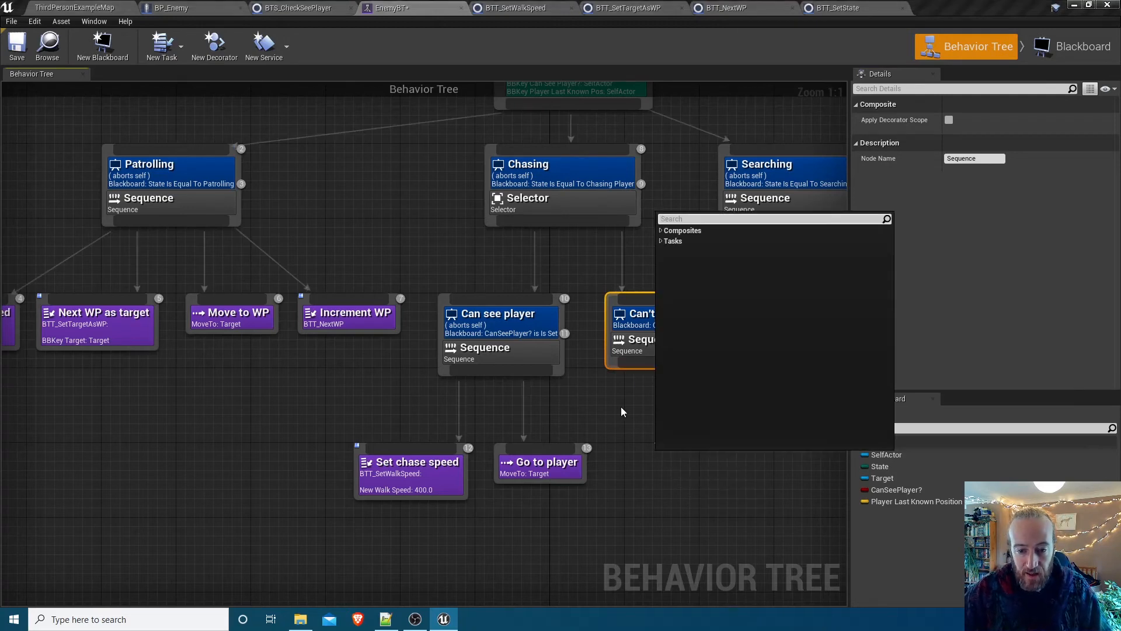
click(665, 314)
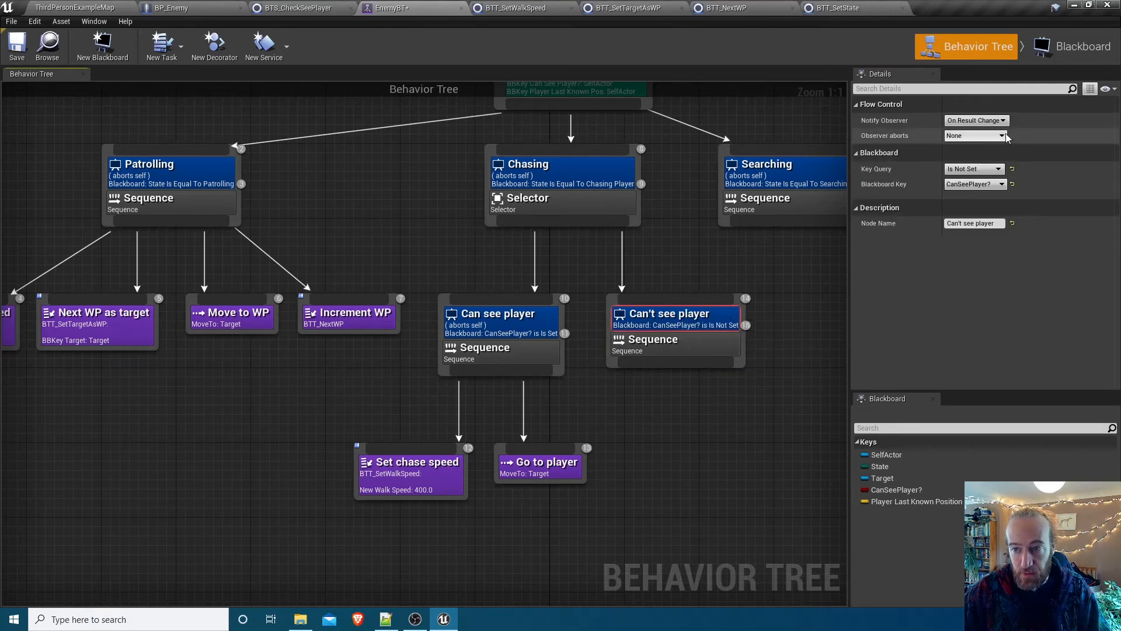
click(974, 136)
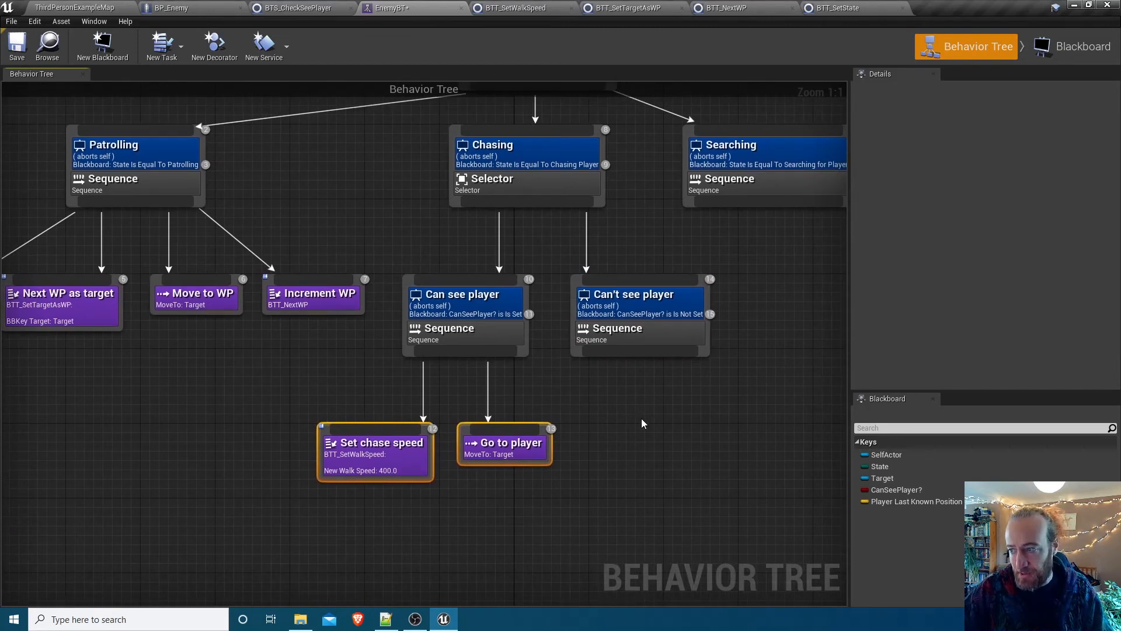
Add a Move To task targeting Player Last Known Position, named 'Move to player last known pos'
right_click(644, 423)
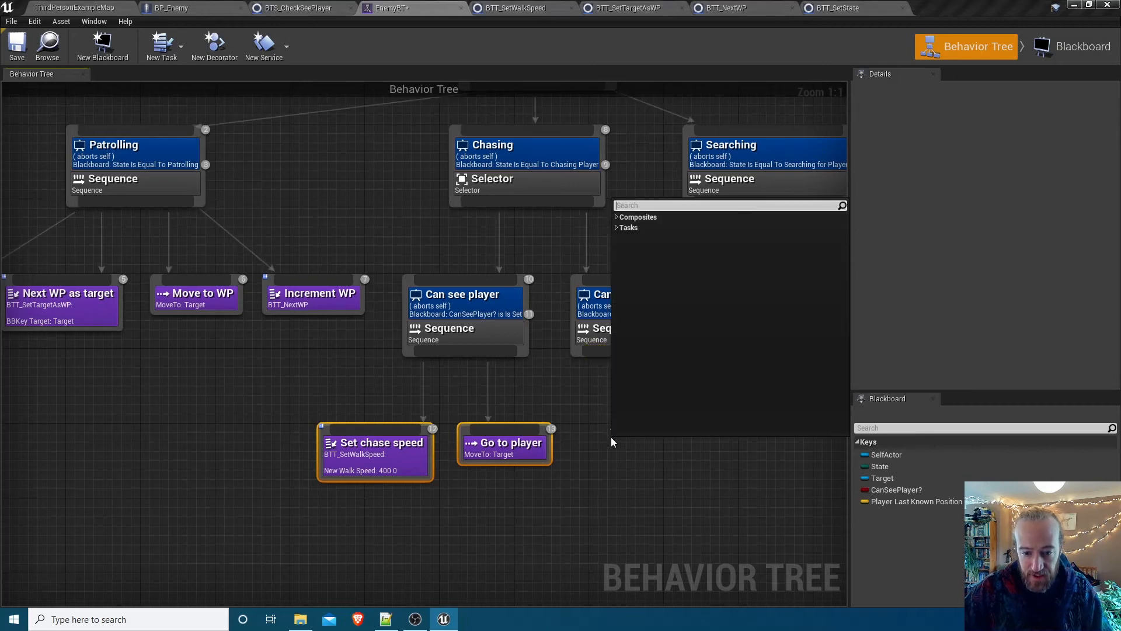
text(move)
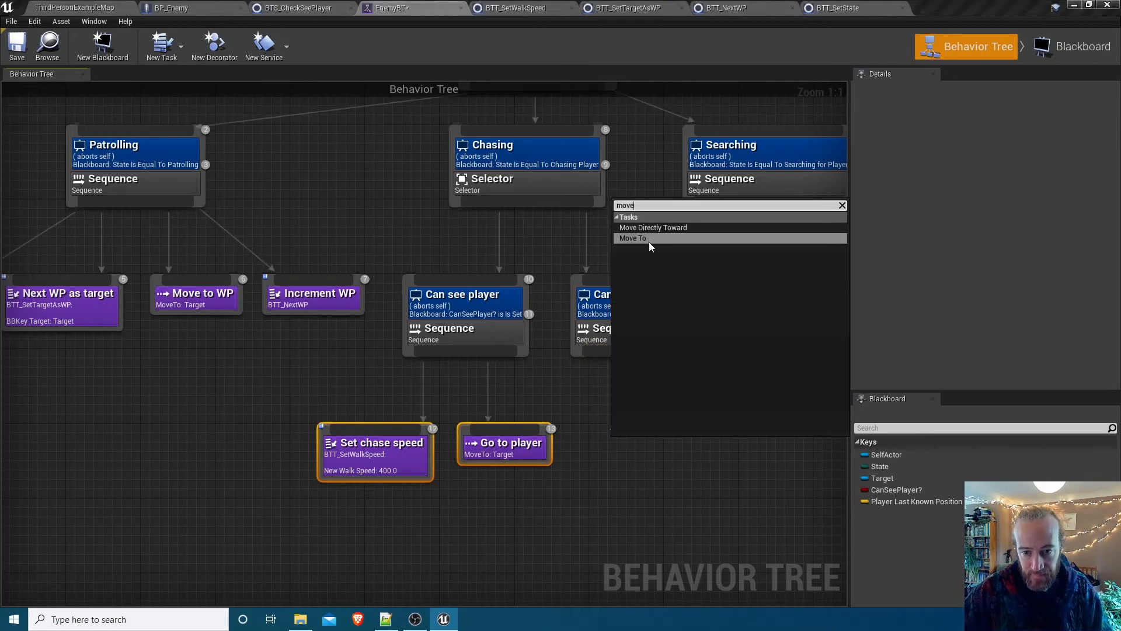
click(631, 237)
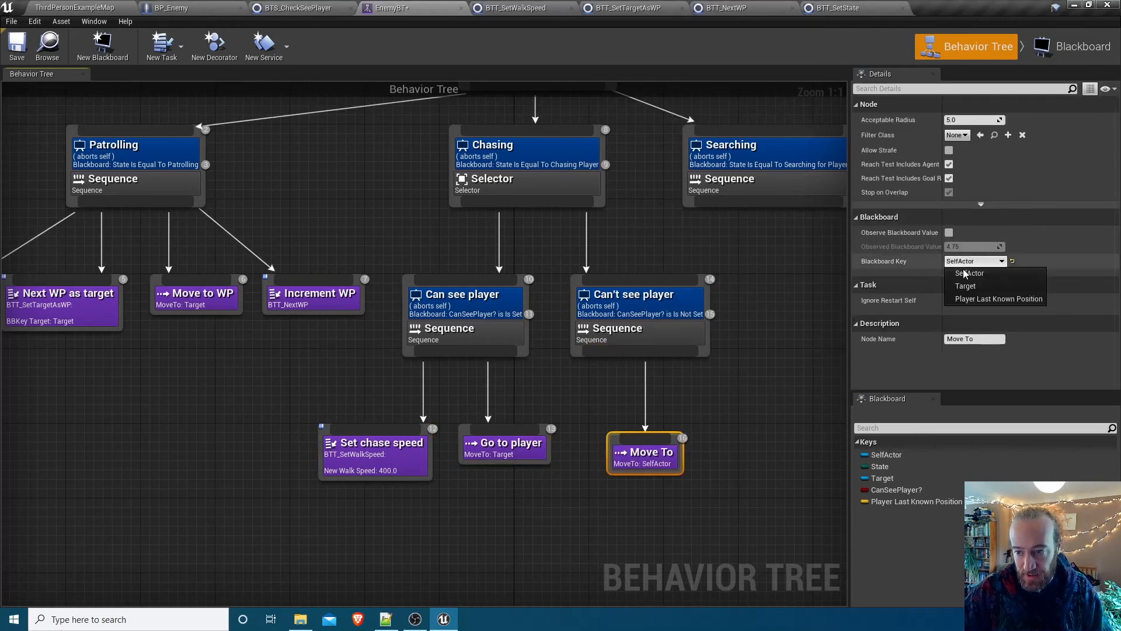
click(996, 298)
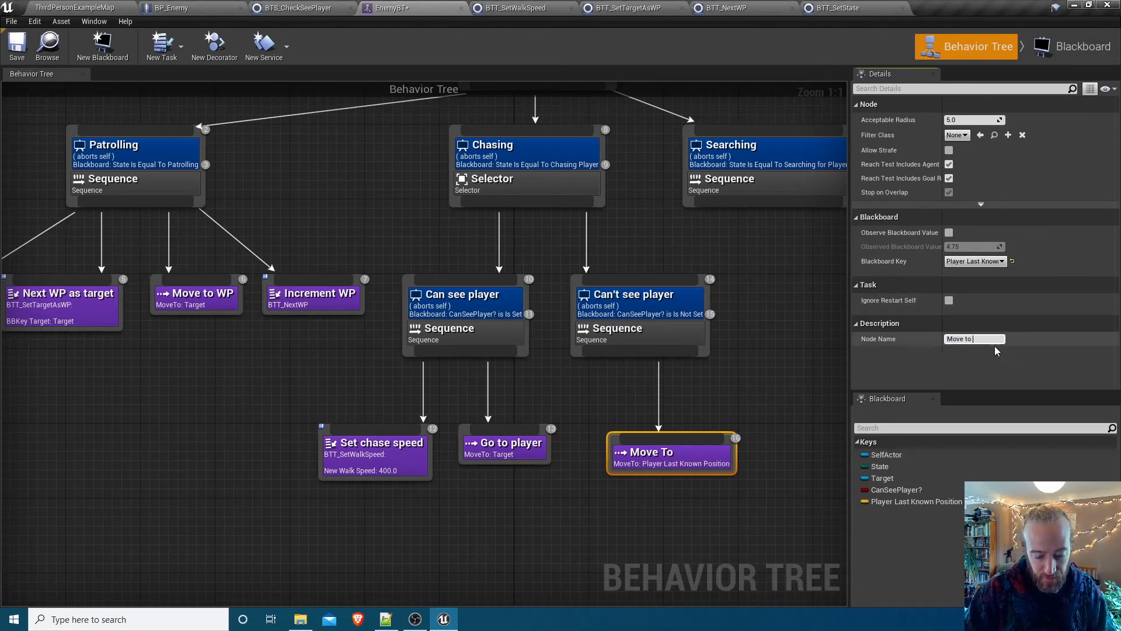
text(player last known pos)
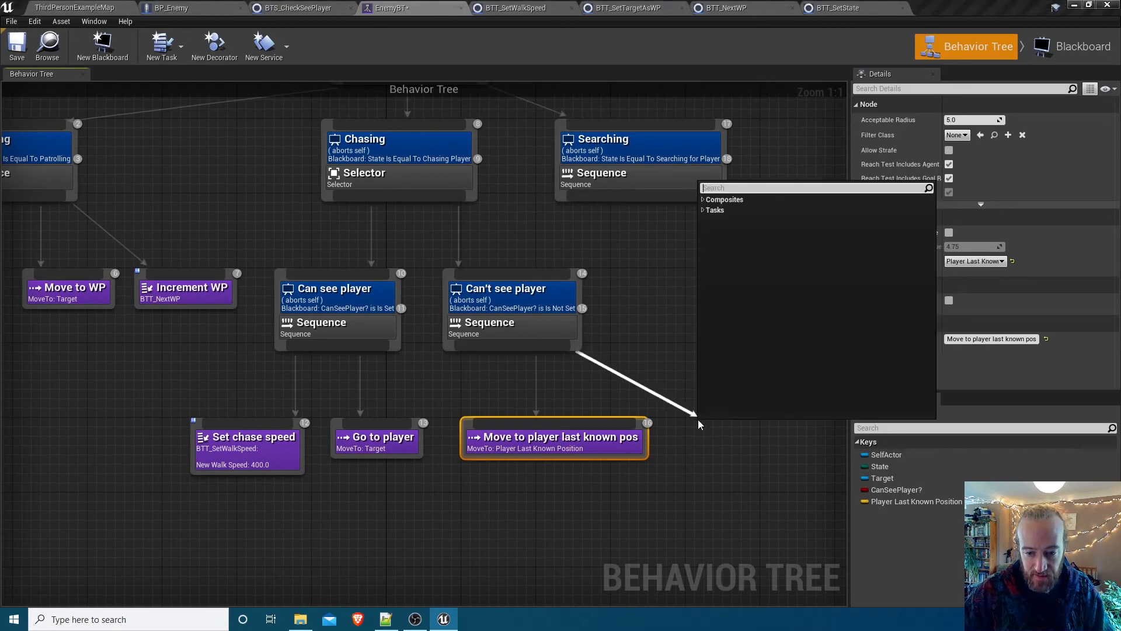
Add a Wait and a BTT_SetState task whose New State resets to Patrolling
click(722, 209)
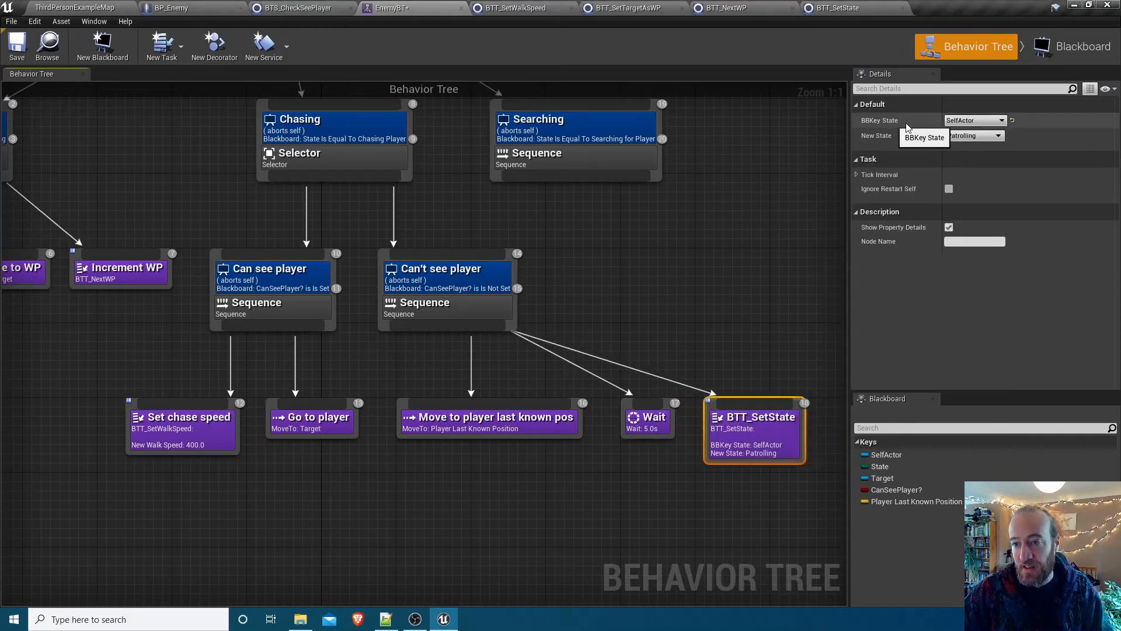
click(1001, 119)
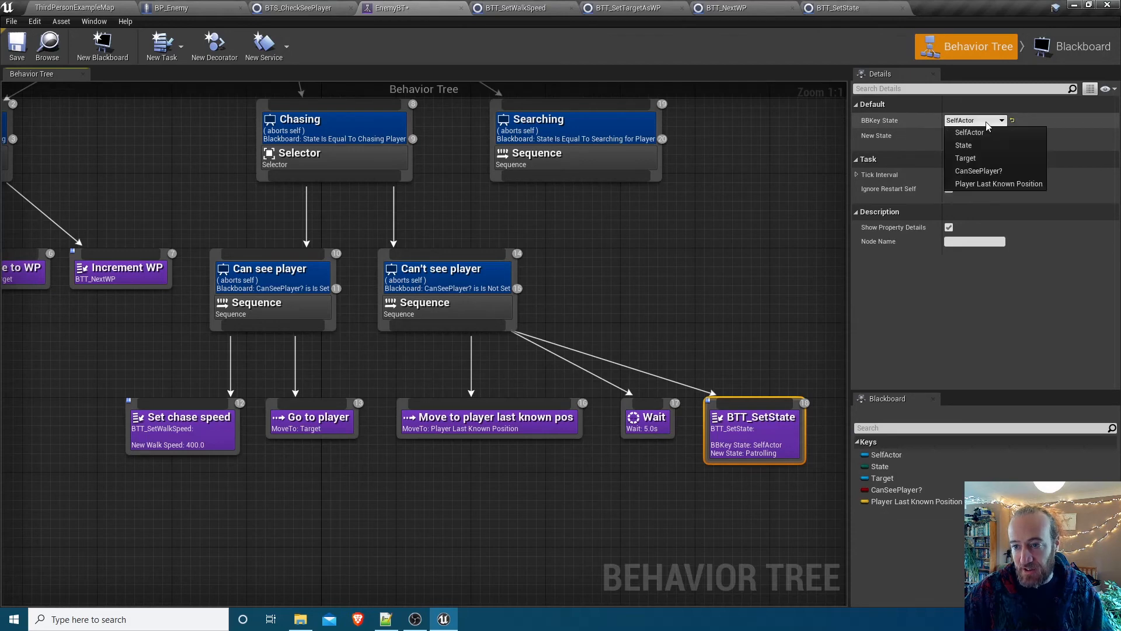
click(963, 145)
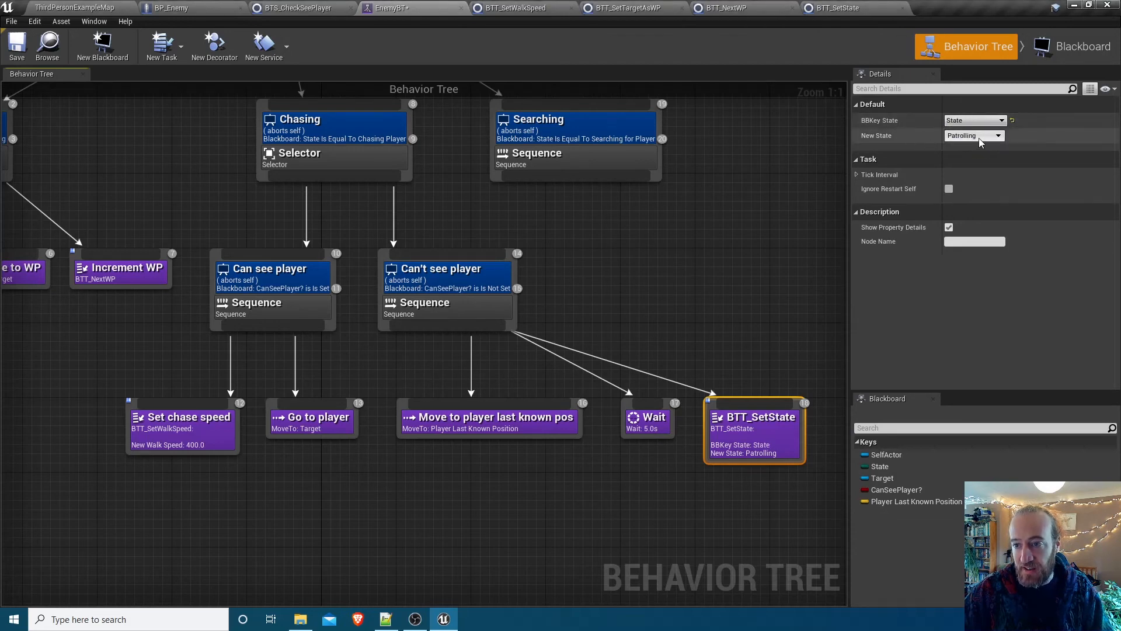
click(974, 136)
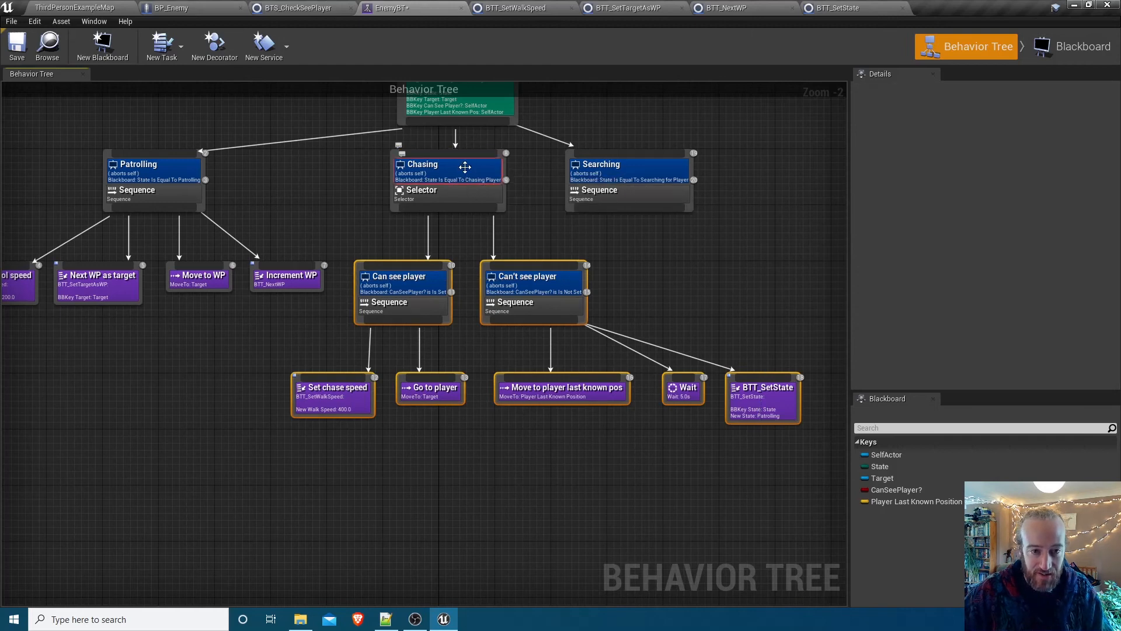
Move the Chasing selector lower and shift the Can see player branch to the left
click(447, 179)
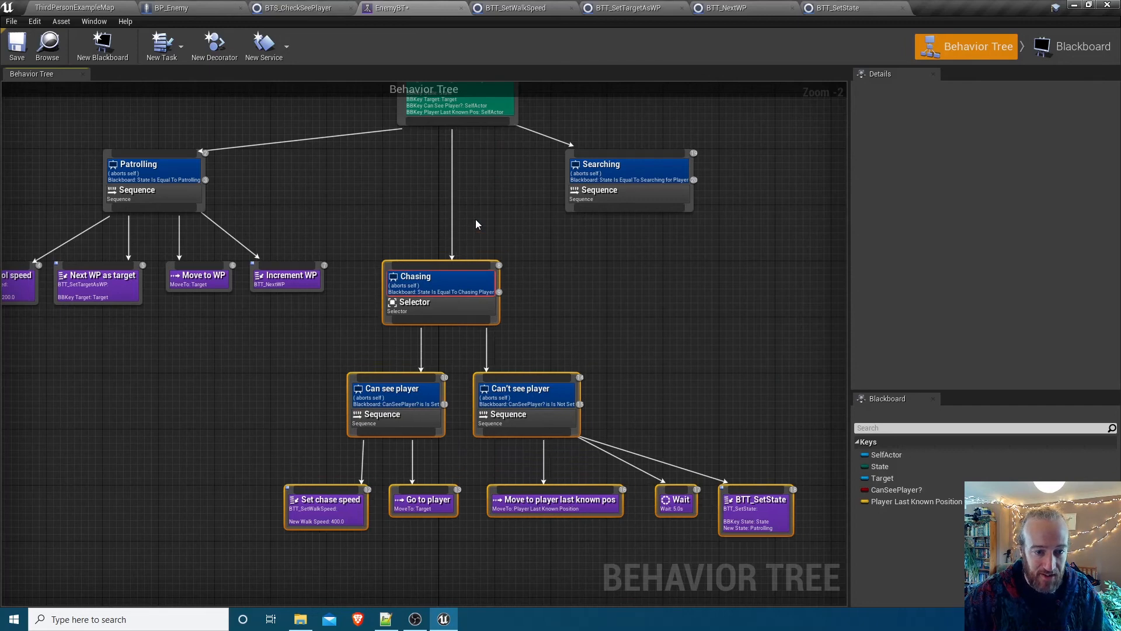
click(394, 388)
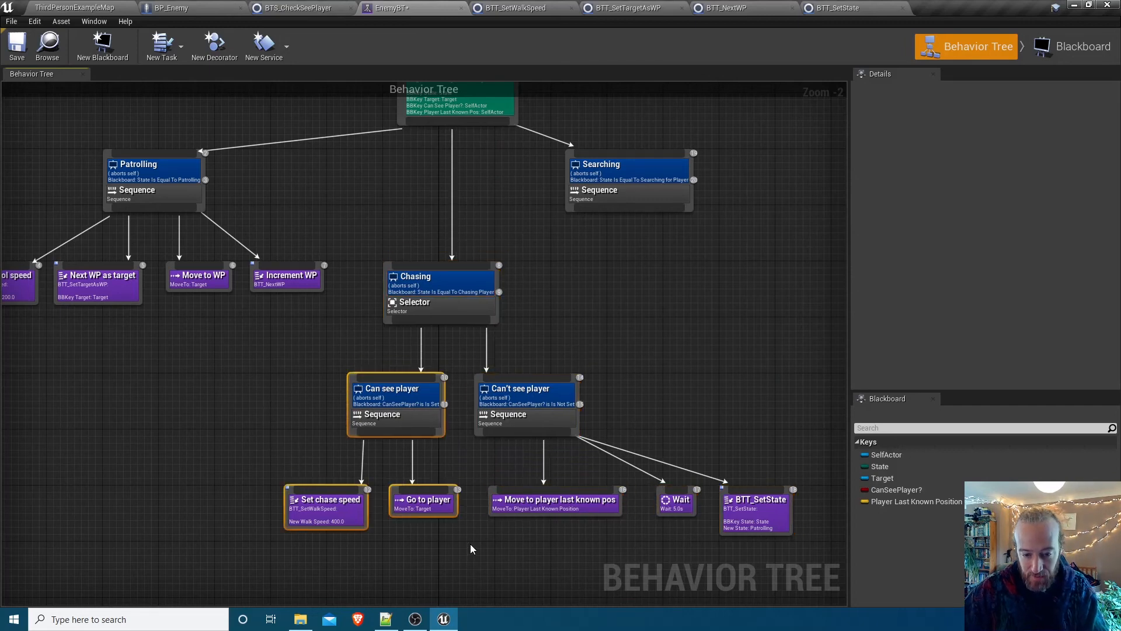
drag(396, 388, 320, 388)
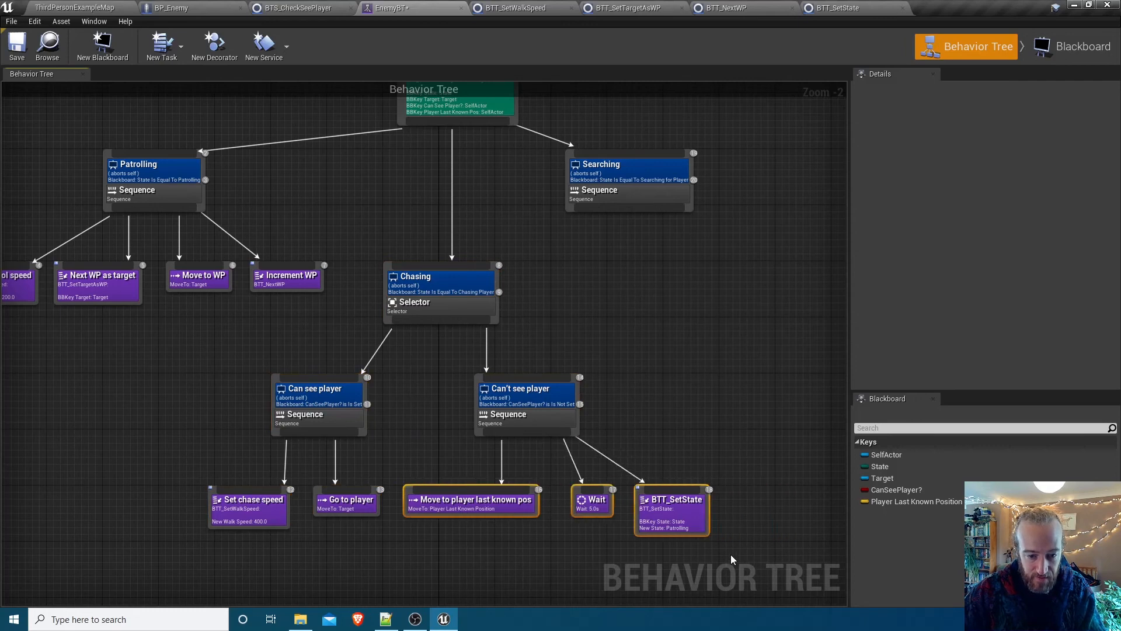
click(545, 278)
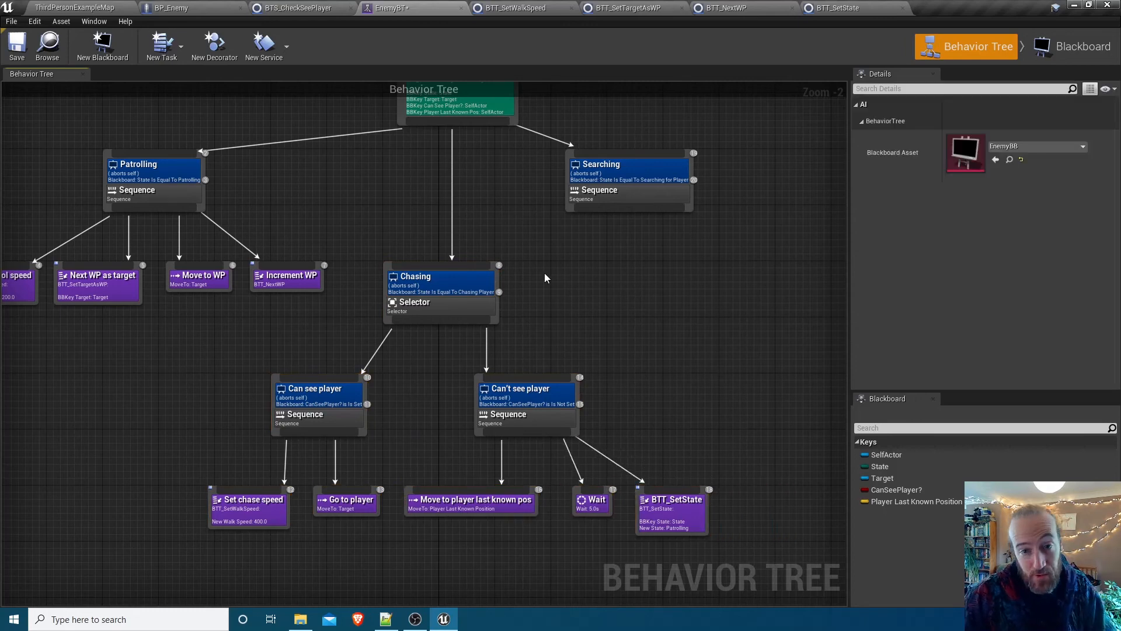
mouse_move(577, 297)
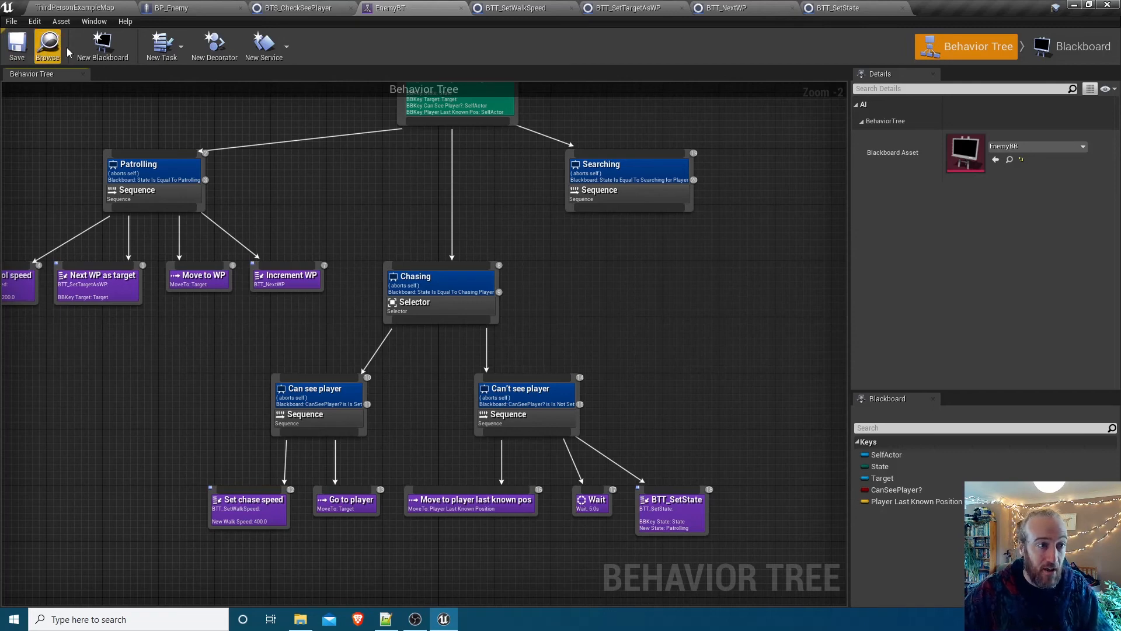
click(71, 8)
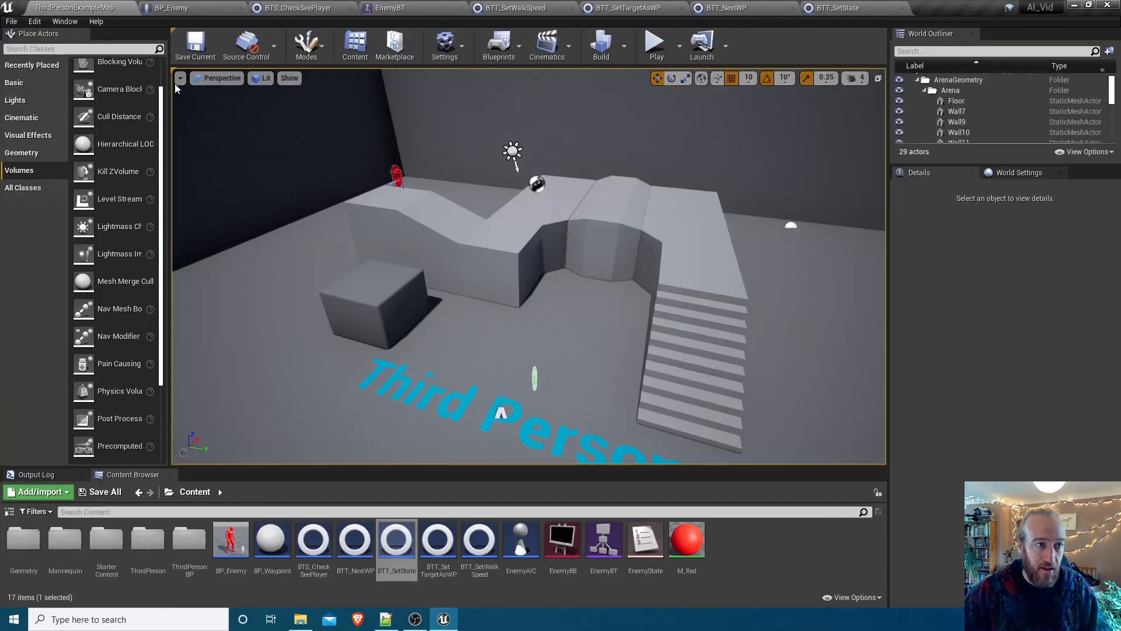
click(655, 45)
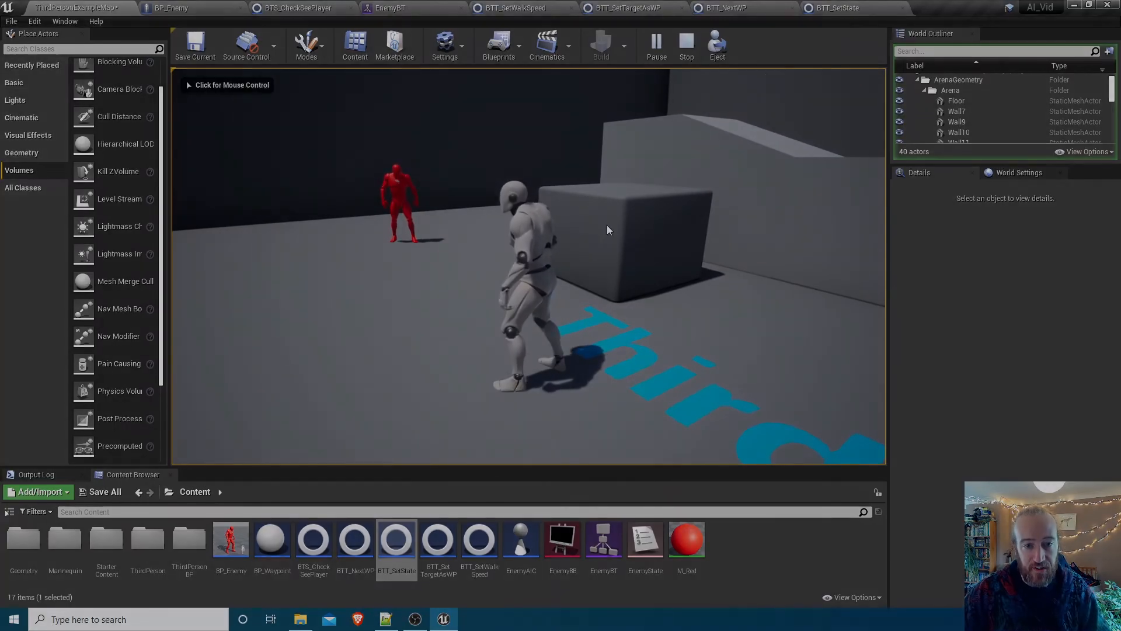
click(393, 8)
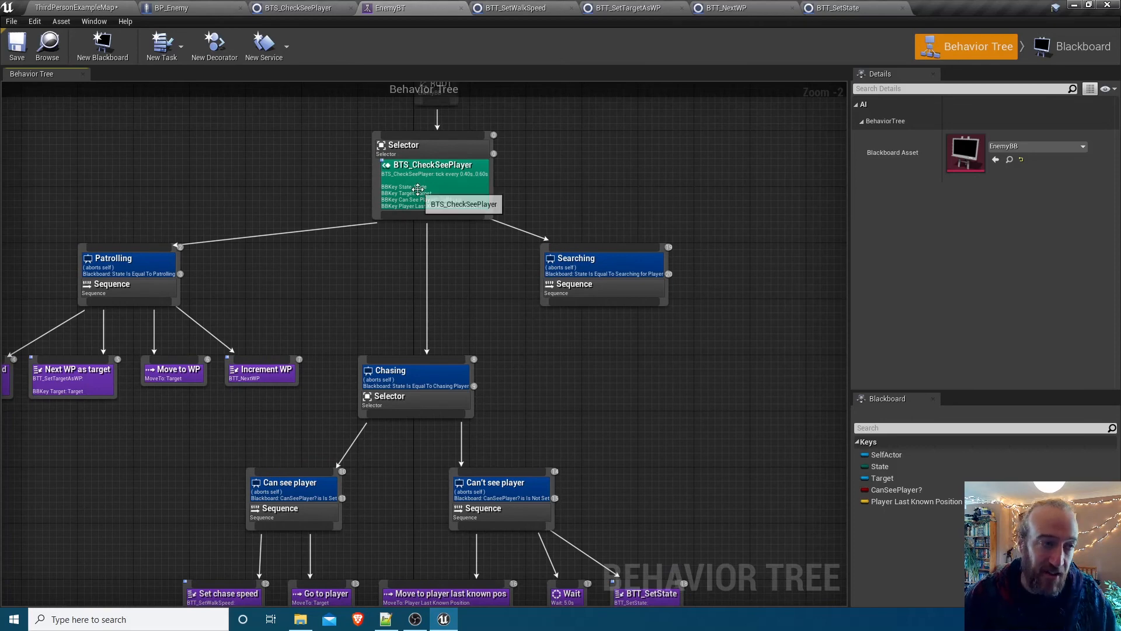
mouse_move(519, 212)
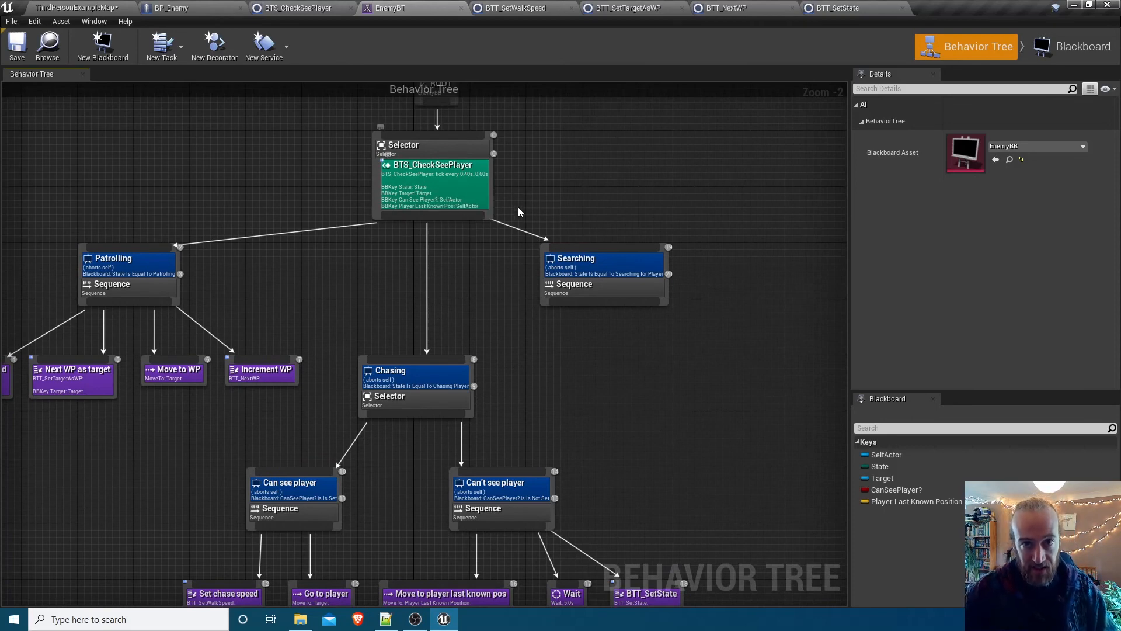
mouse_move(447, 185)
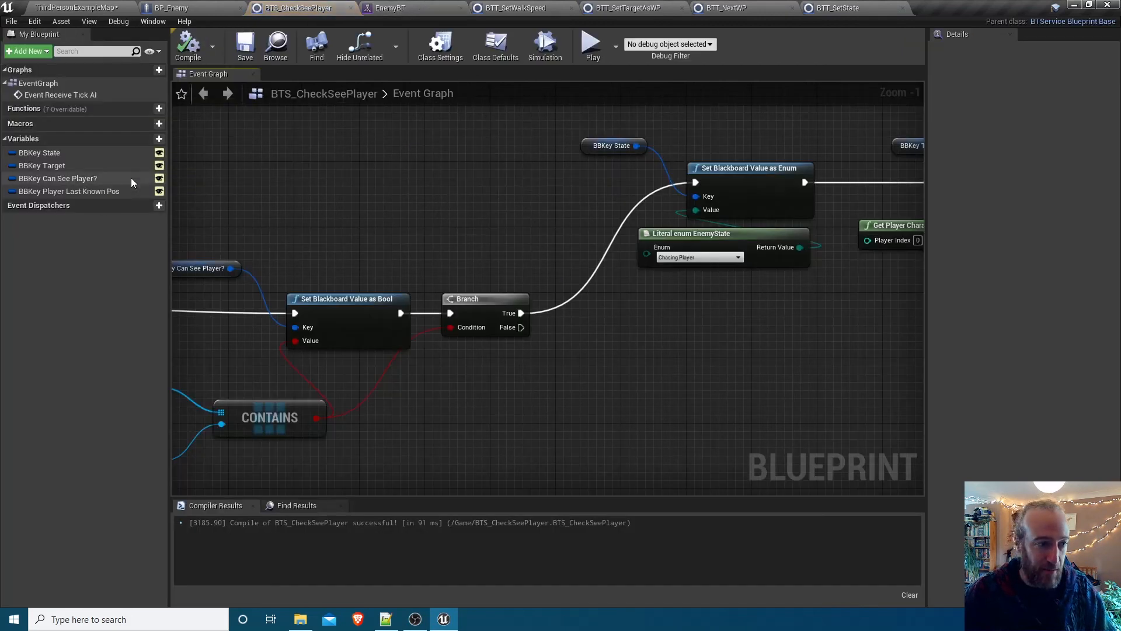
Map the service's keys to CanSeePlayer? and Player Last Known Position
click(59, 177)
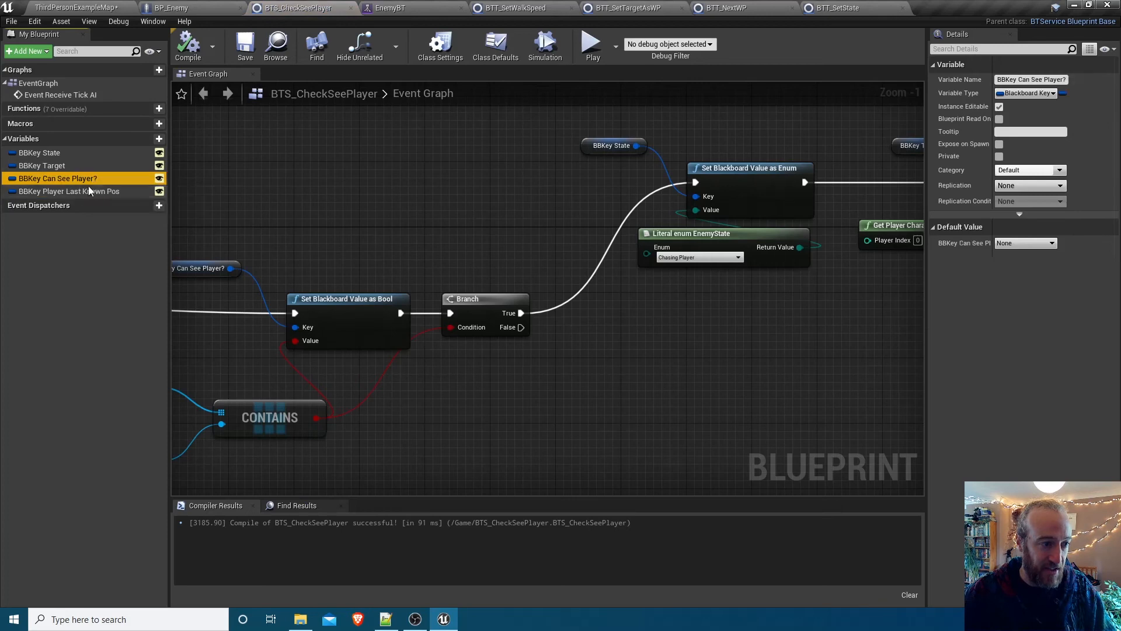
click(392, 8)
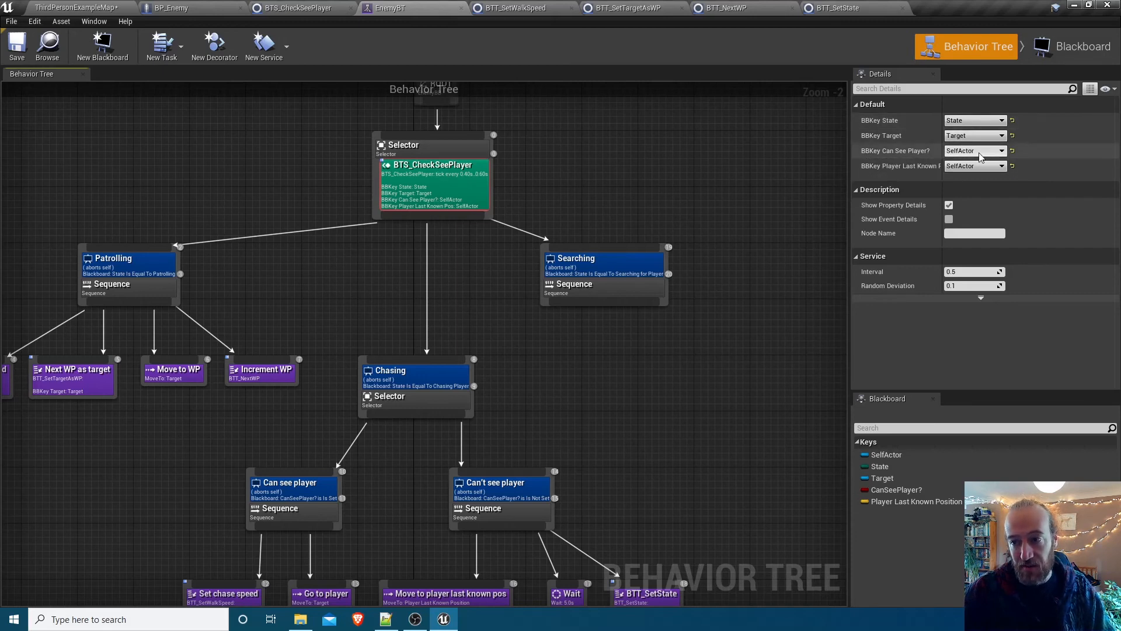
click(973, 151)
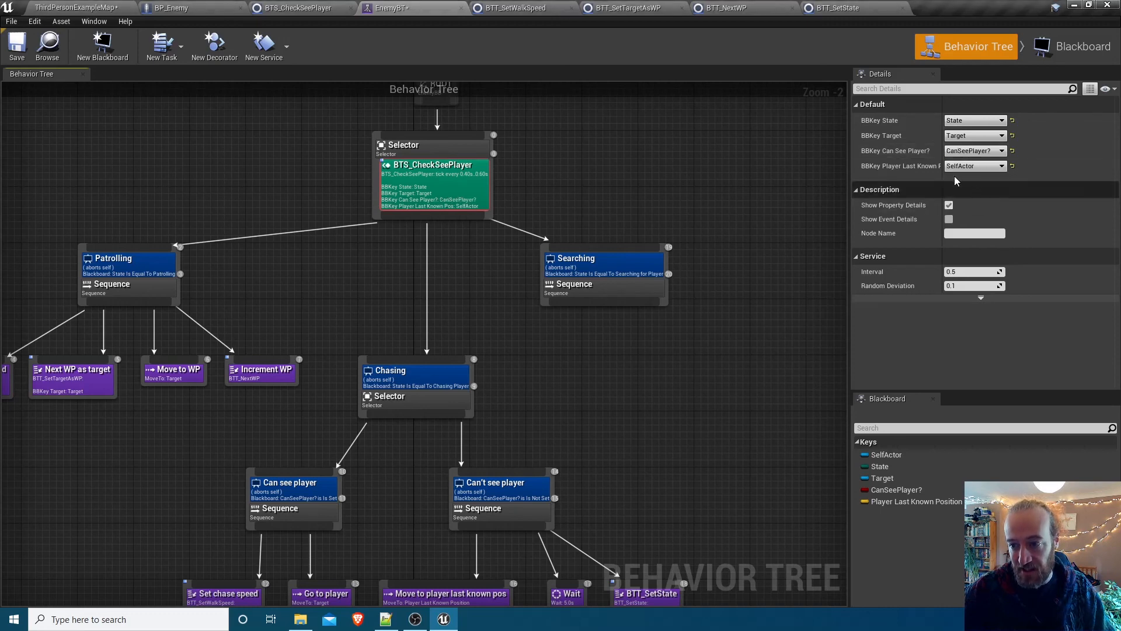
mouse_move(947, 176)
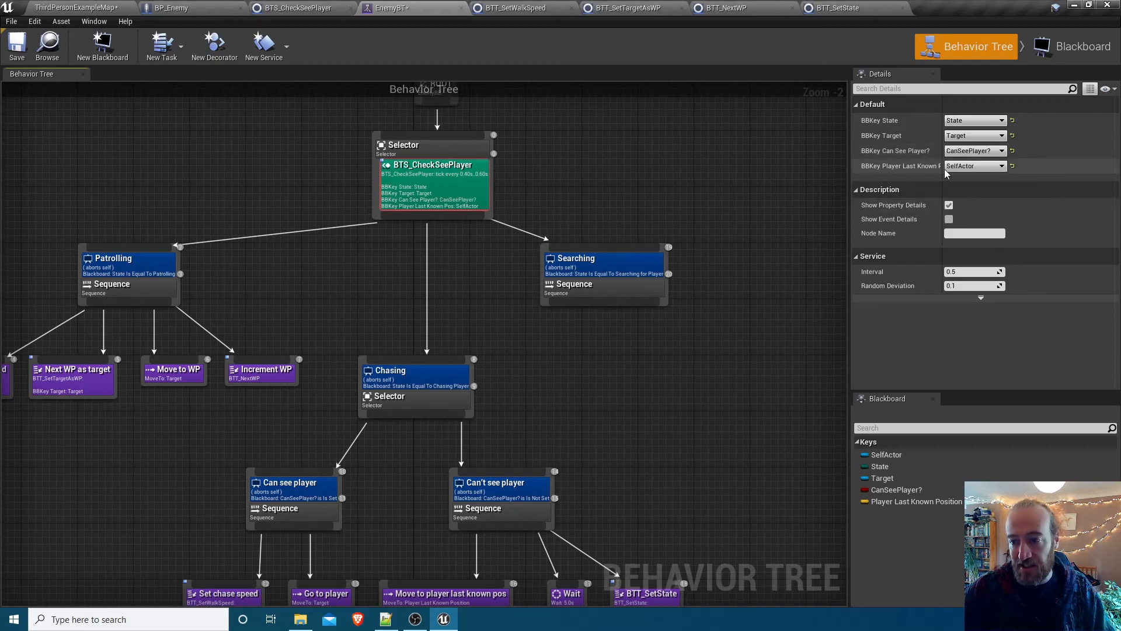
click(974, 165)
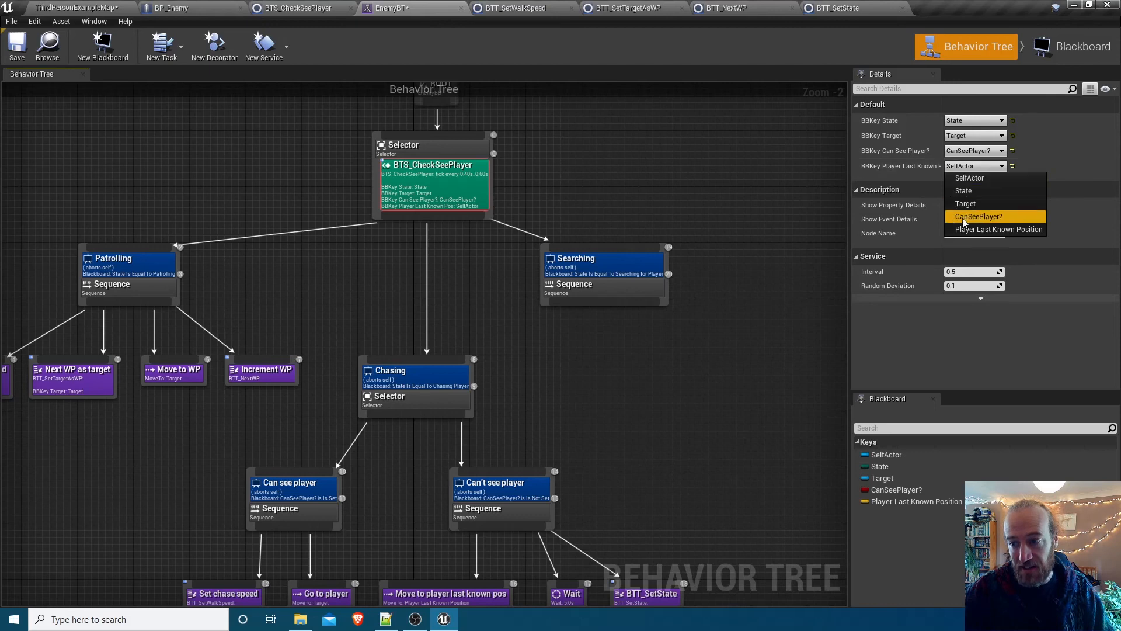
click(1008, 229)
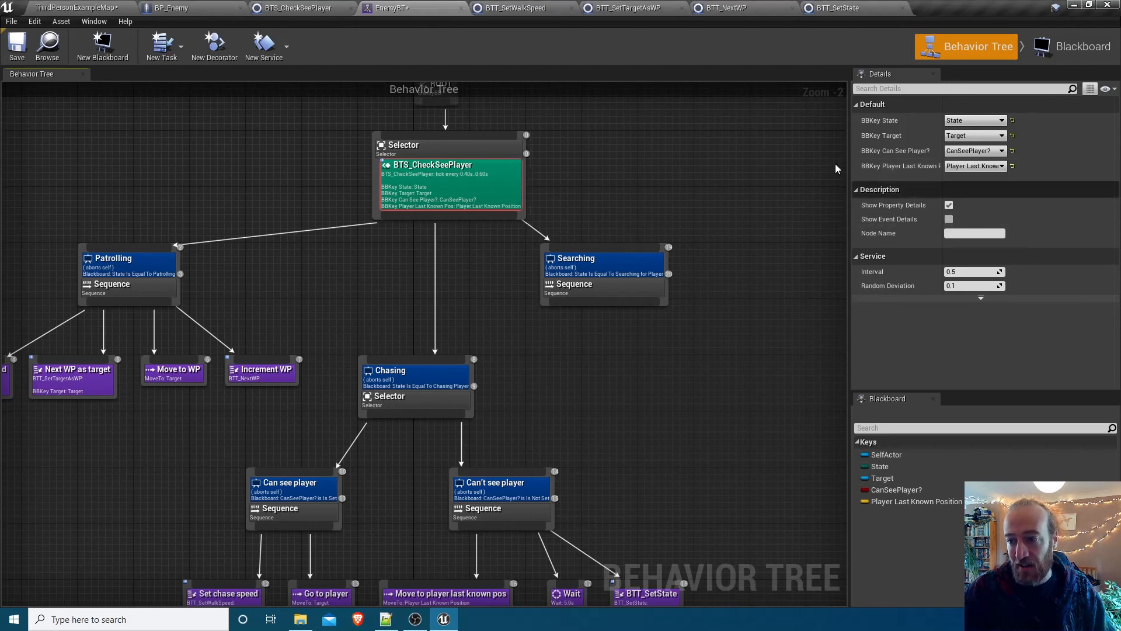
mouse_move(691, 161)
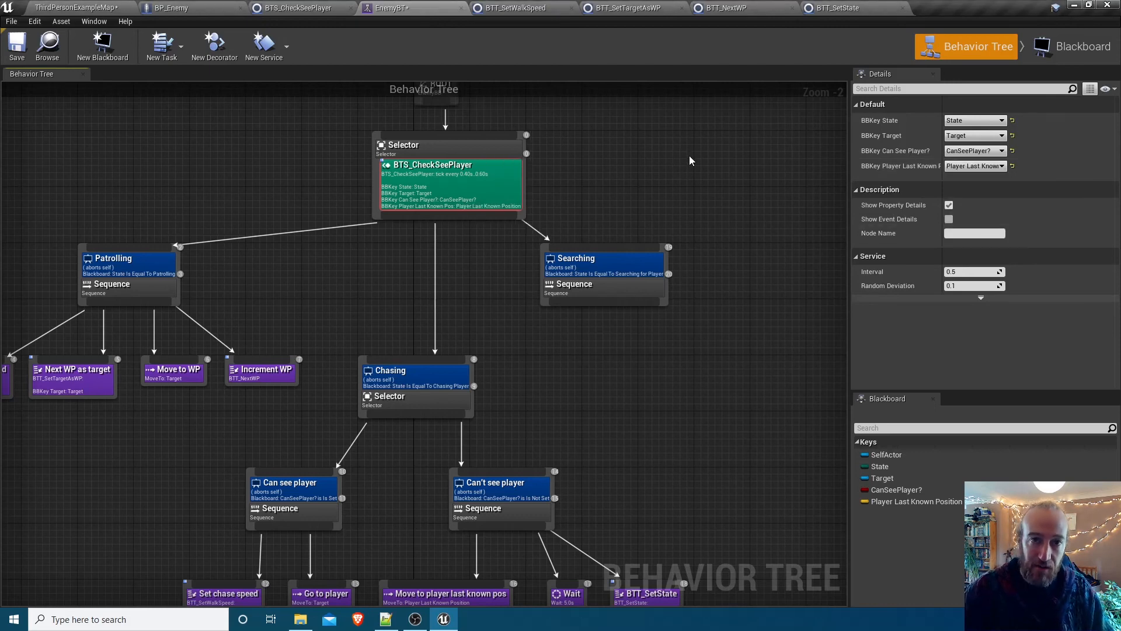
mouse_move(943, 108)
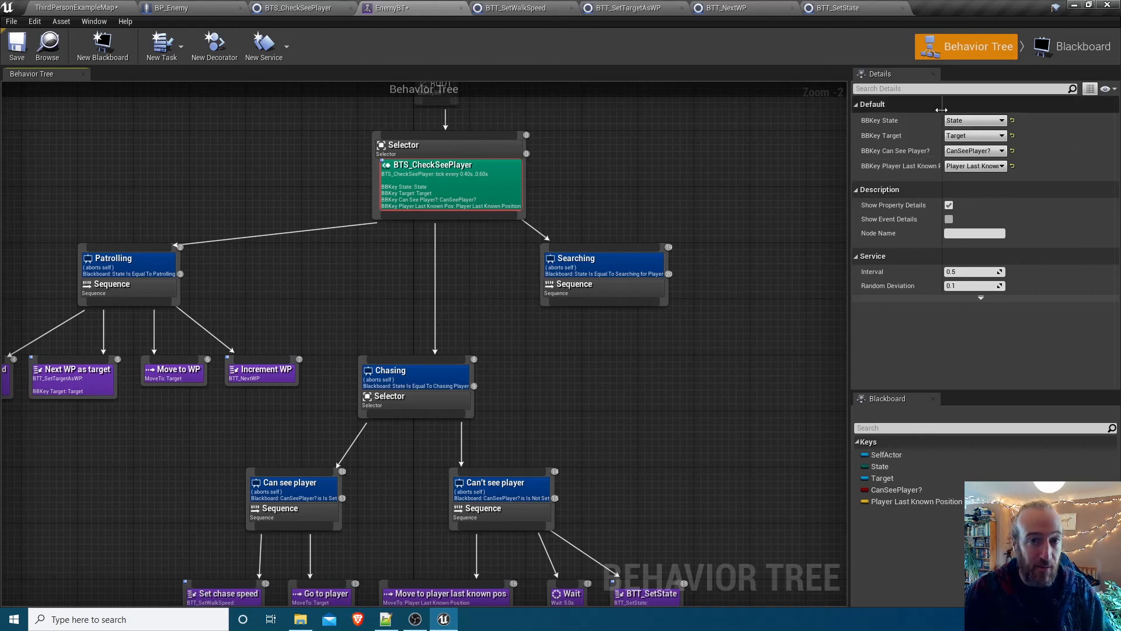
mouse_move(840, 174)
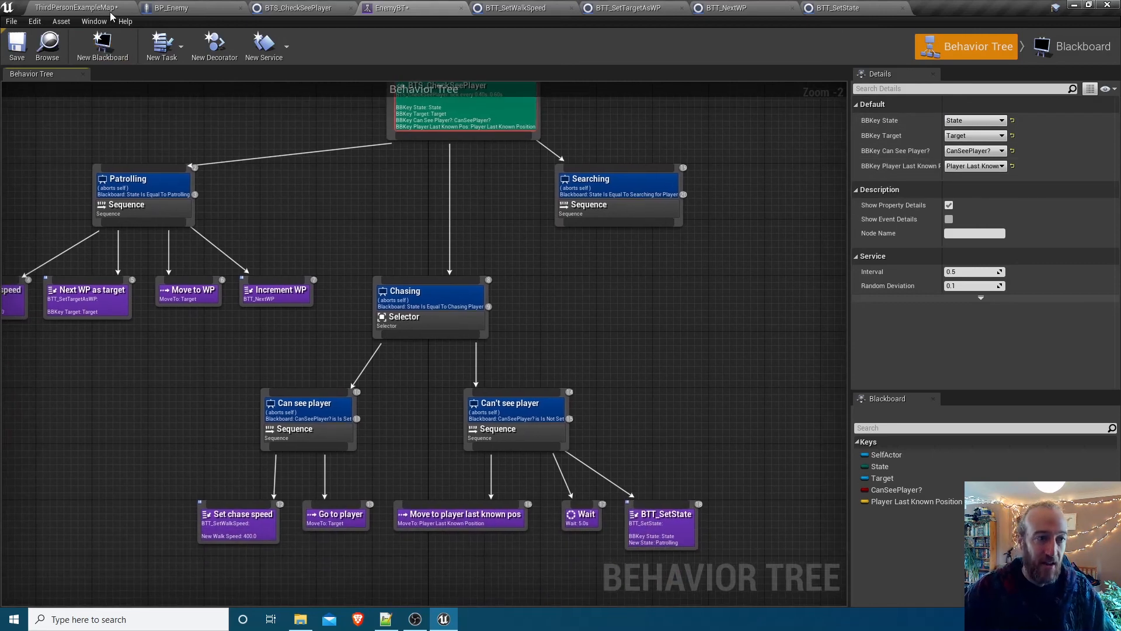
Play-test ThirdPersonExampleMap, let the red enemy chase the character, then stop play
click(68, 8)
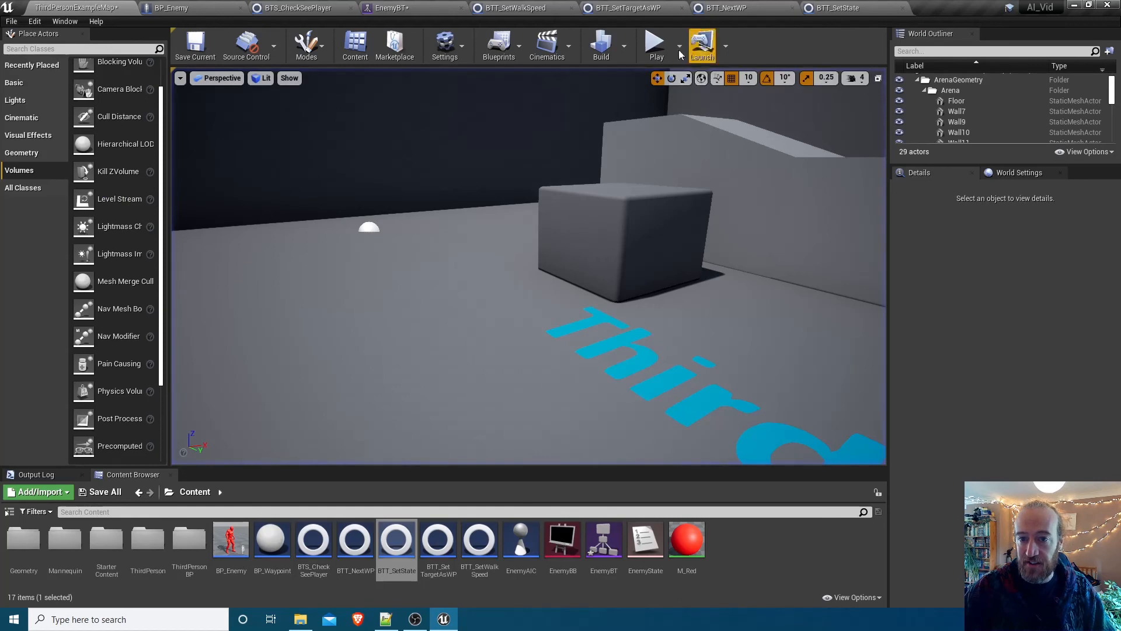
click(654, 45)
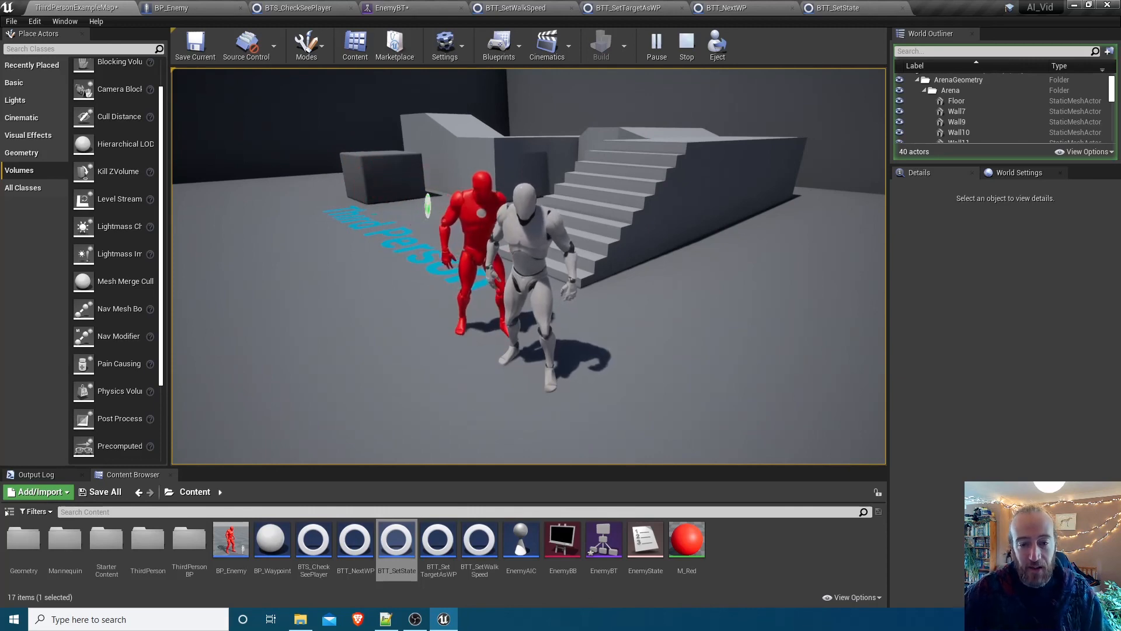
click(685, 44)
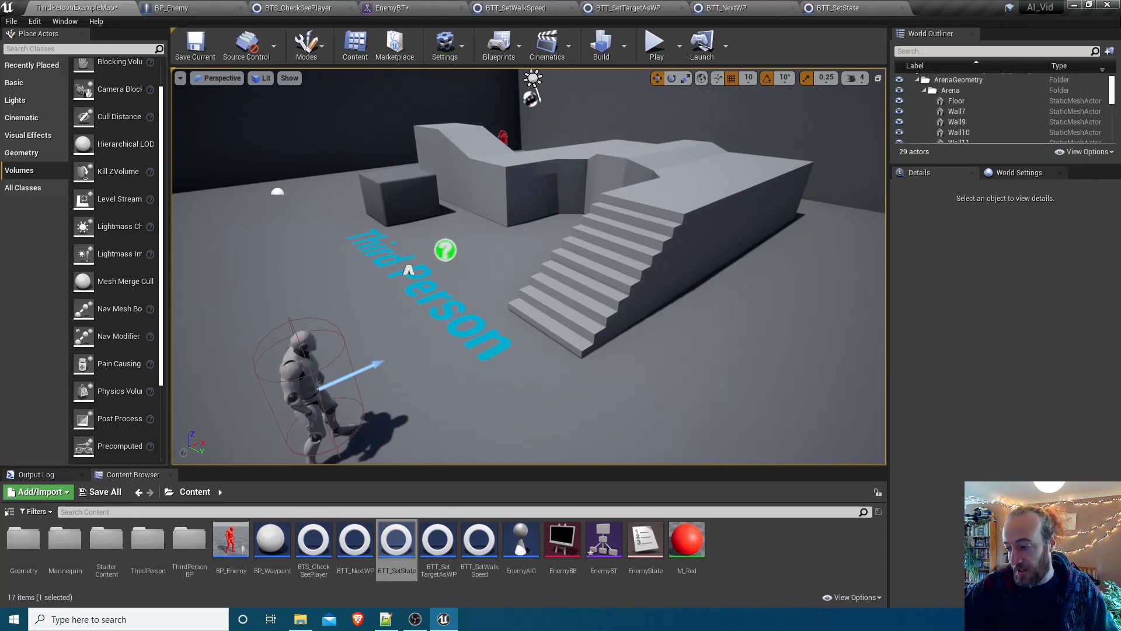
mouse_move(733, 259)
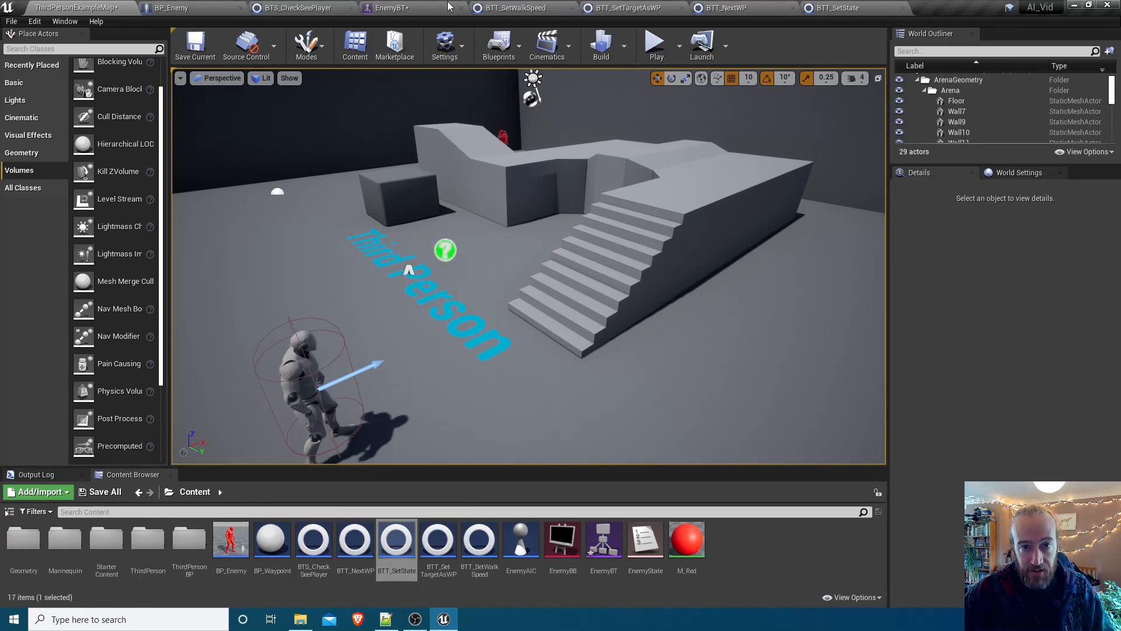
Return to EnemyBT and select the Searching sequence to show its details
click(408, 8)
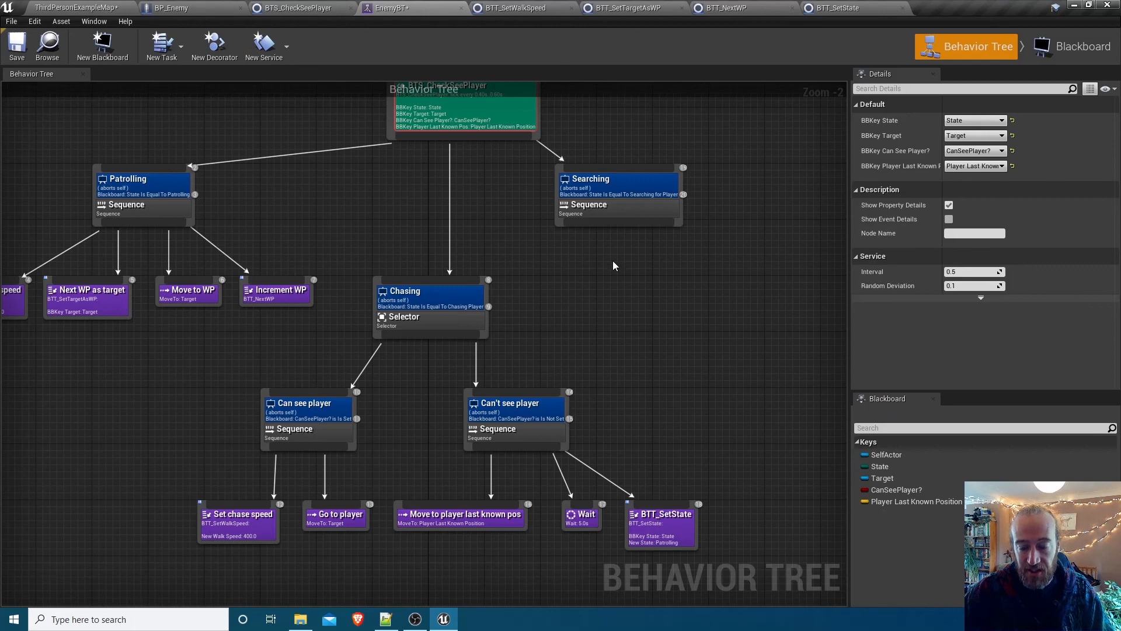
click(616, 193)
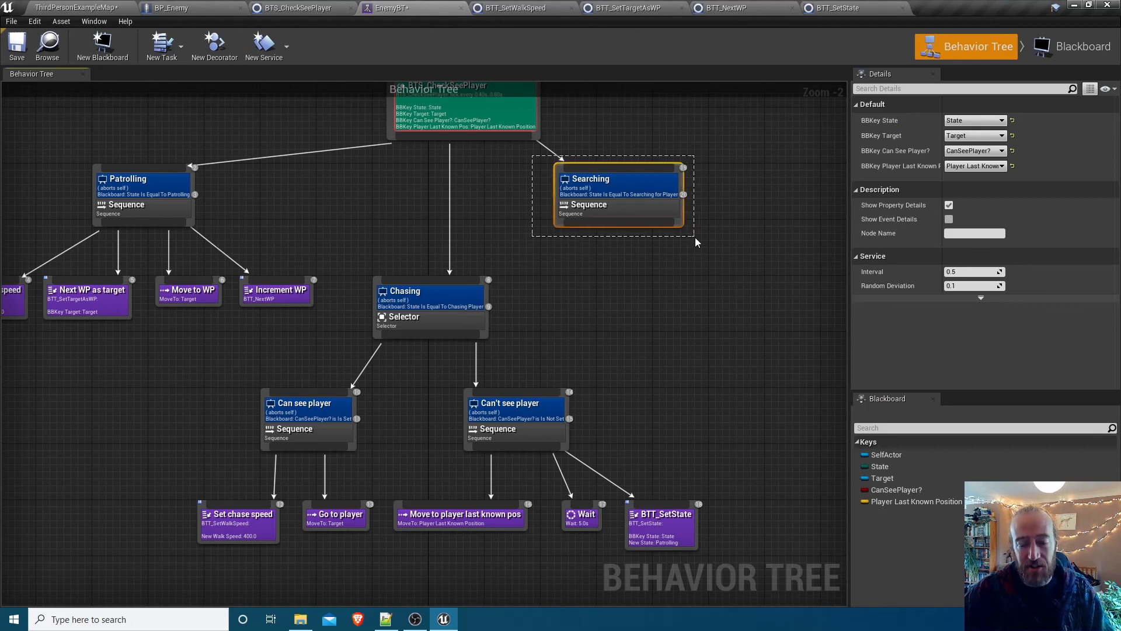
click(618, 193)
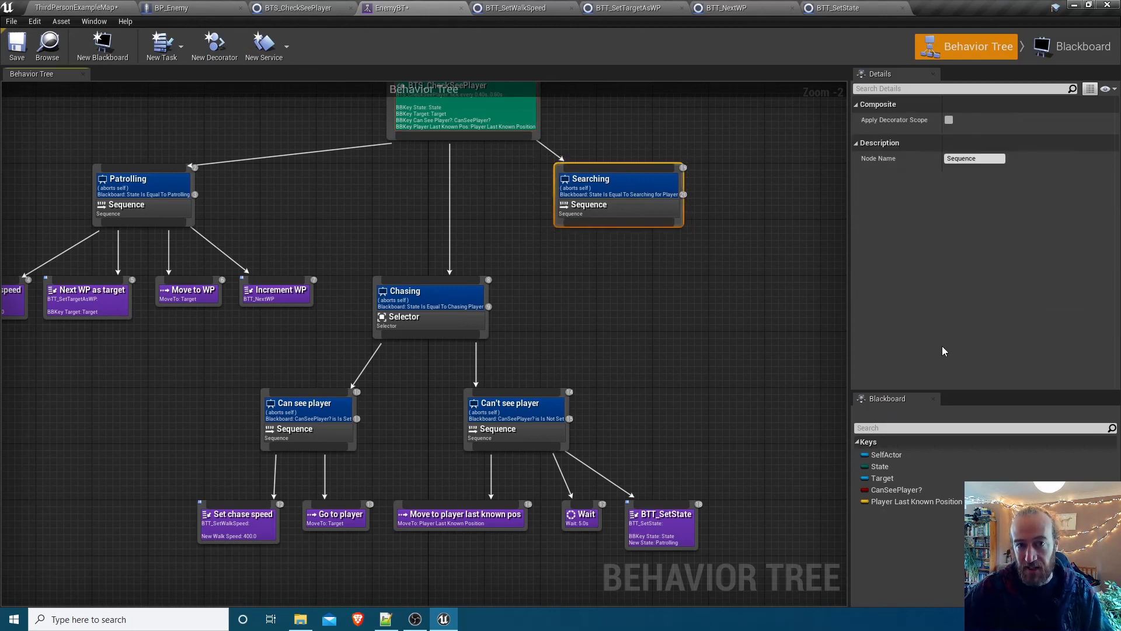